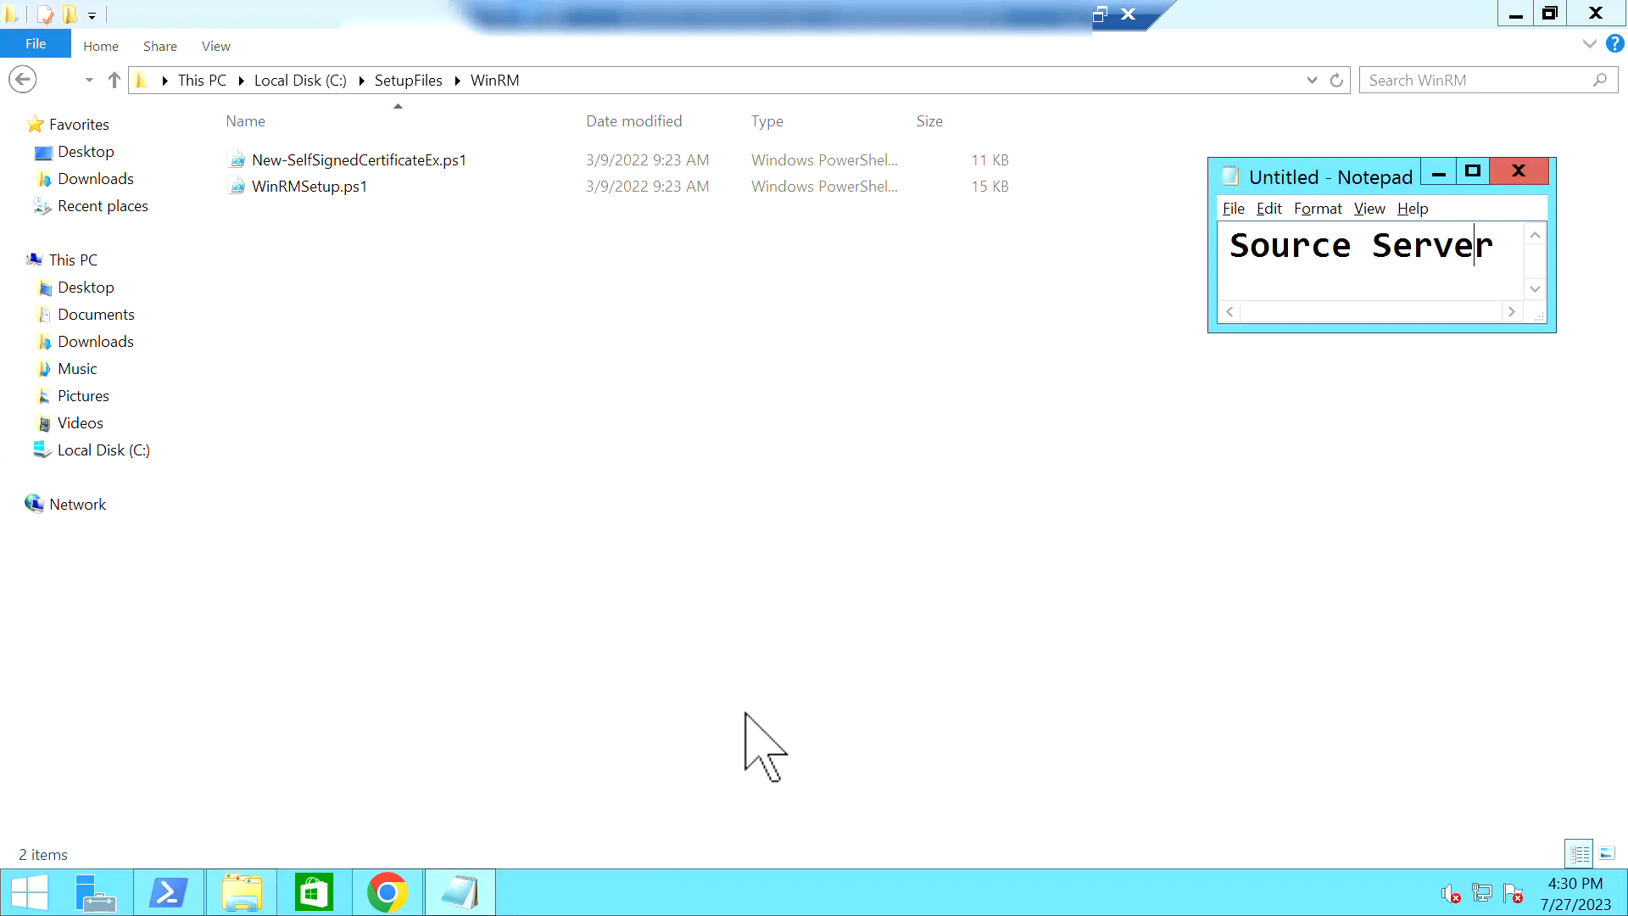
mouse_move(385, 892)
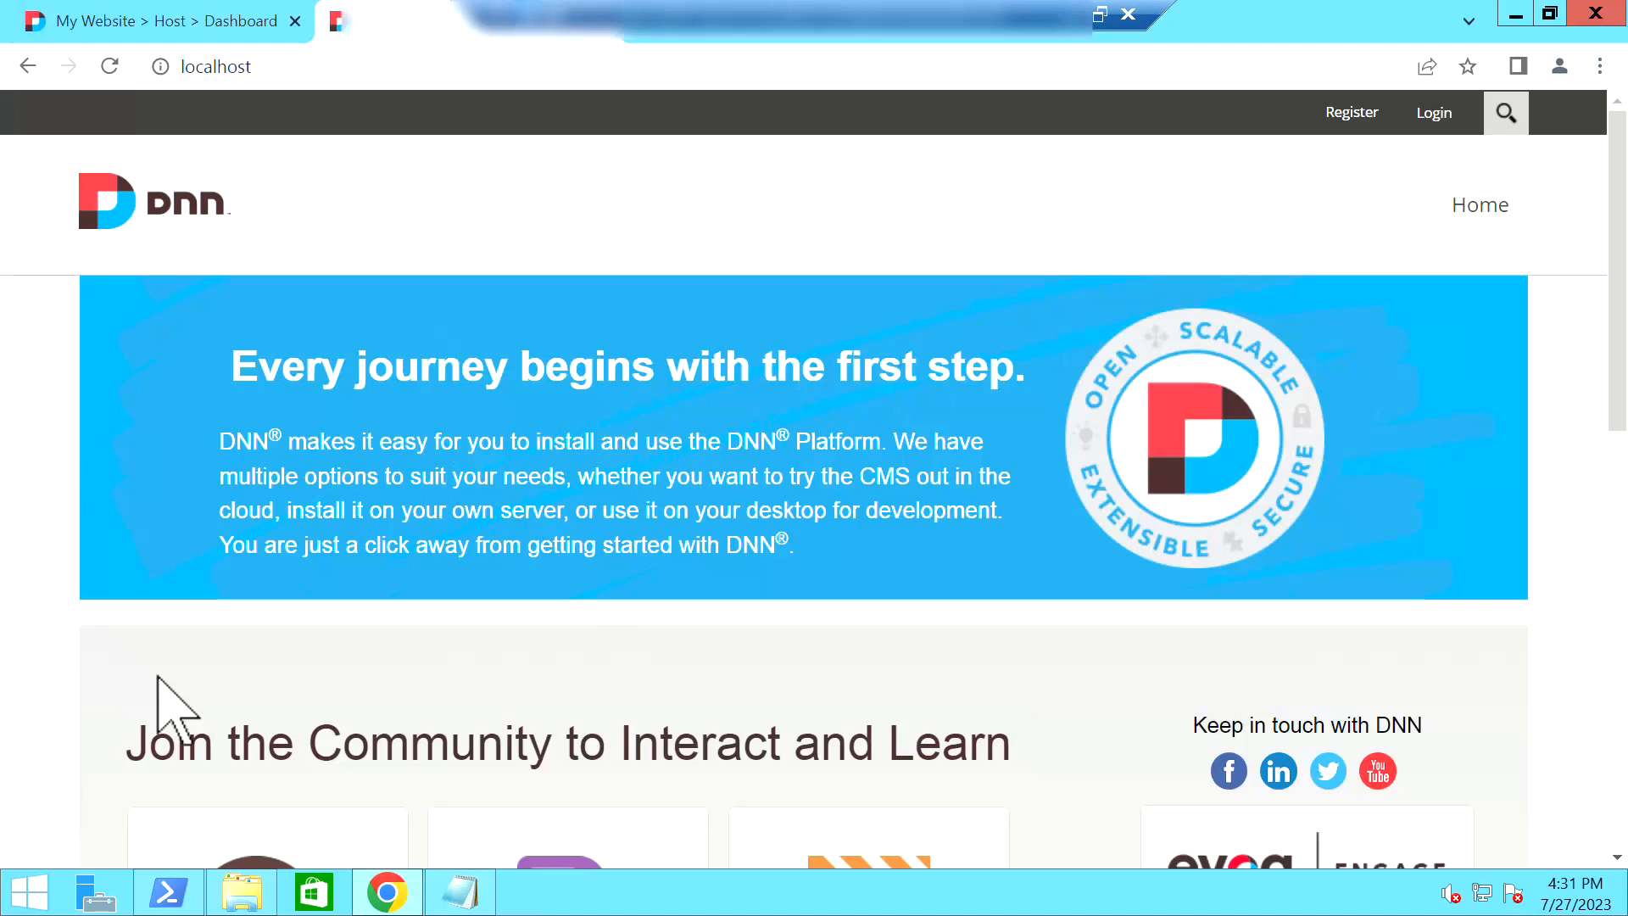
mouse_move(449, 781)
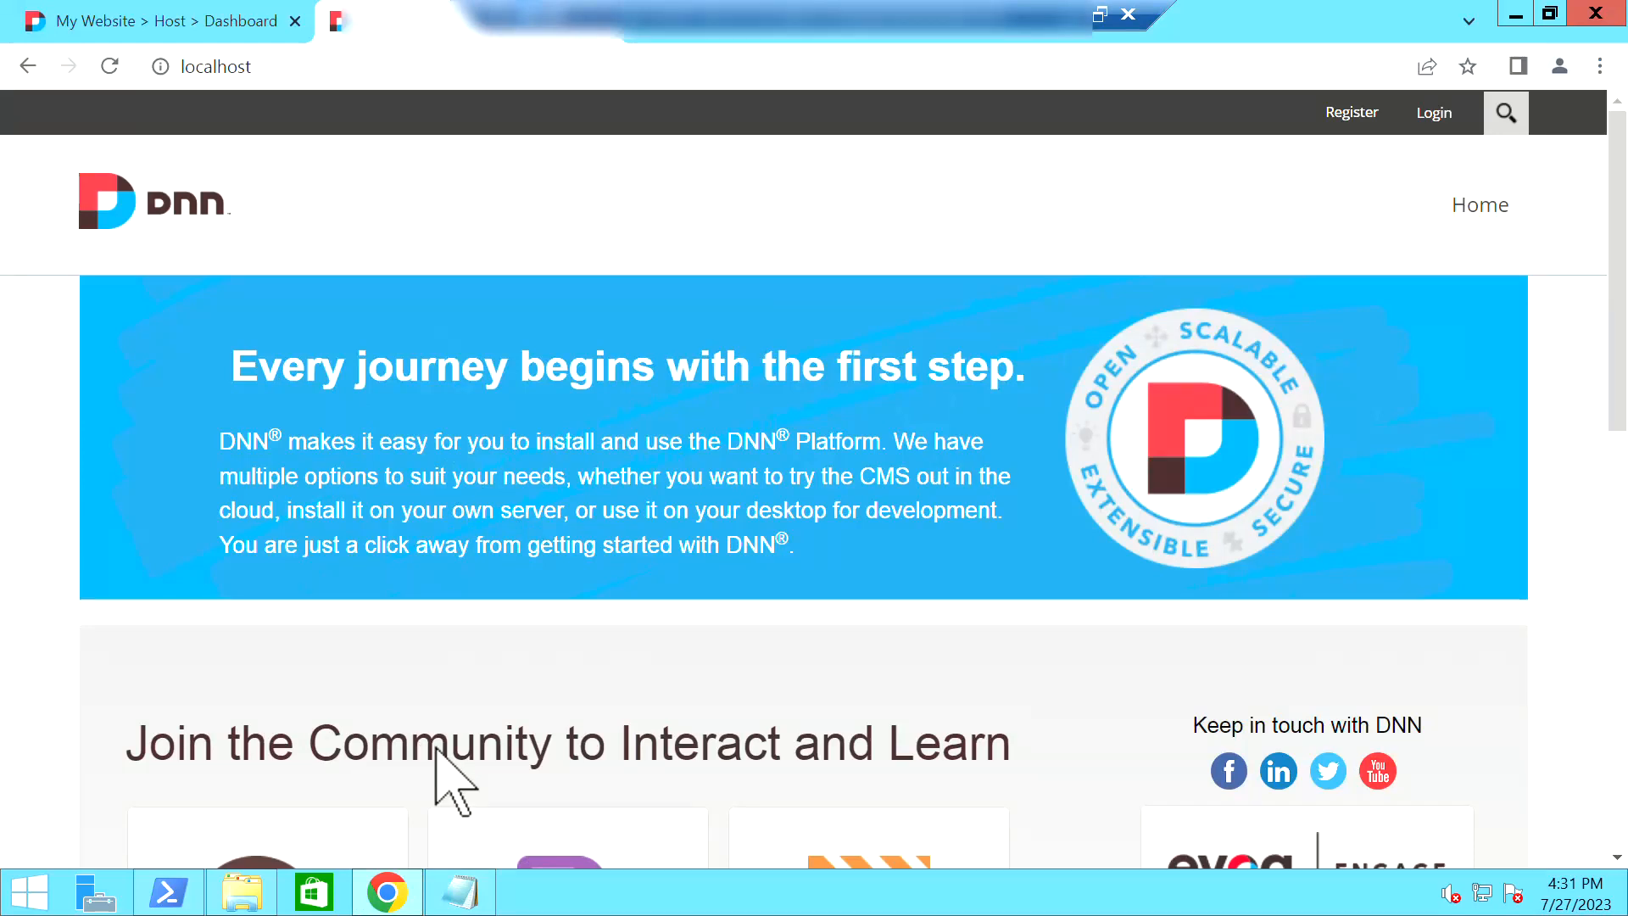
mouse_move(410, 895)
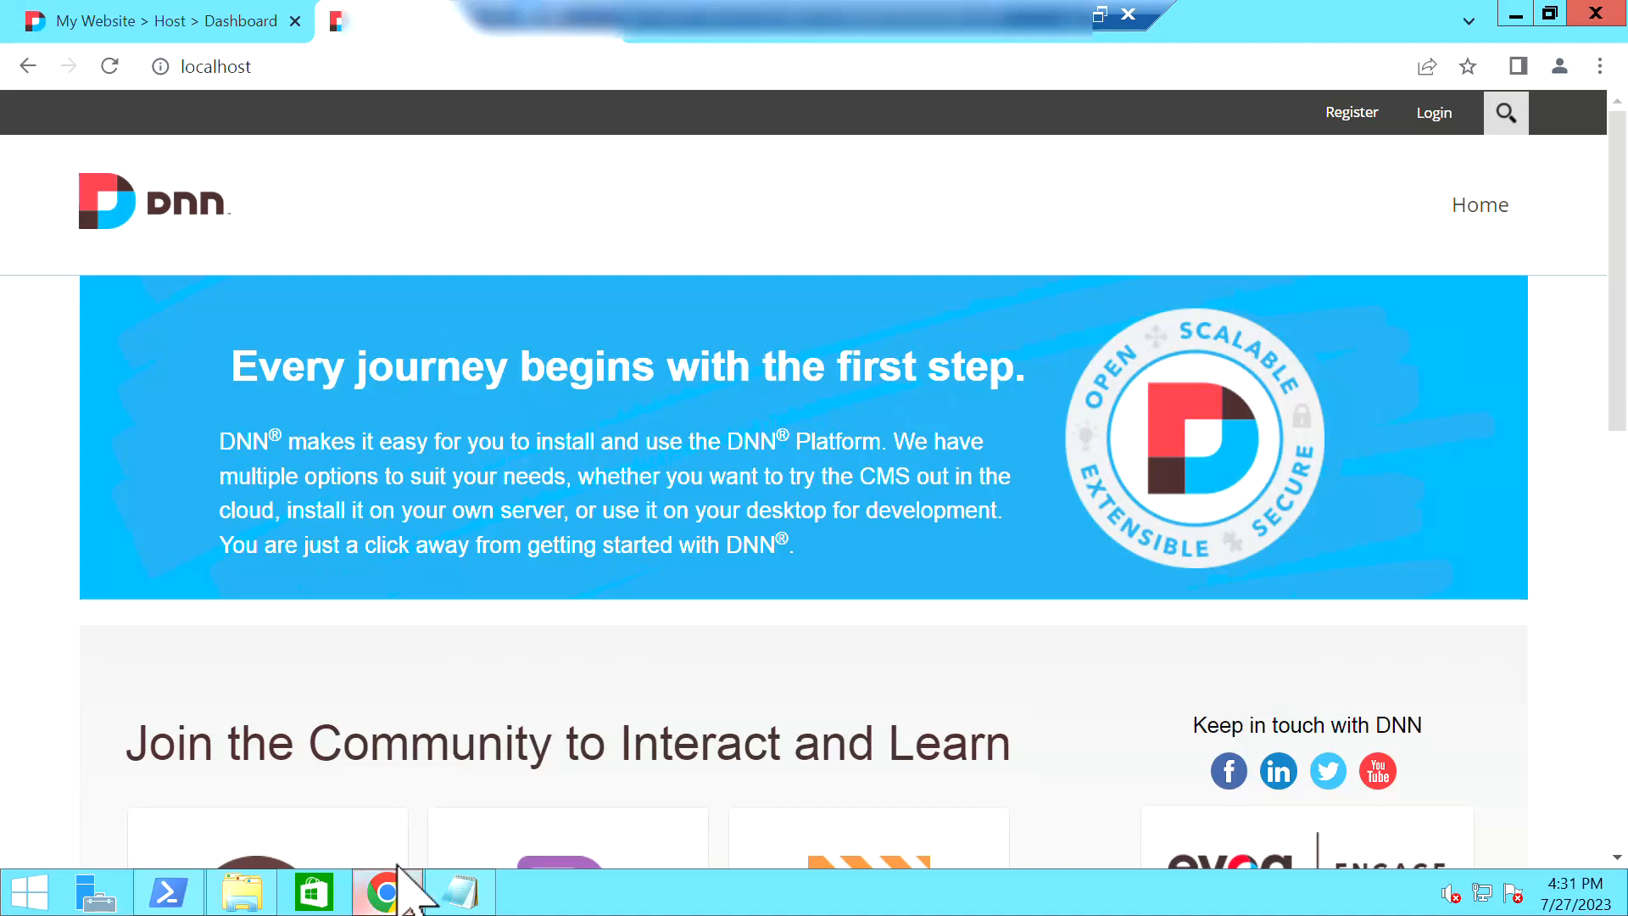
mouse_move(914, 690)
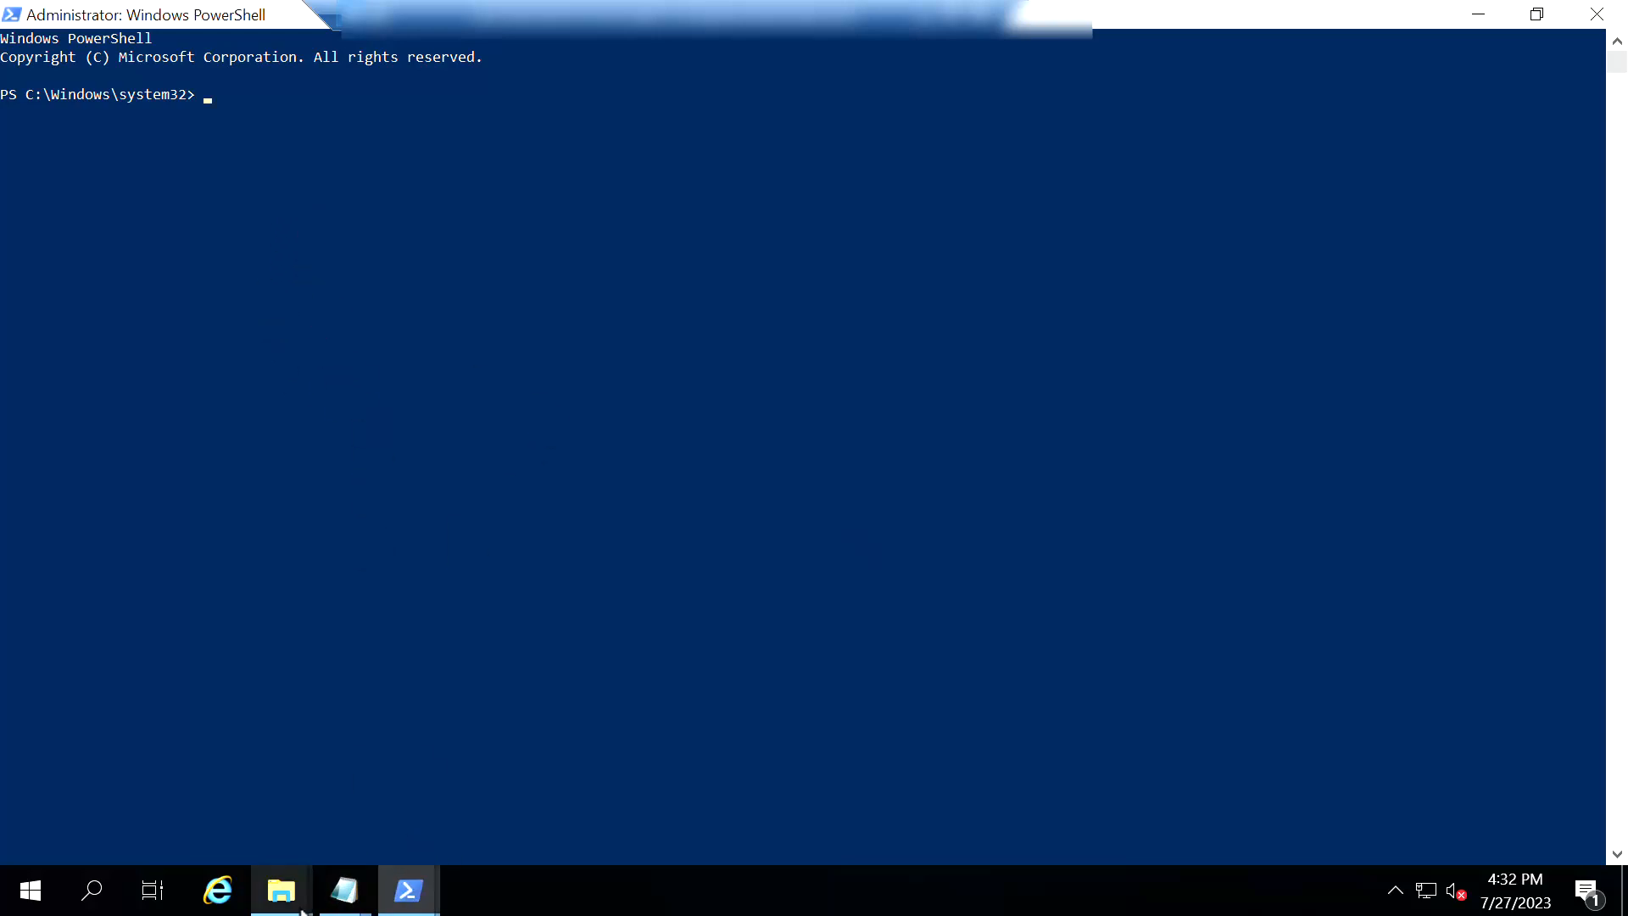
Run app2container init, accepting the default workspace and the instance profile
click(343, 891)
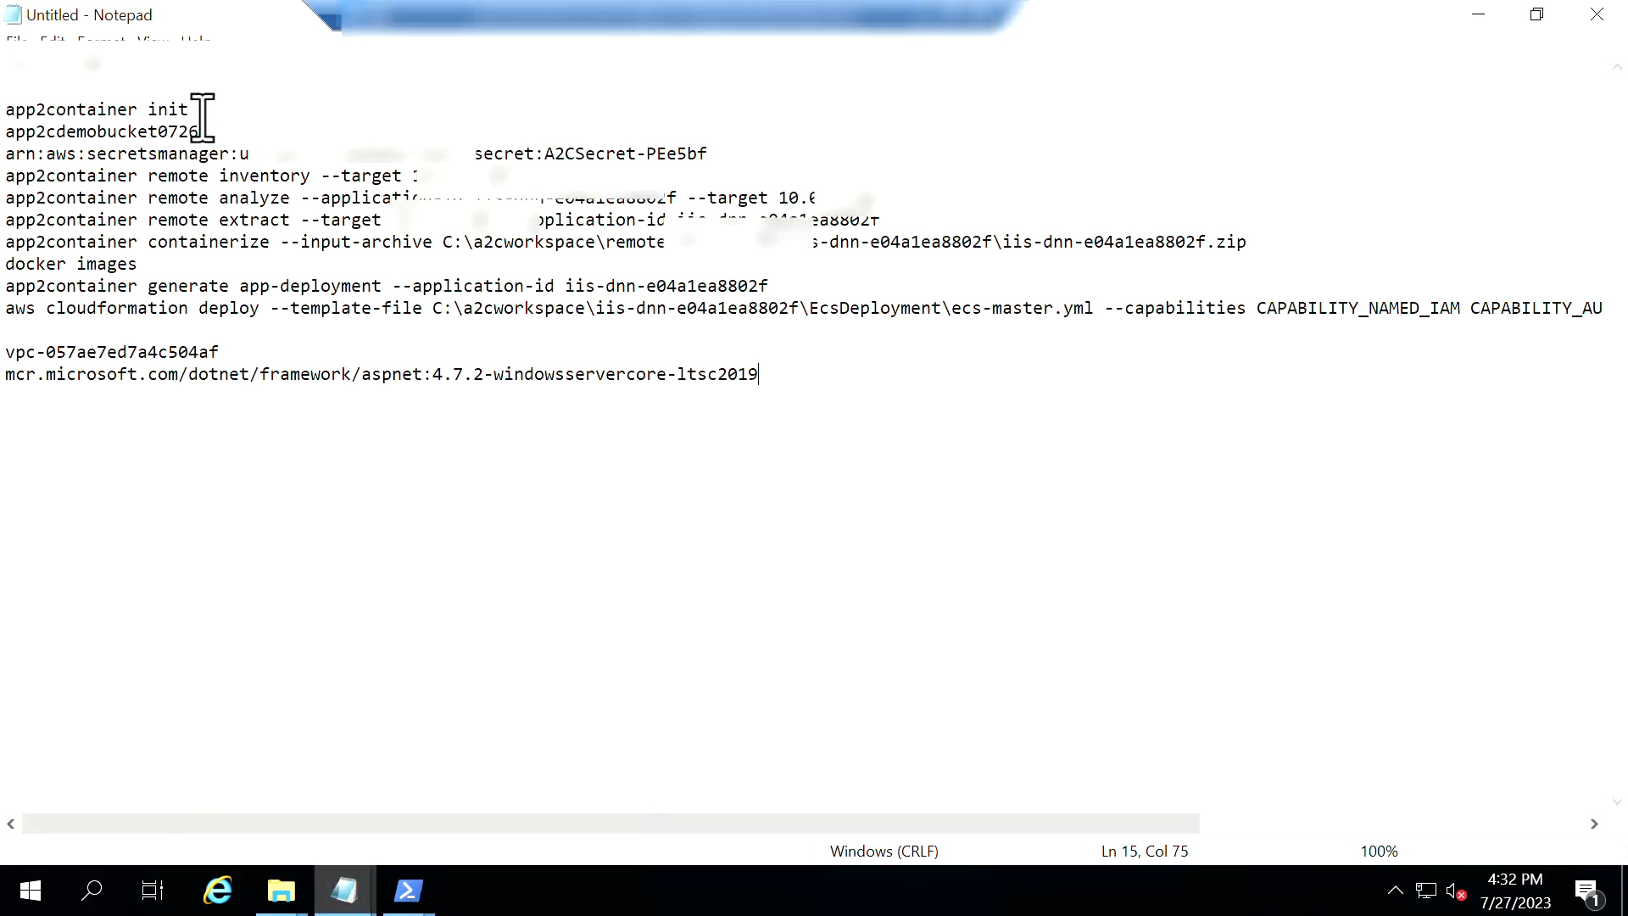
double_click(93, 109)
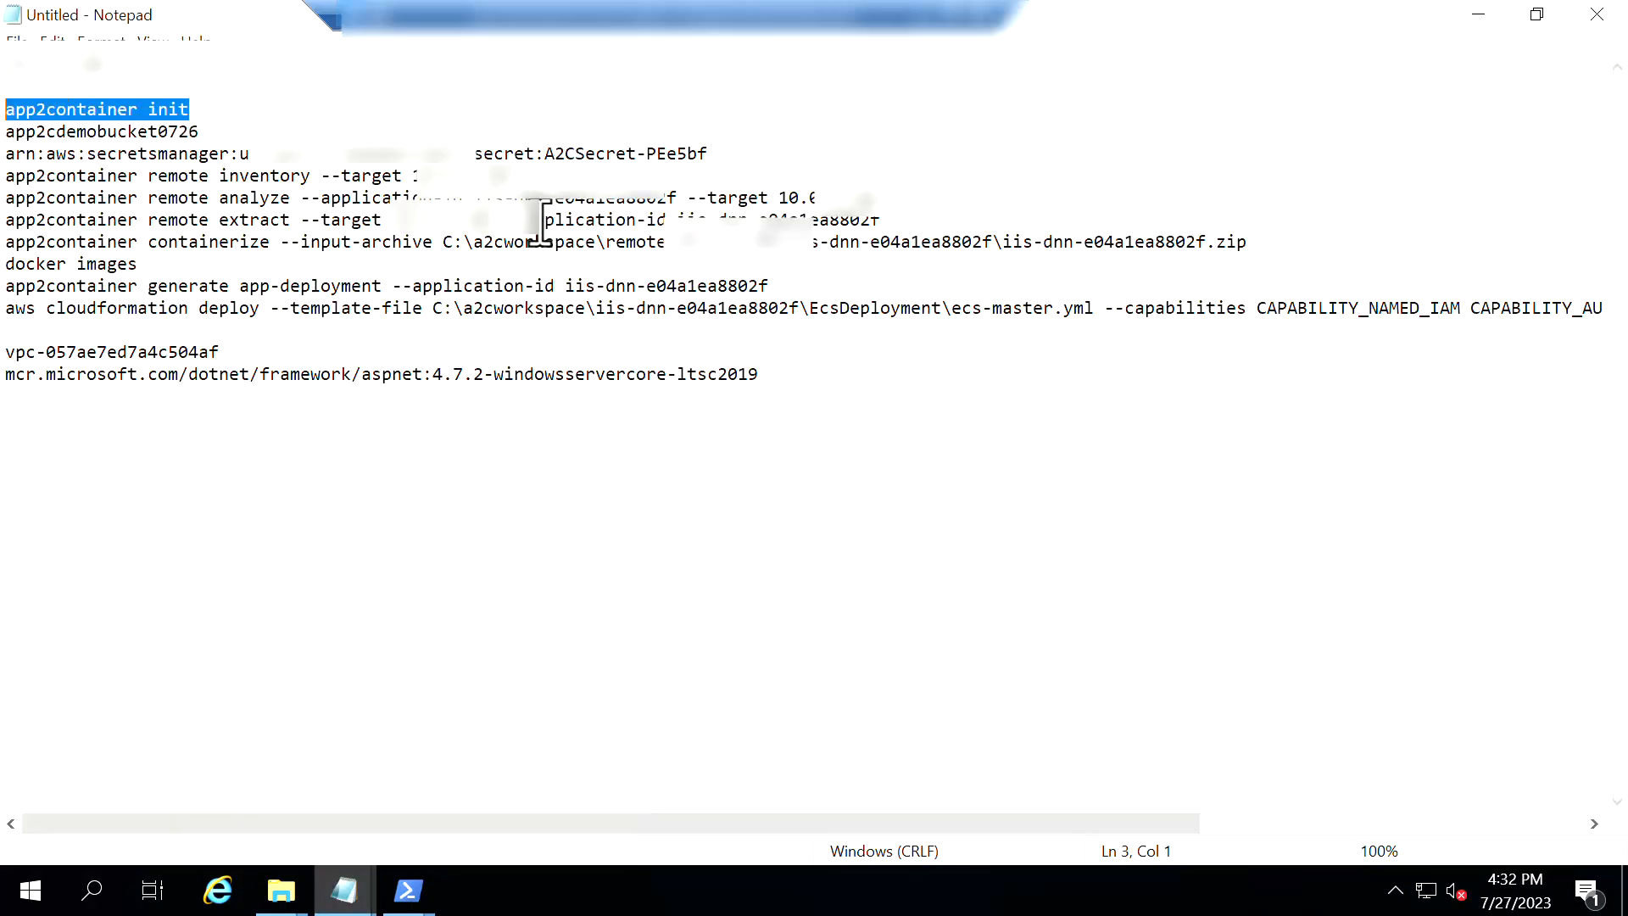
click(406, 890)
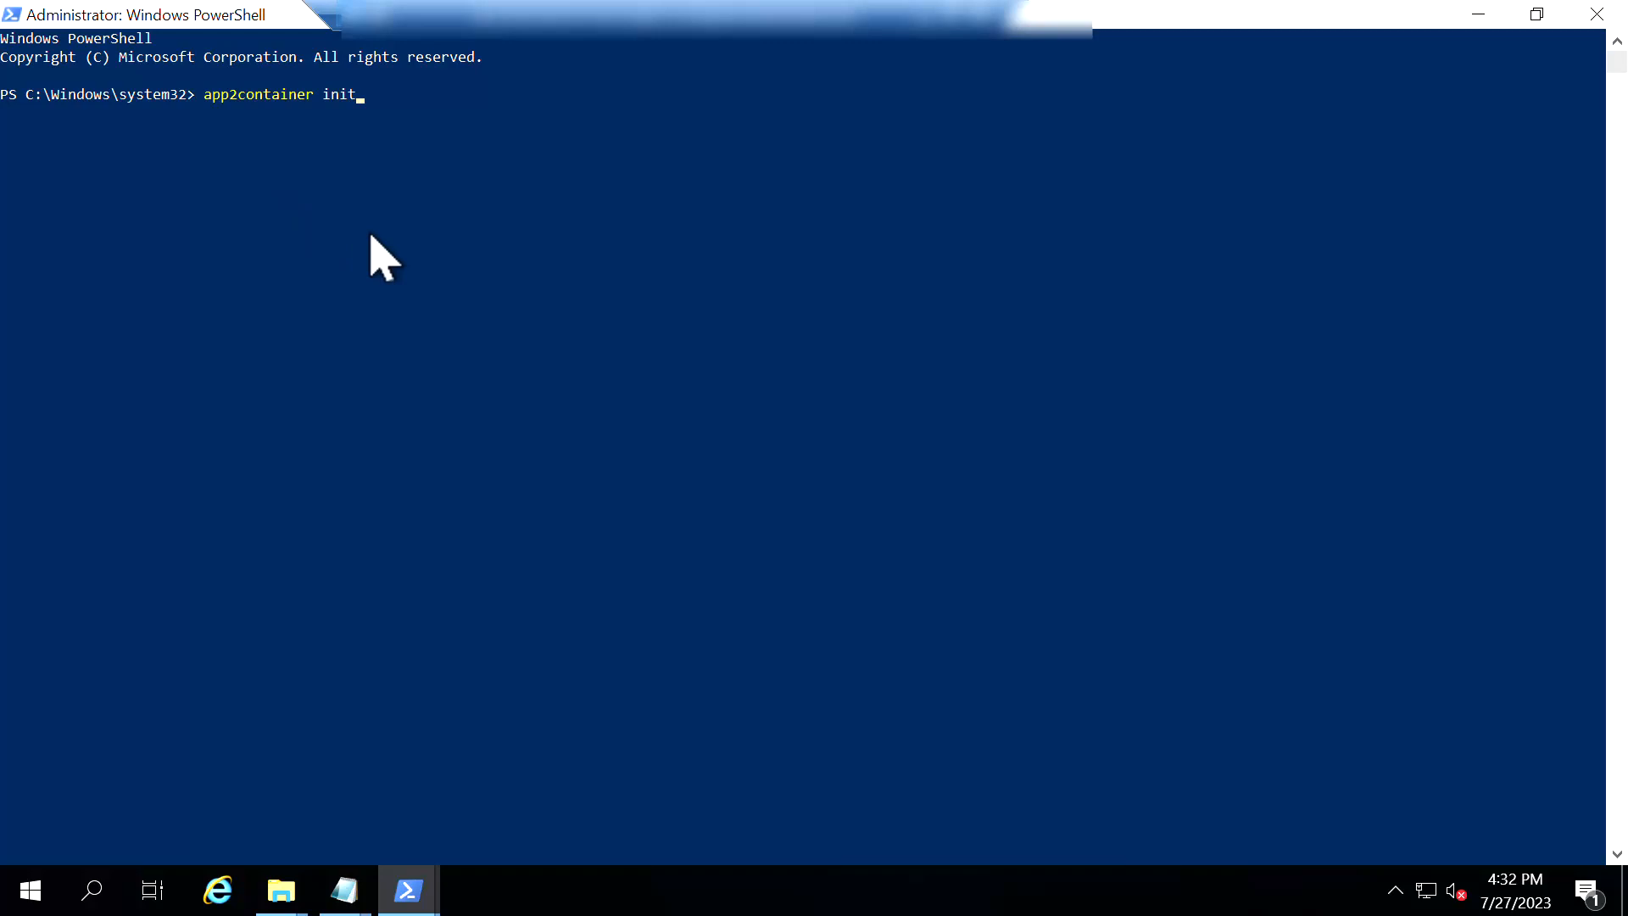
key(Return)
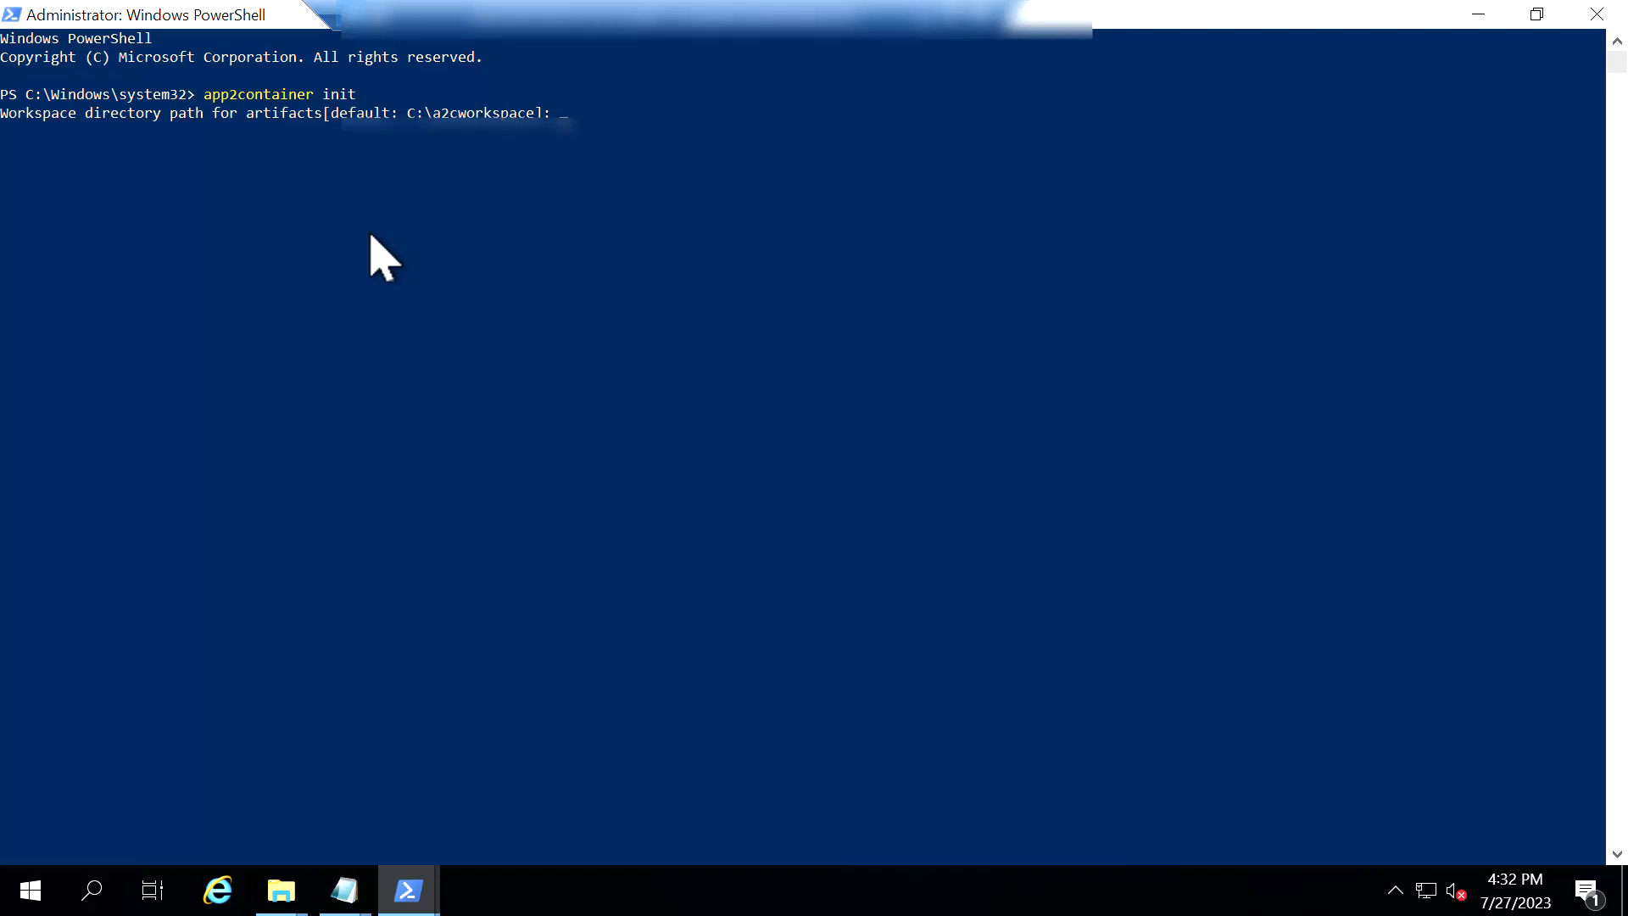
key(Return)
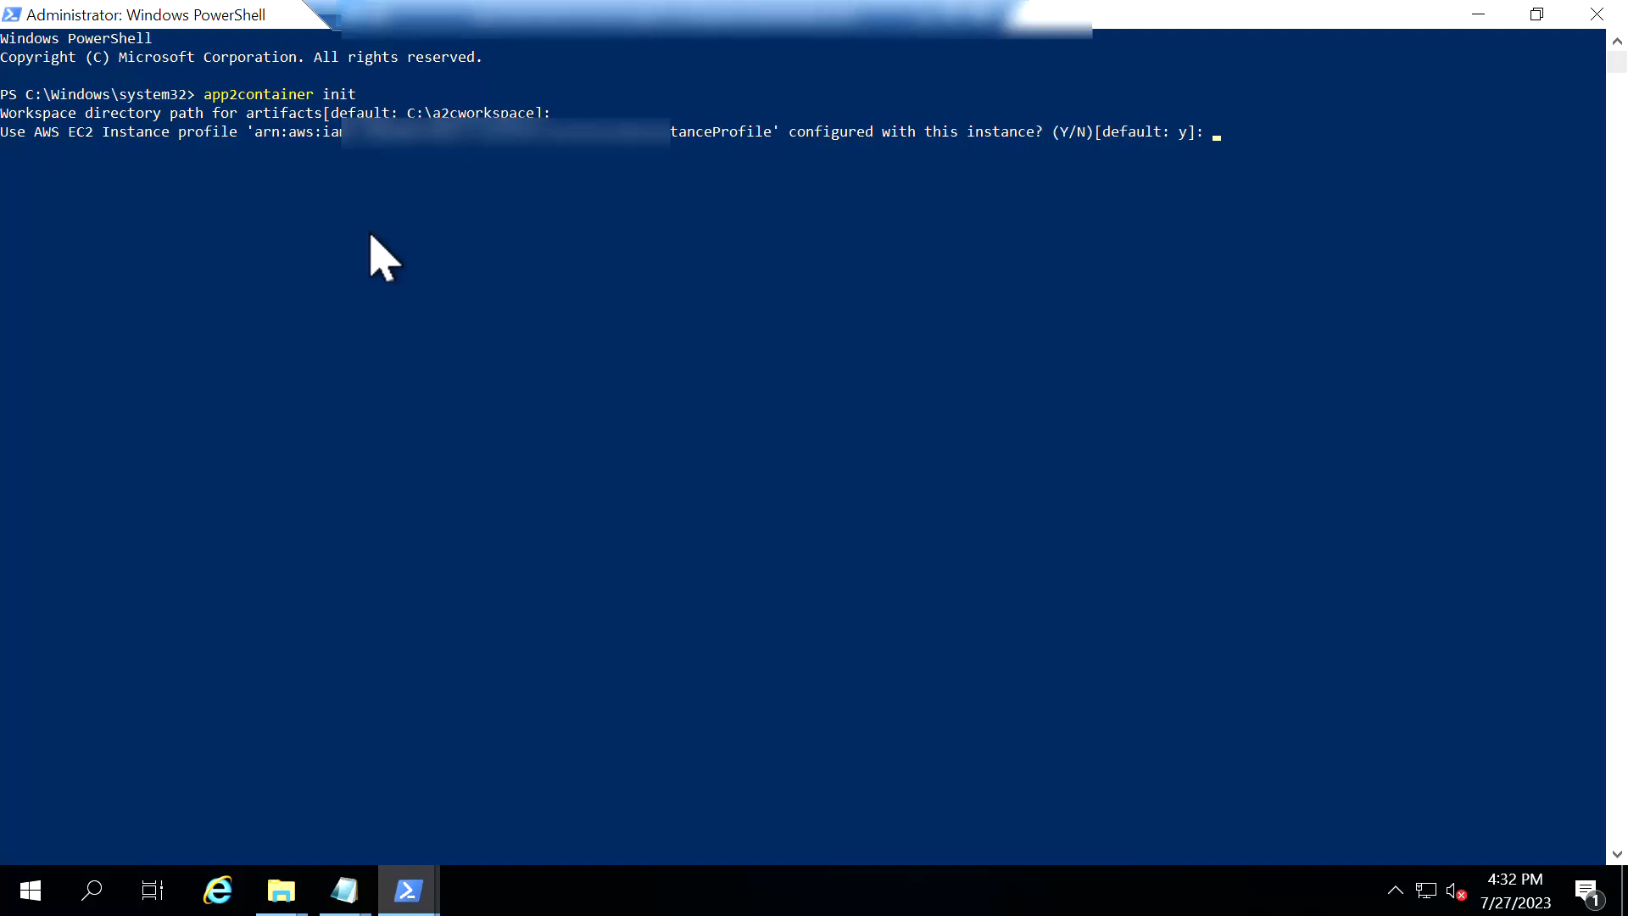
key(Return)
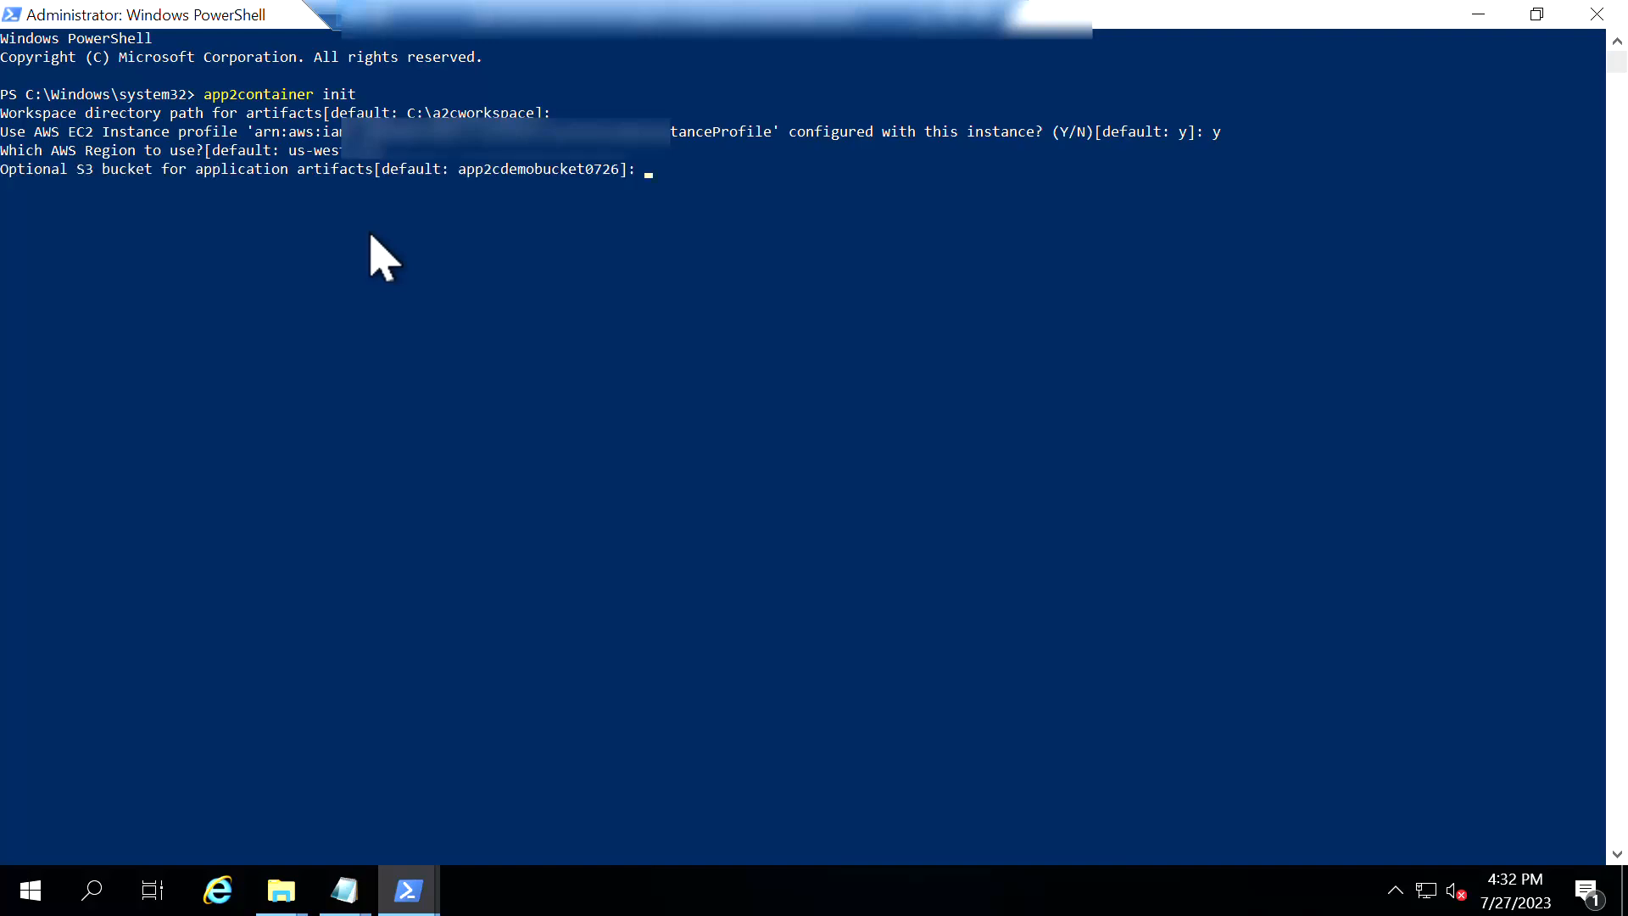
mouse_move(376, 551)
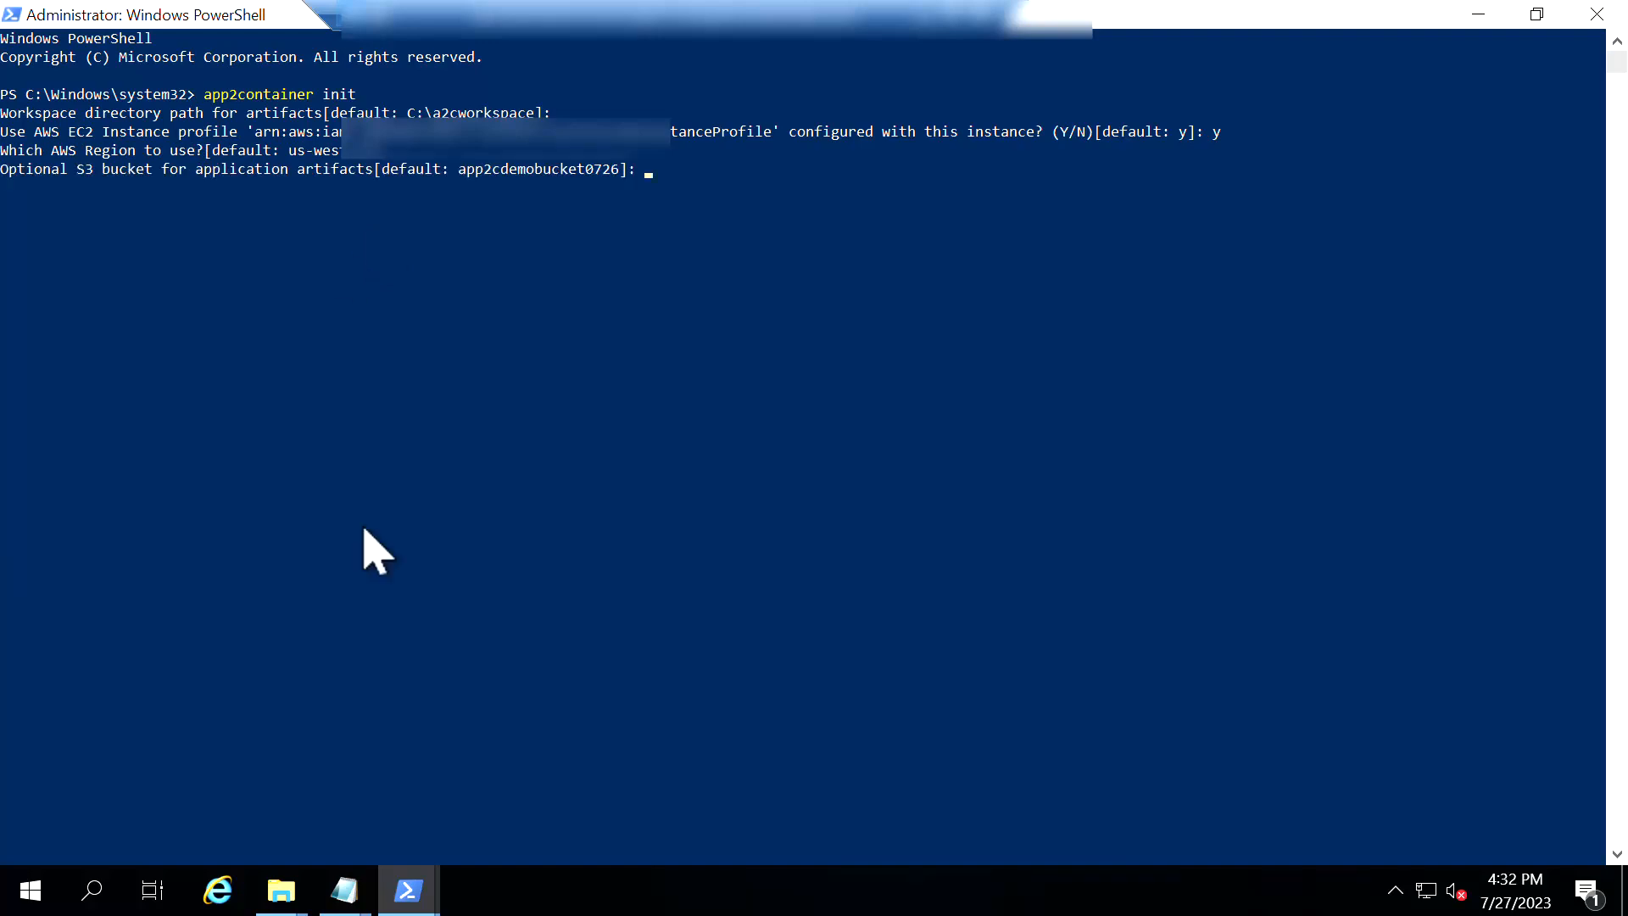
mouse_move(341, 890)
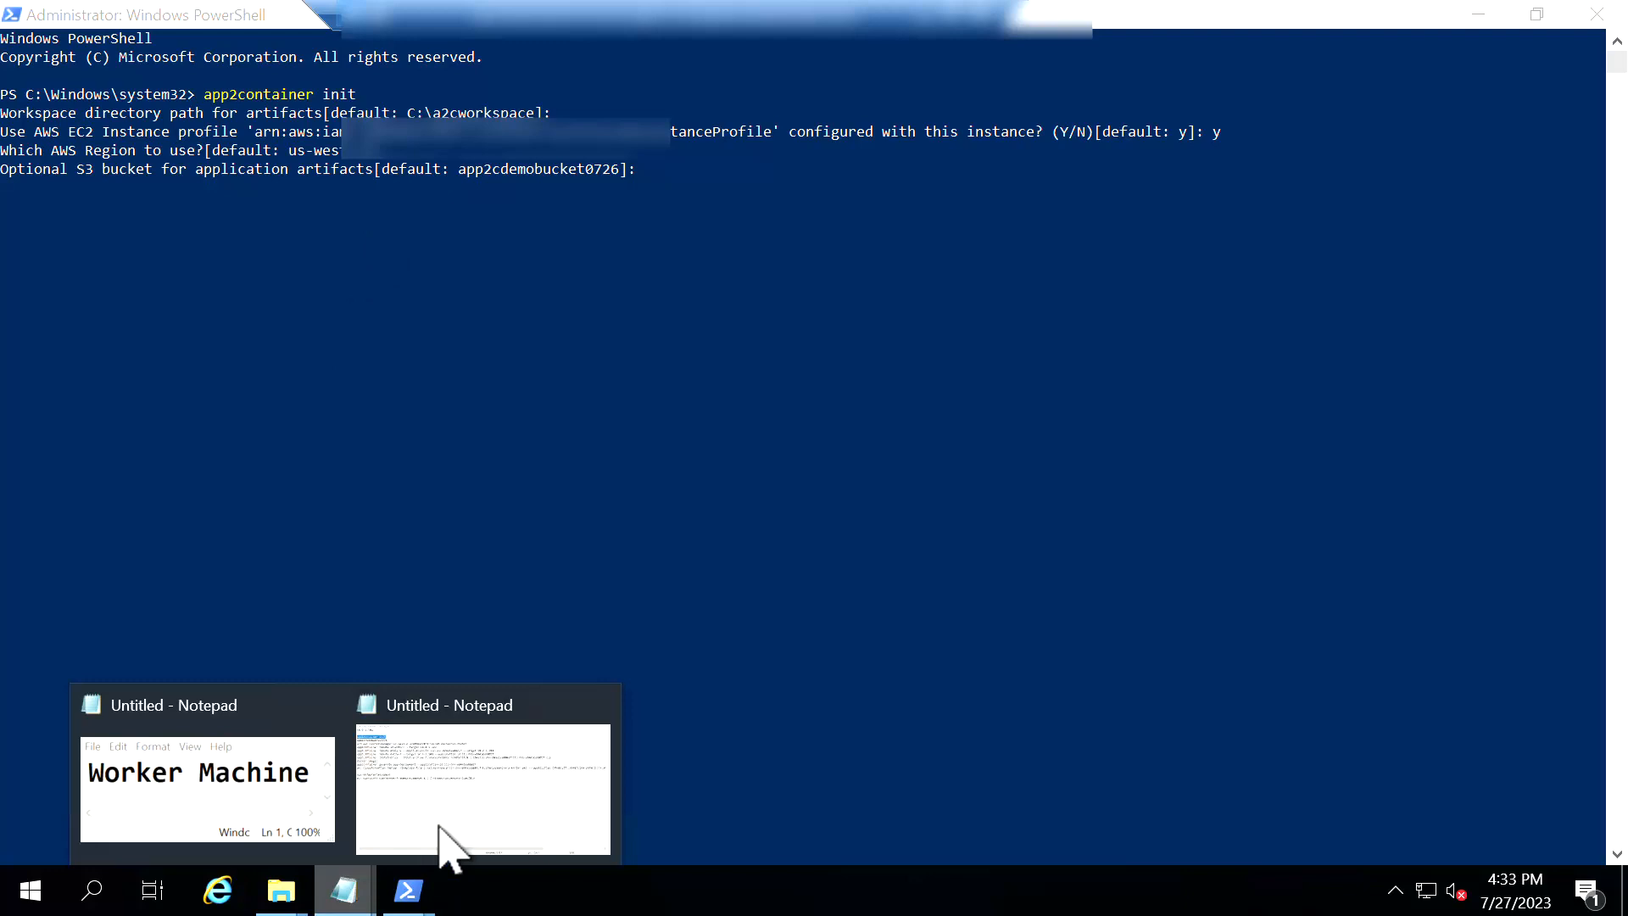
Supply bucket app2cdemobucket0726, answer y, y, then decline image signing and save
click(483, 789)
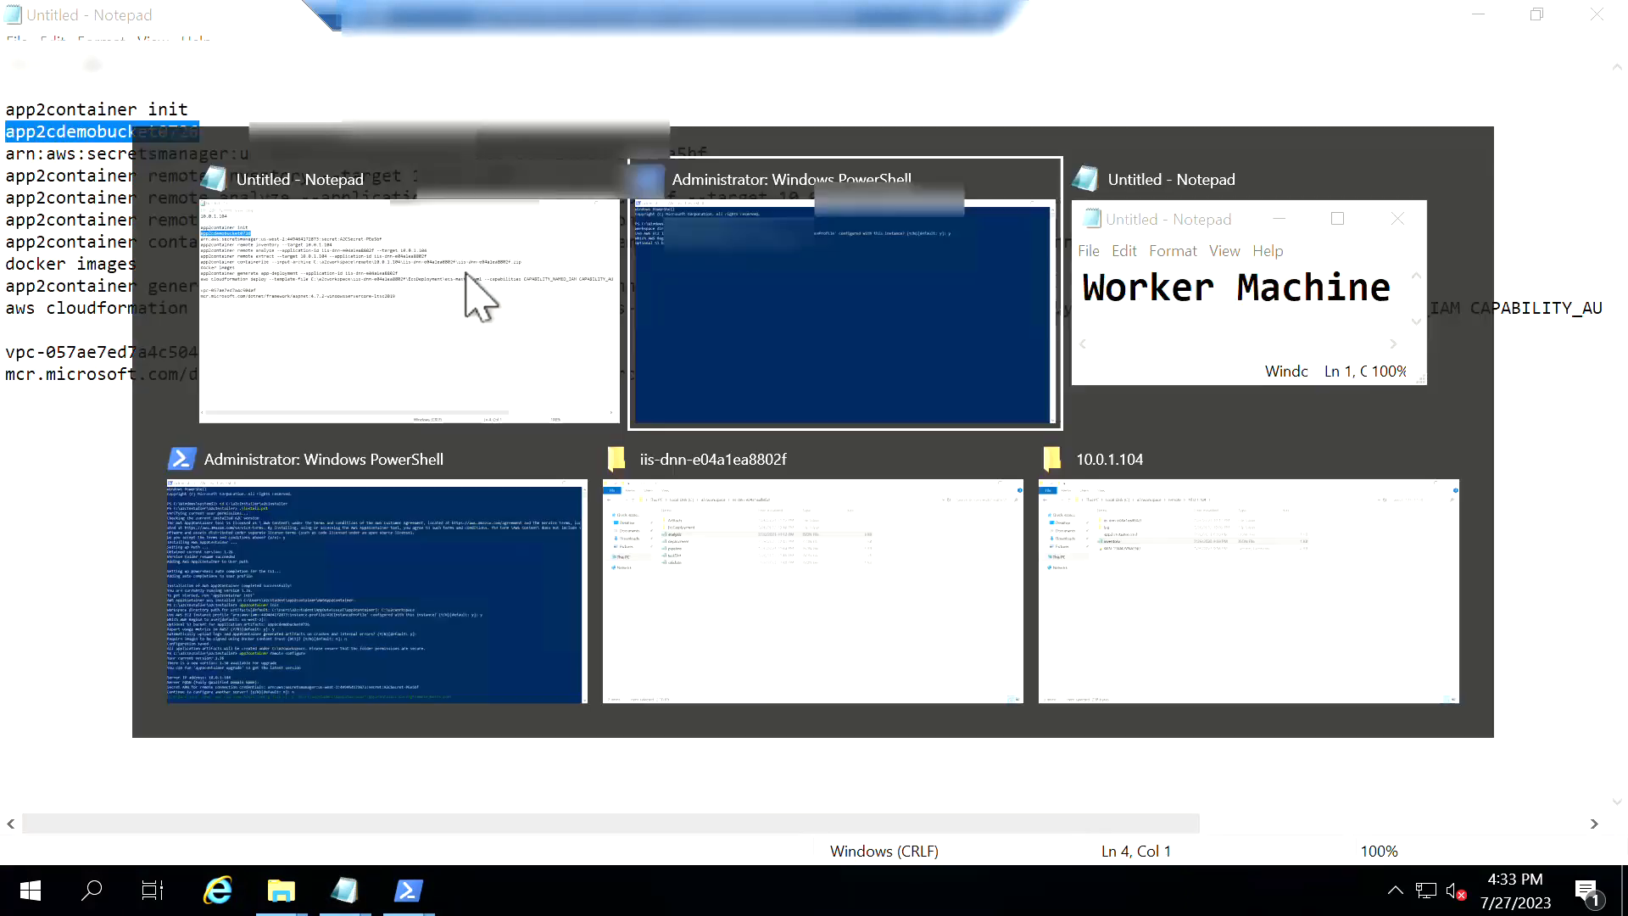
click(842, 301)
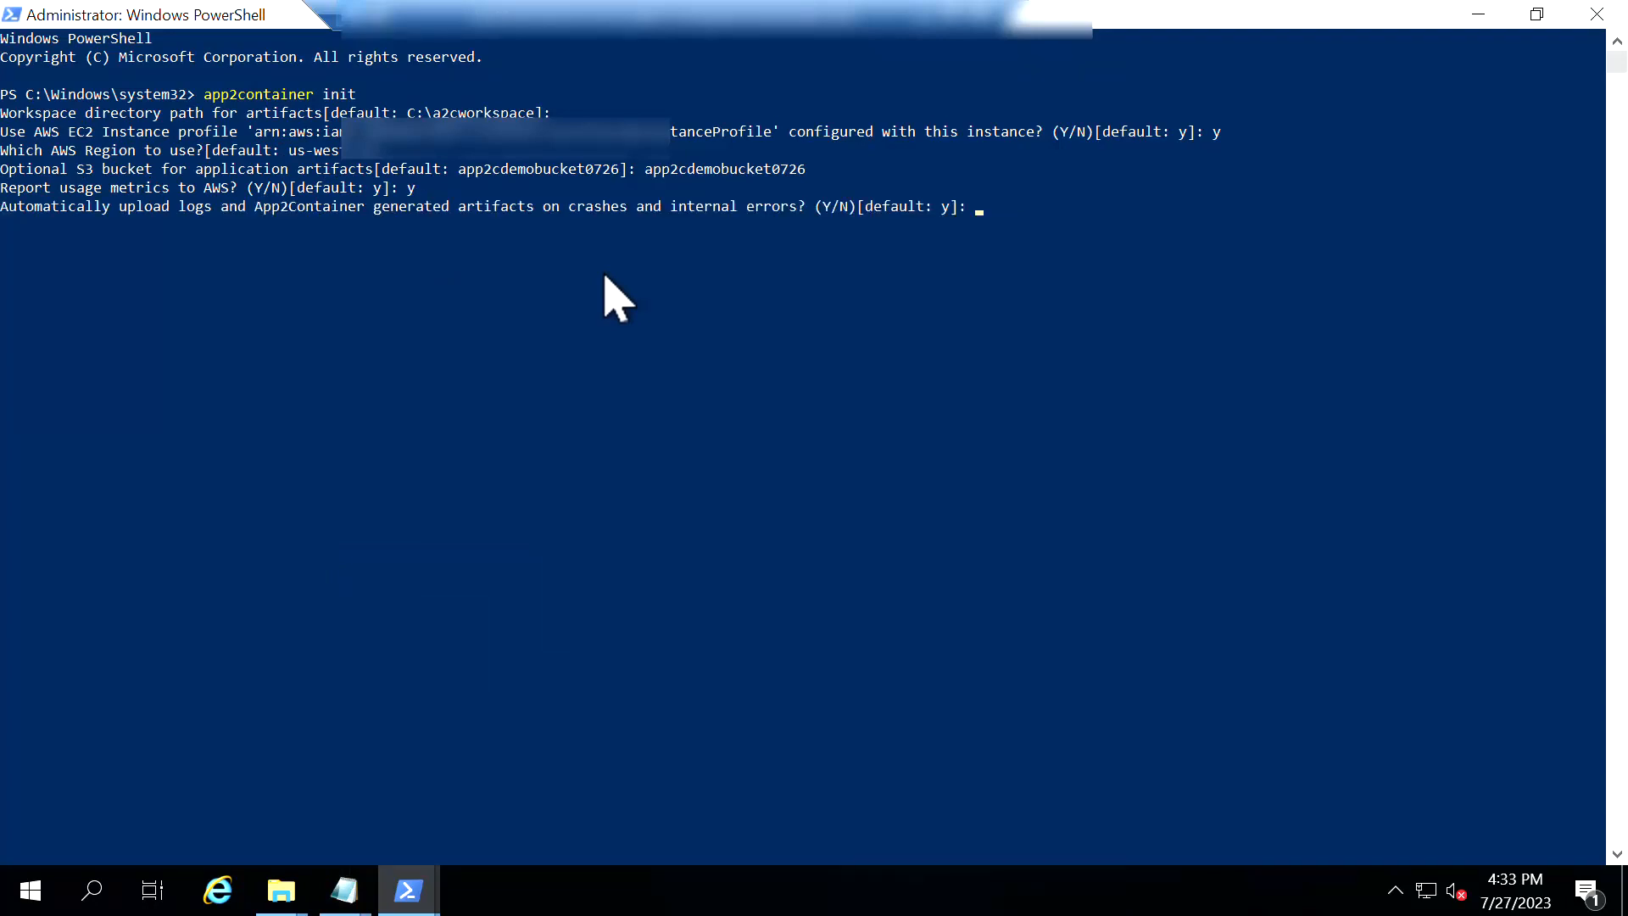
text(y)
text(n)
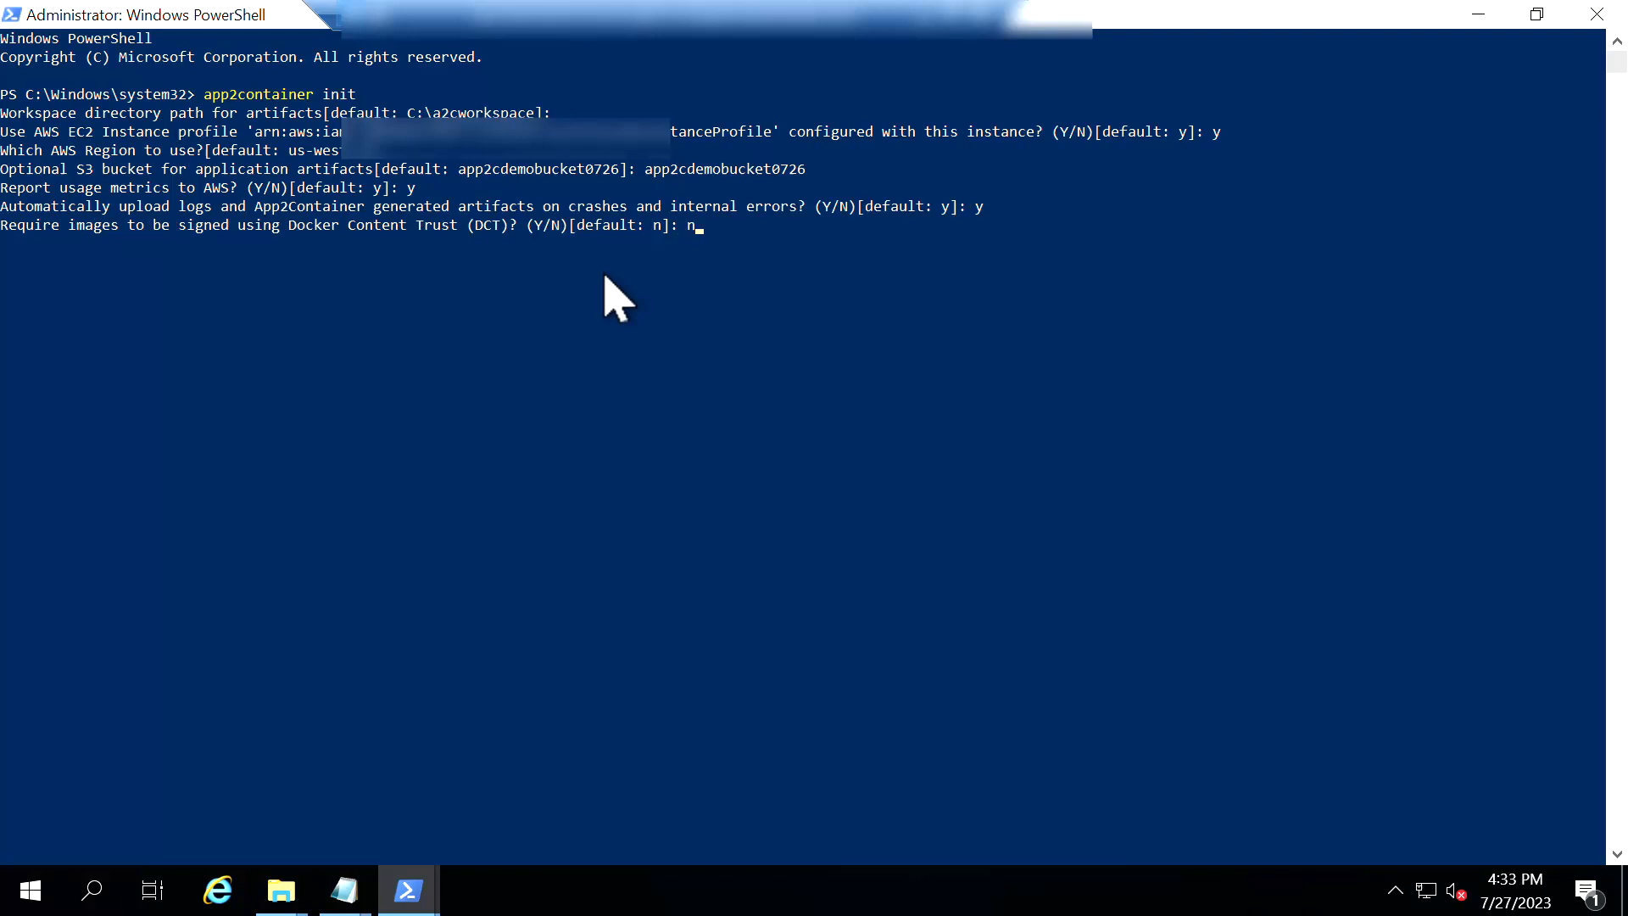
key(Return)
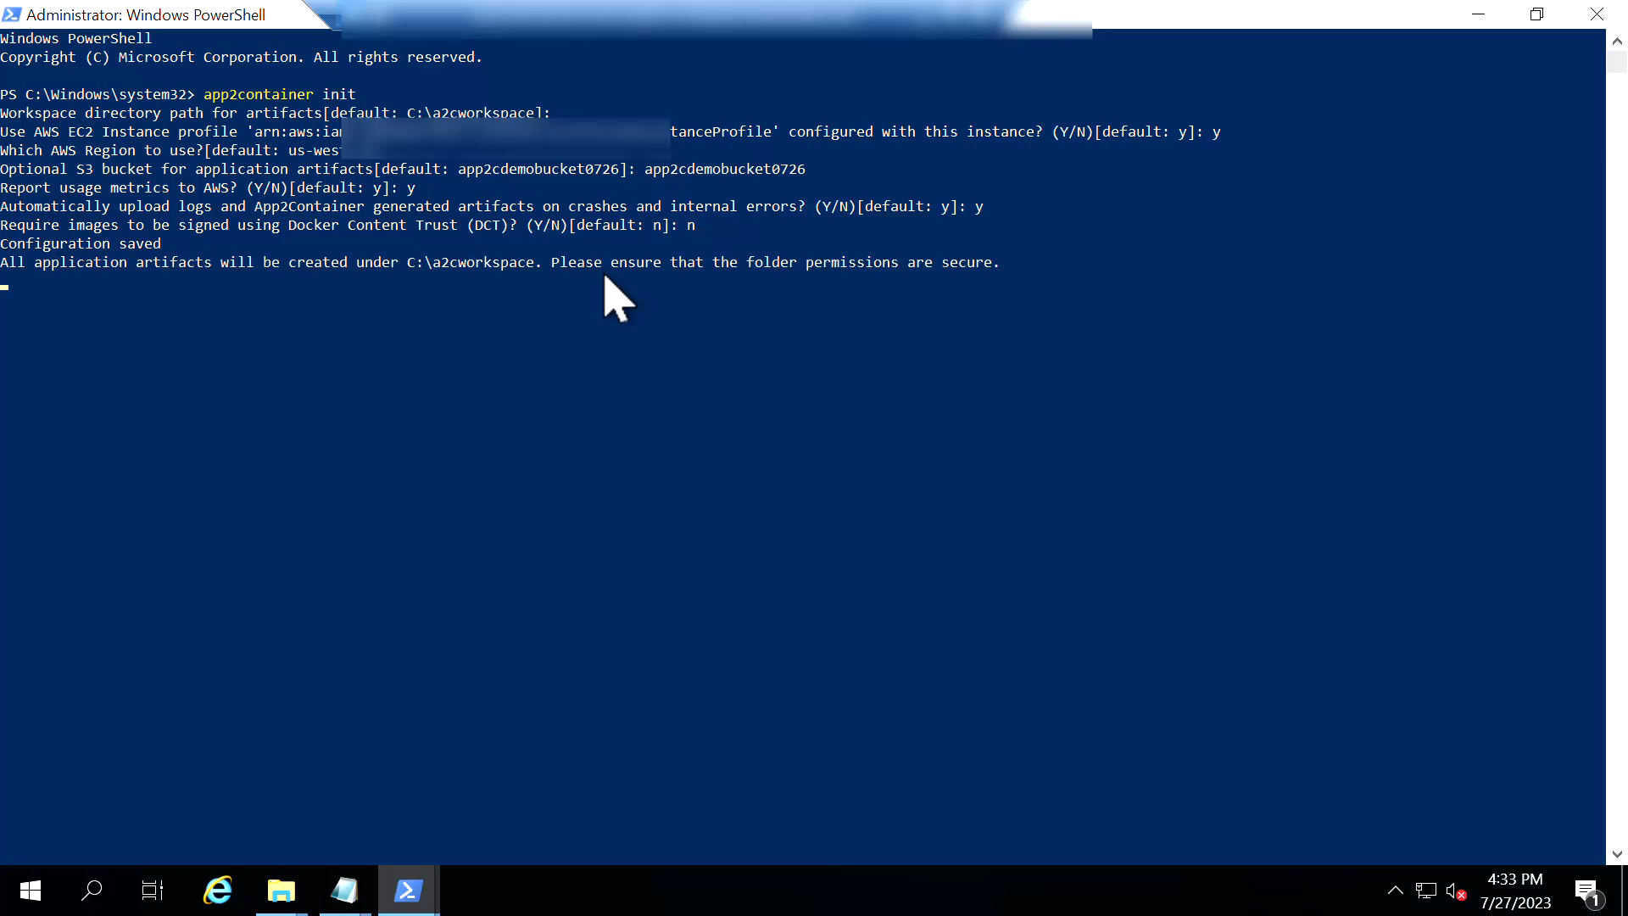
Run remote inventory against server 10.0.1.104 and open its a2cworkspace results folder
key(Return)
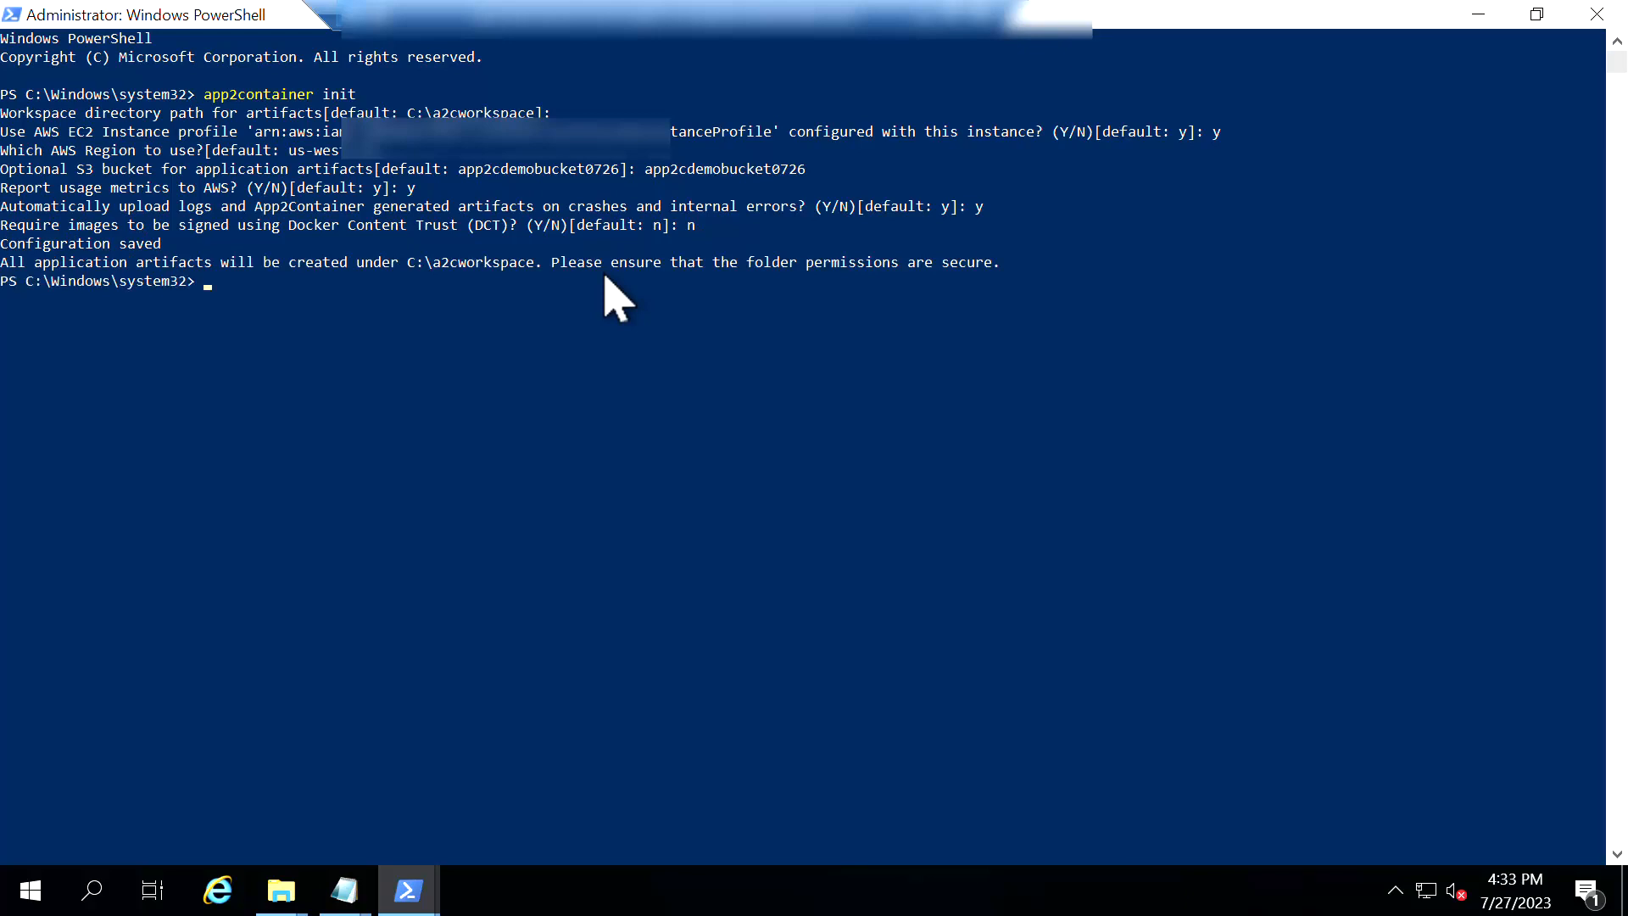
mouse_move(342, 889)
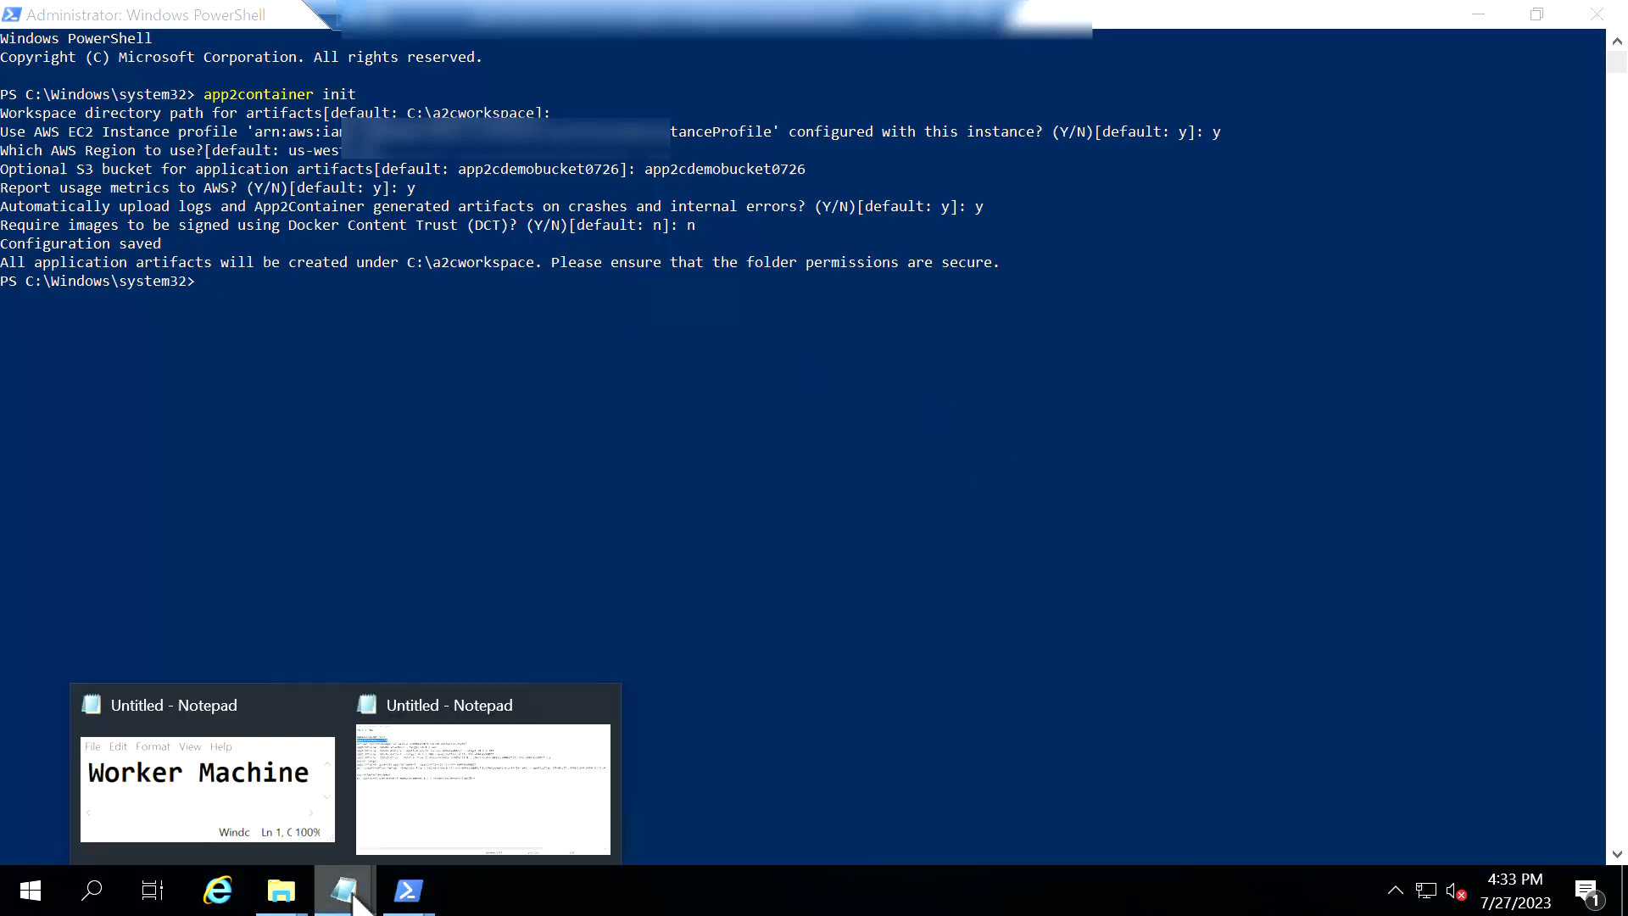
click(482, 790)
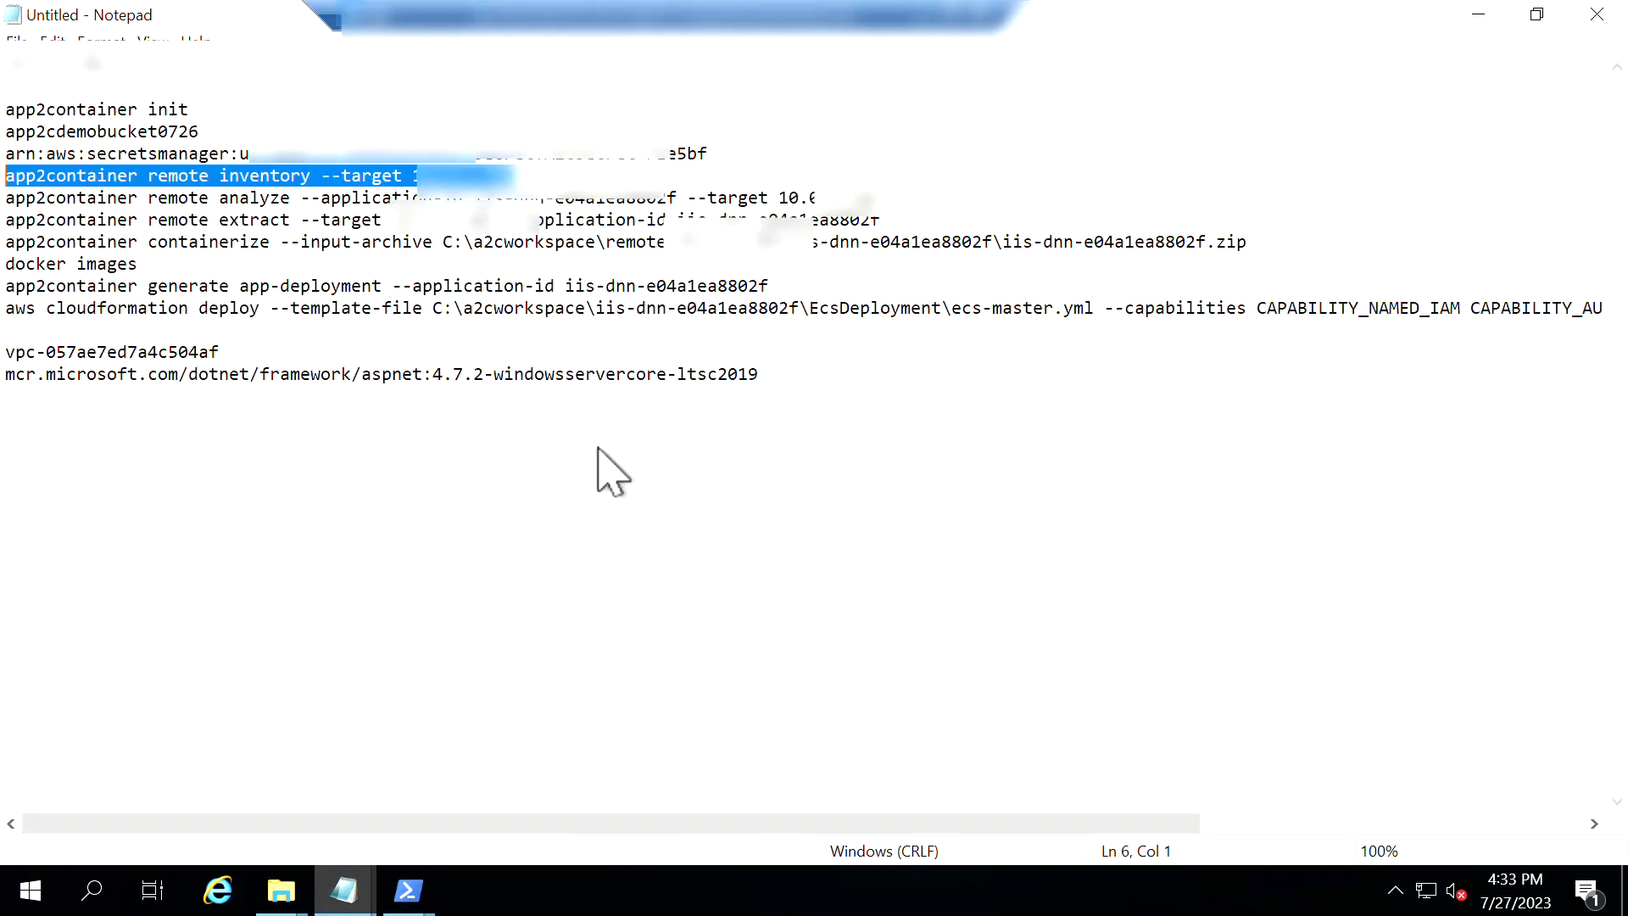
click(406, 889)
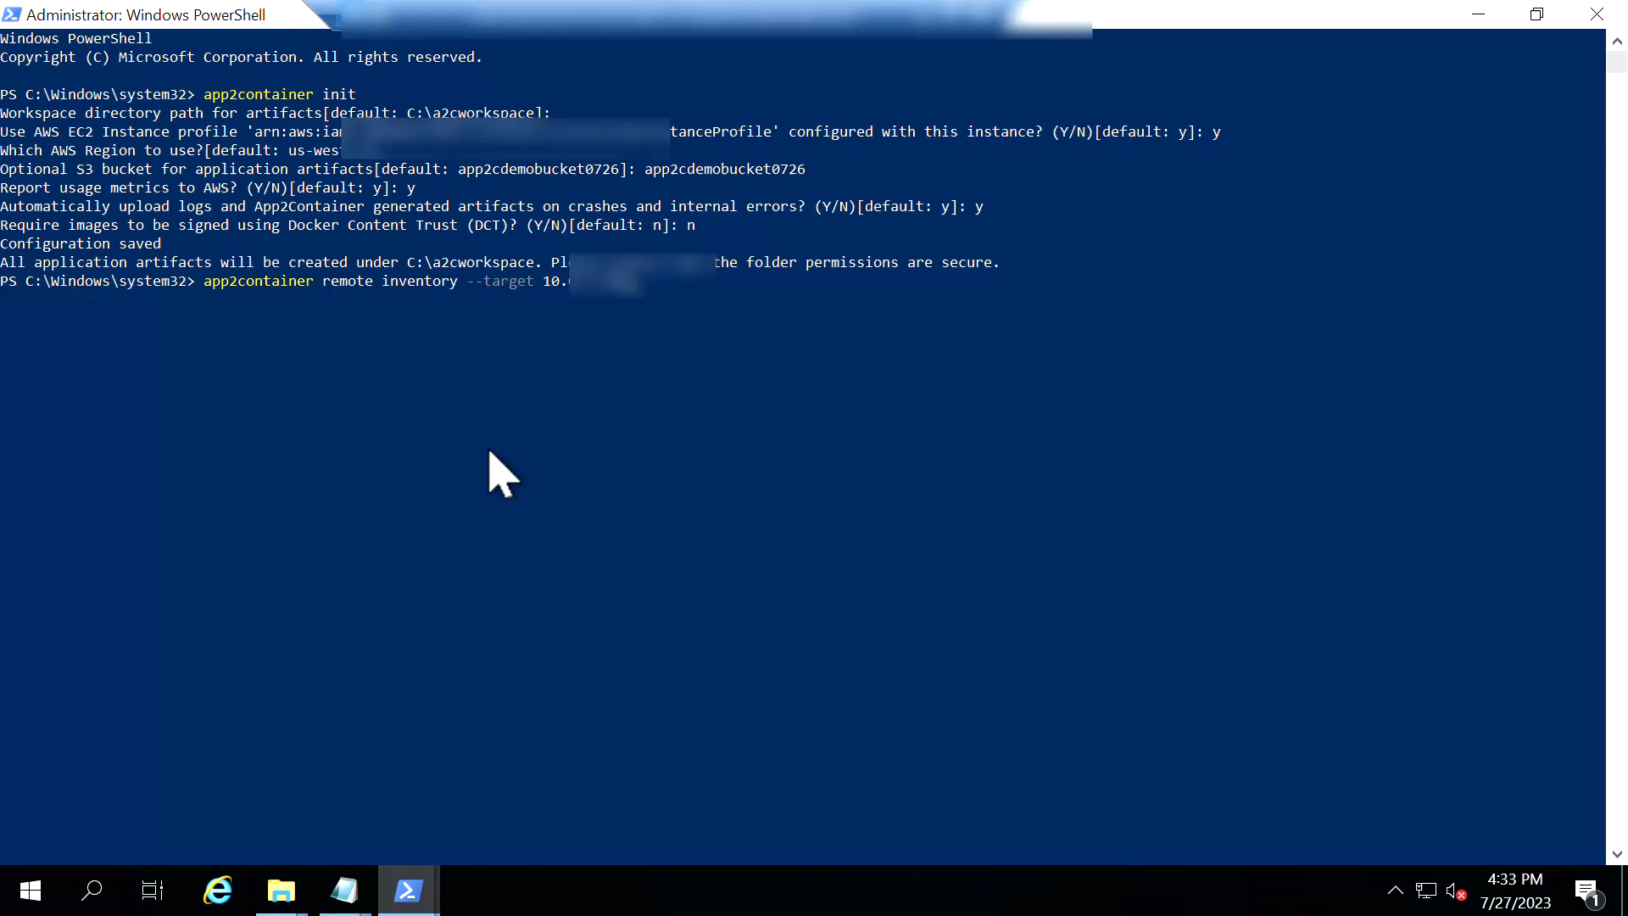
key(Return)
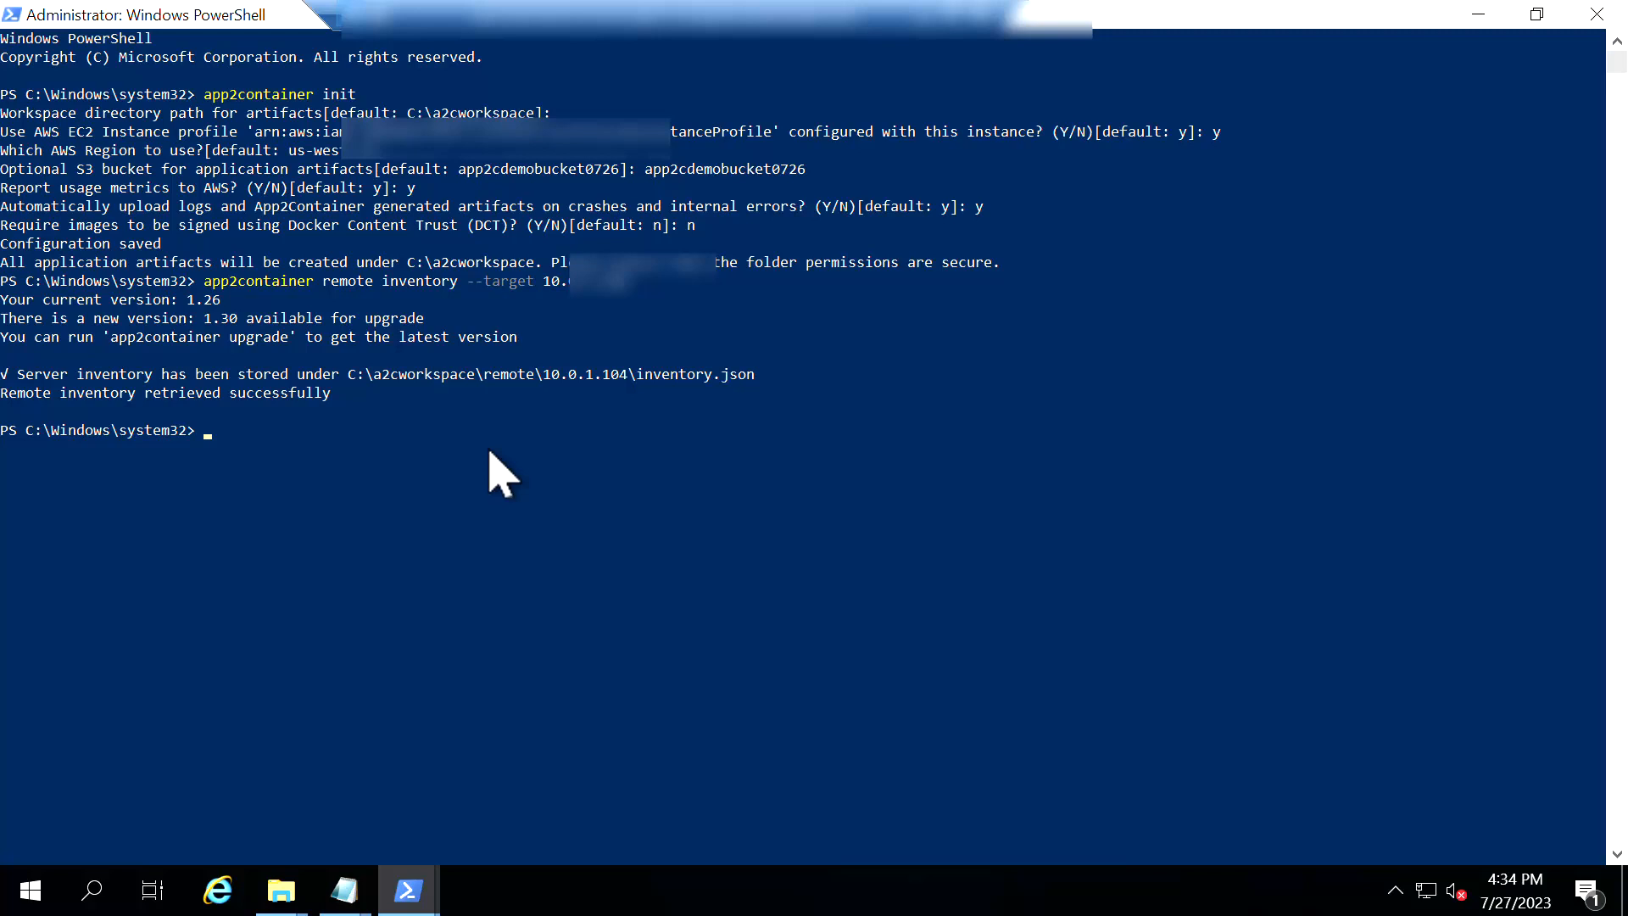
mouse_move(648, 411)
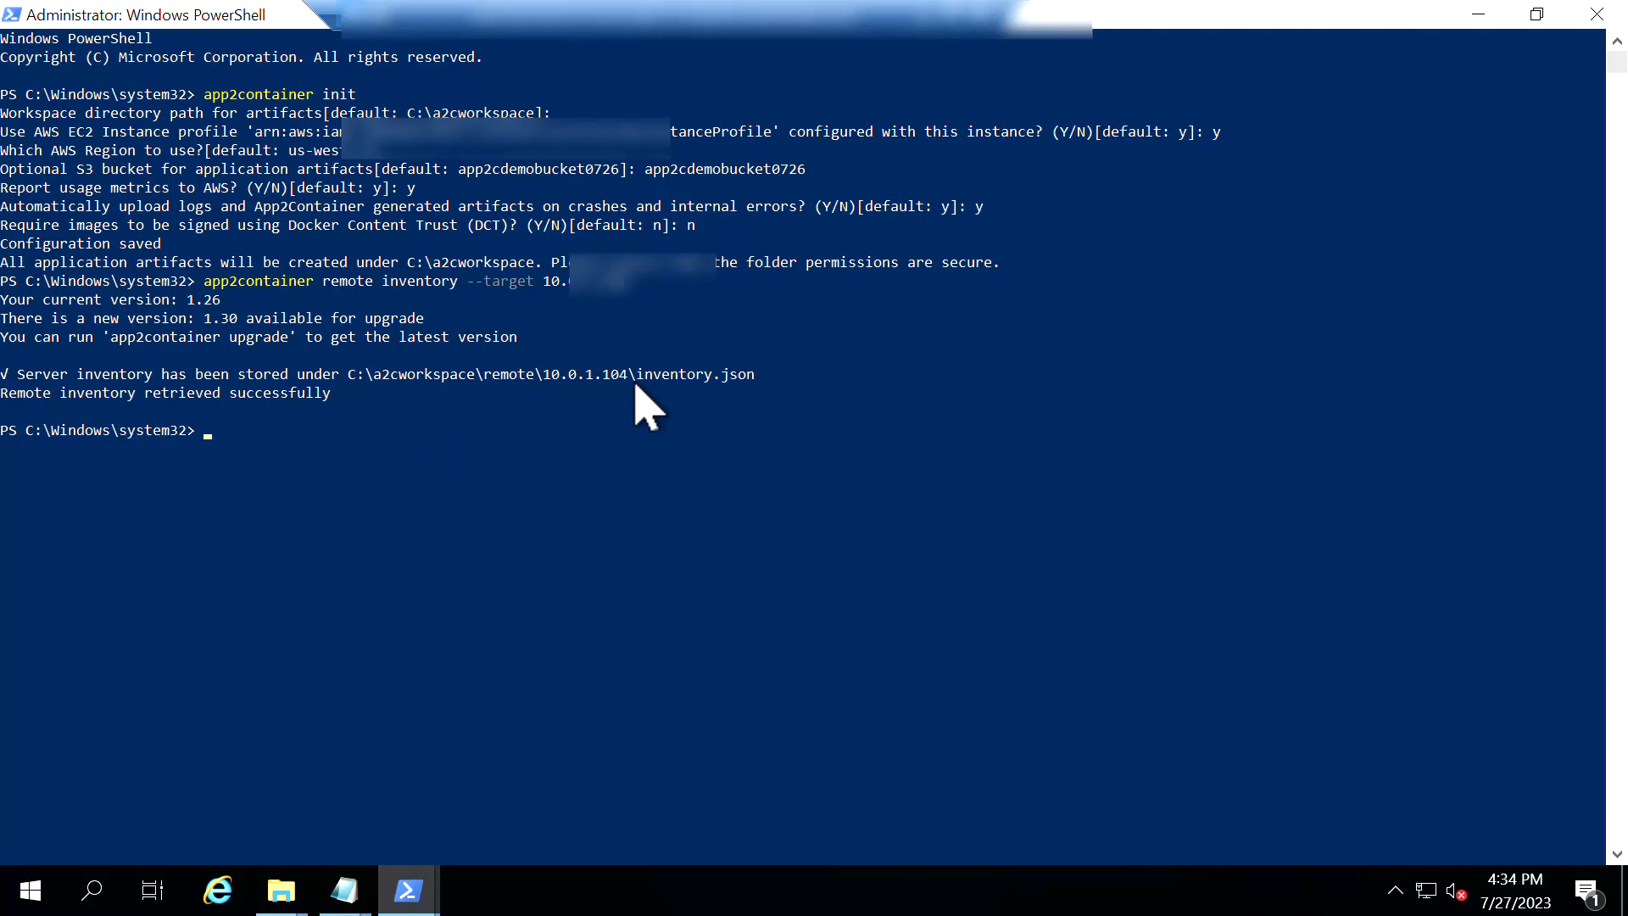
drag(645, 374, 342, 374)
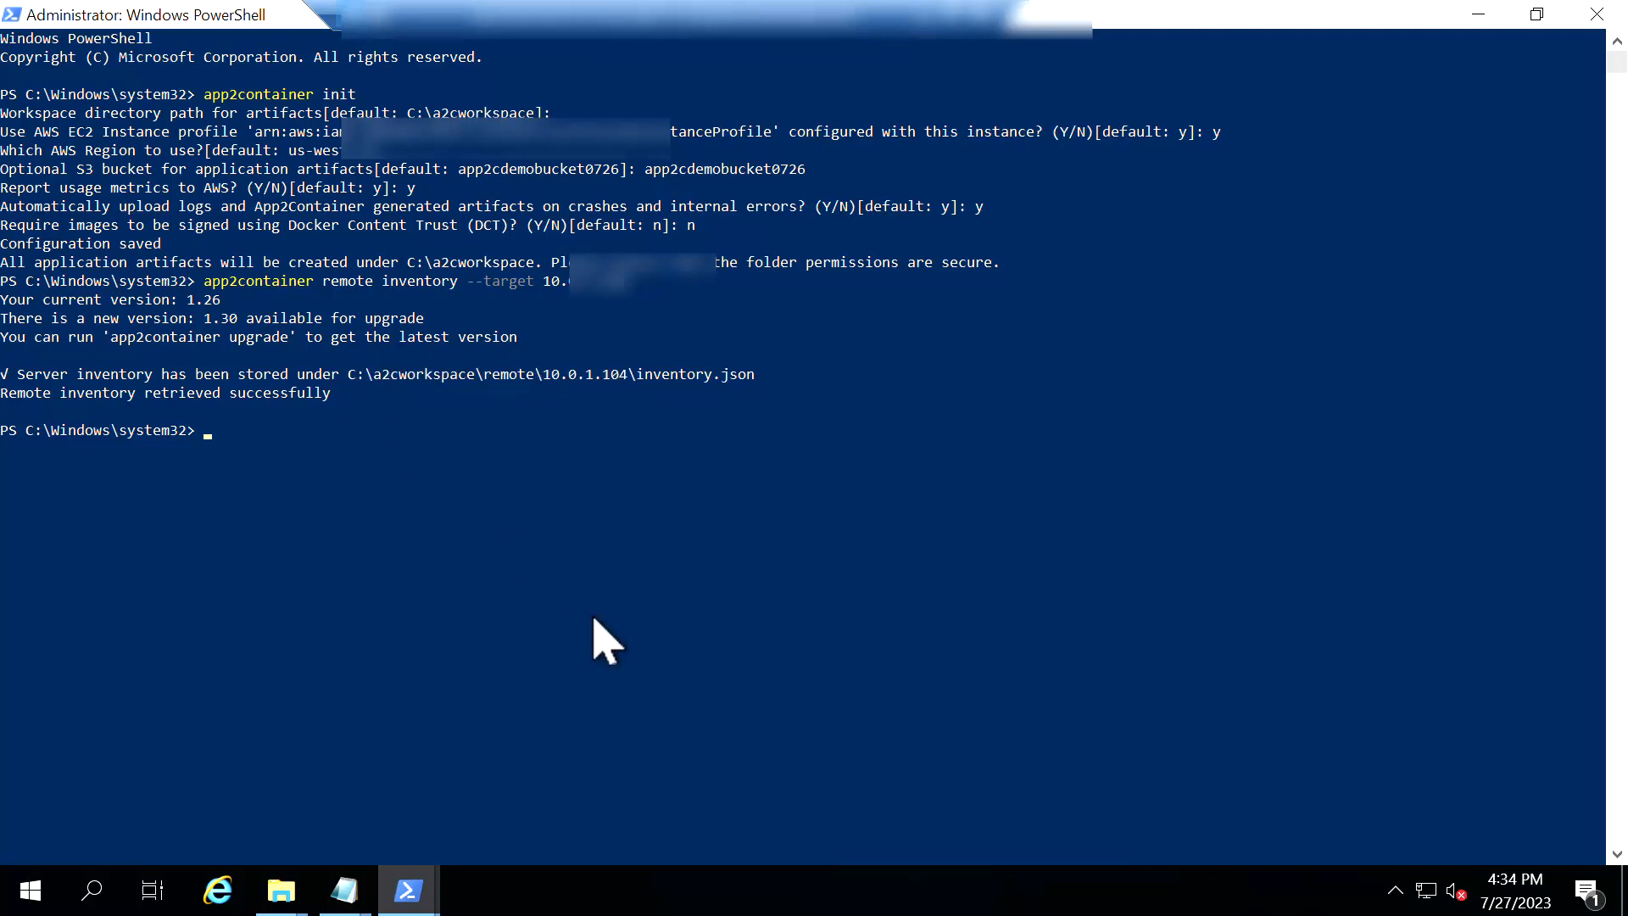
click(279, 889)
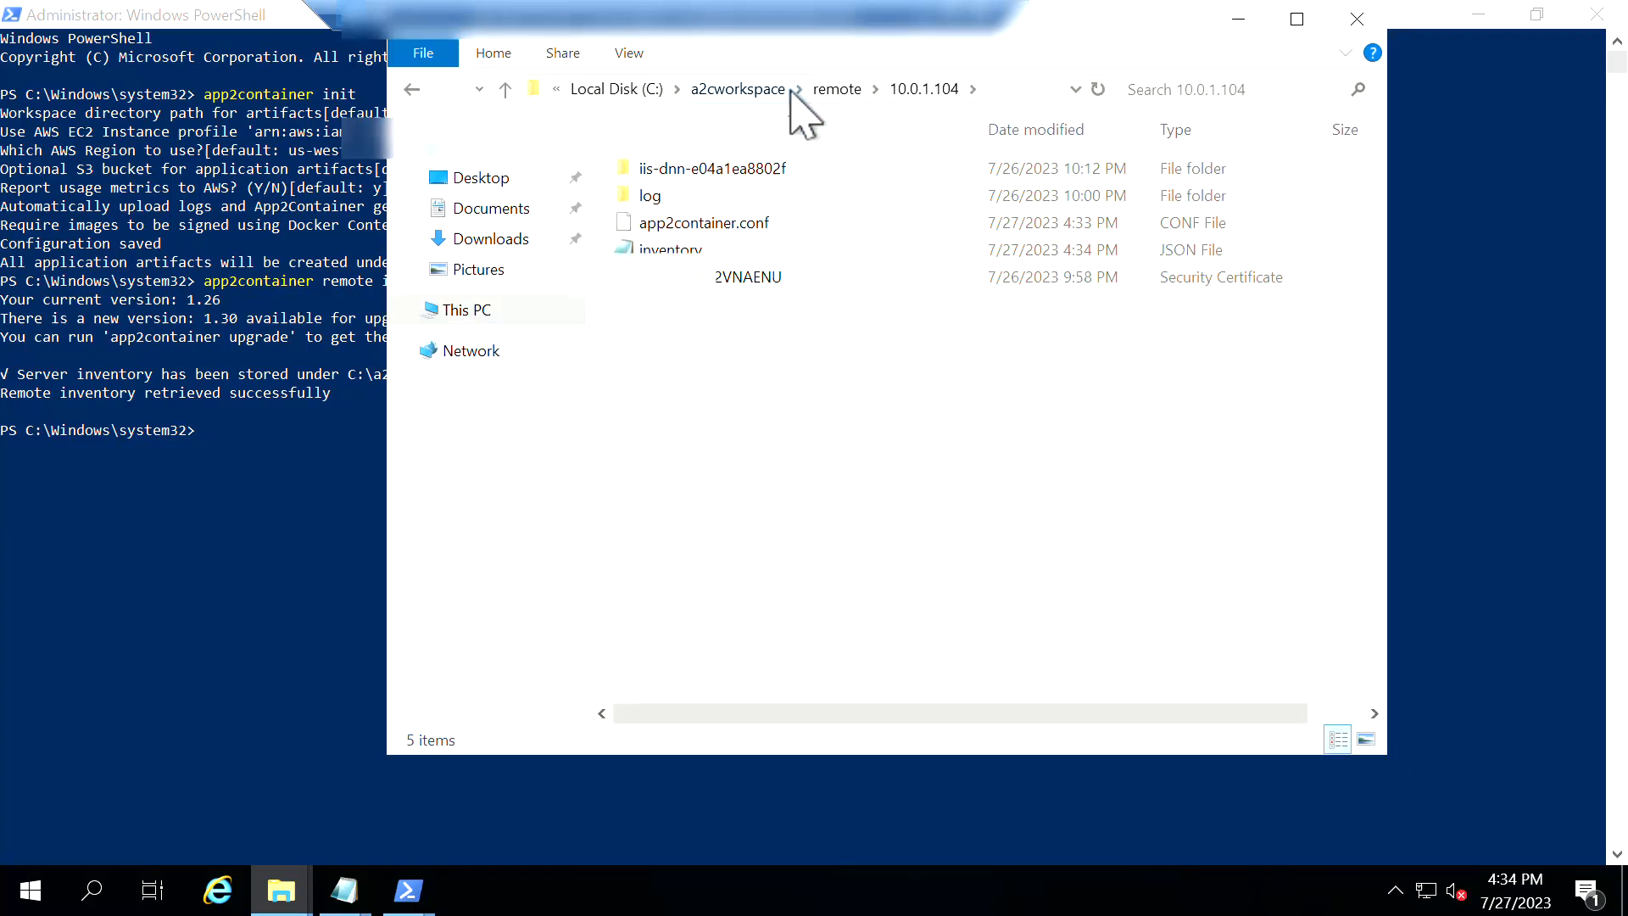
Open inventory.json and select the DNN application id iis-dnn-e04a1ea8802f
click(1295, 18)
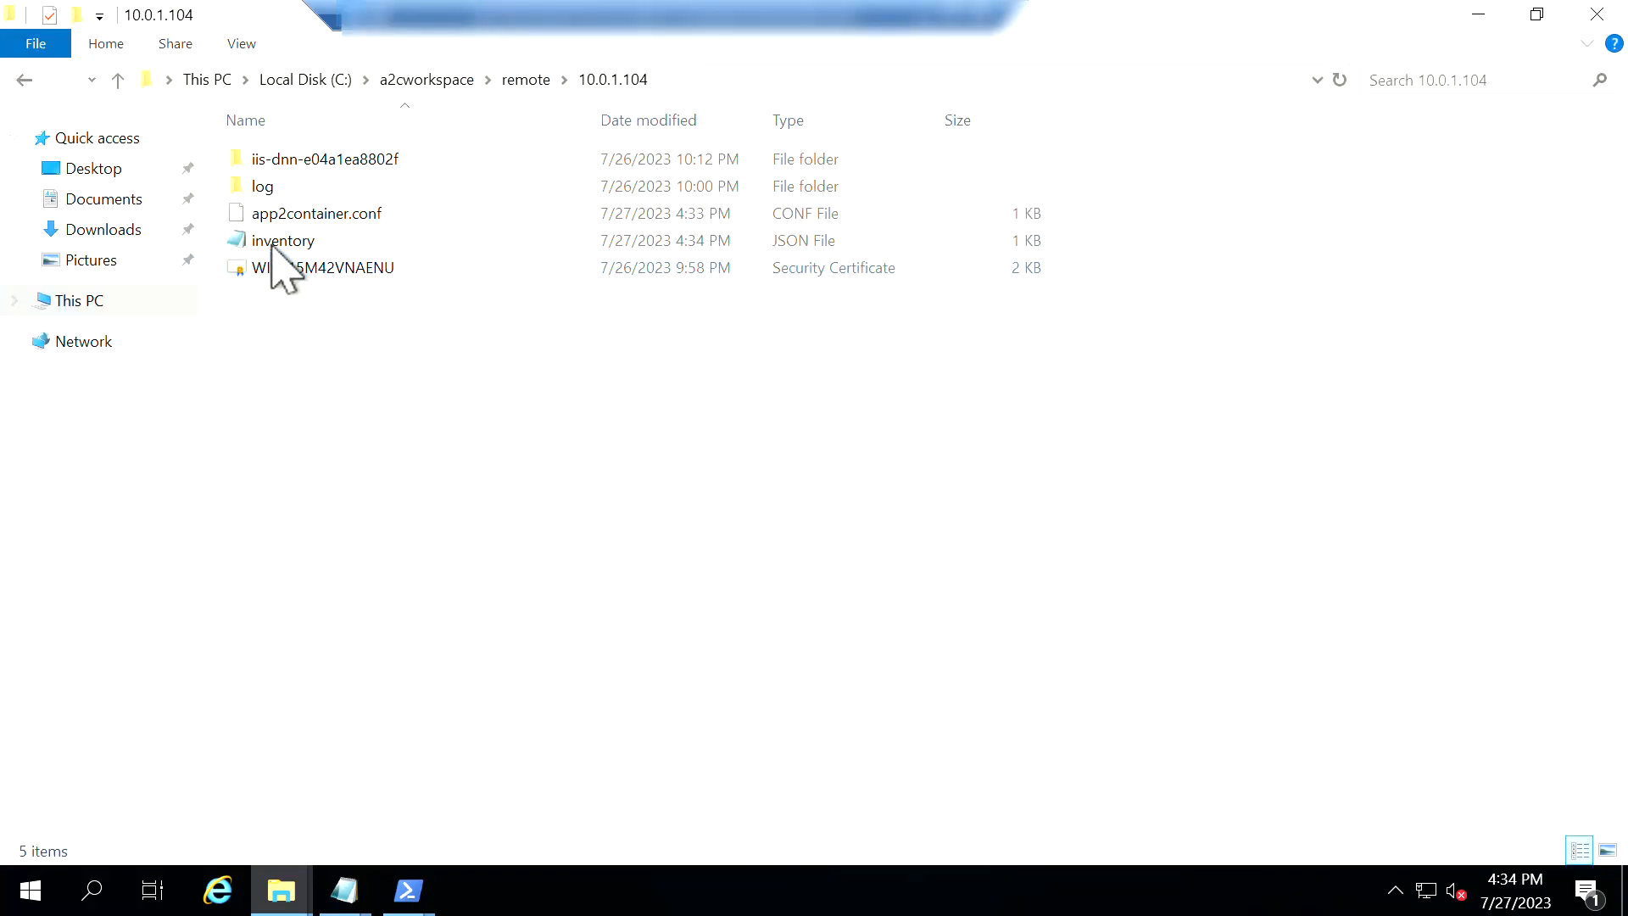
double_click(283, 240)
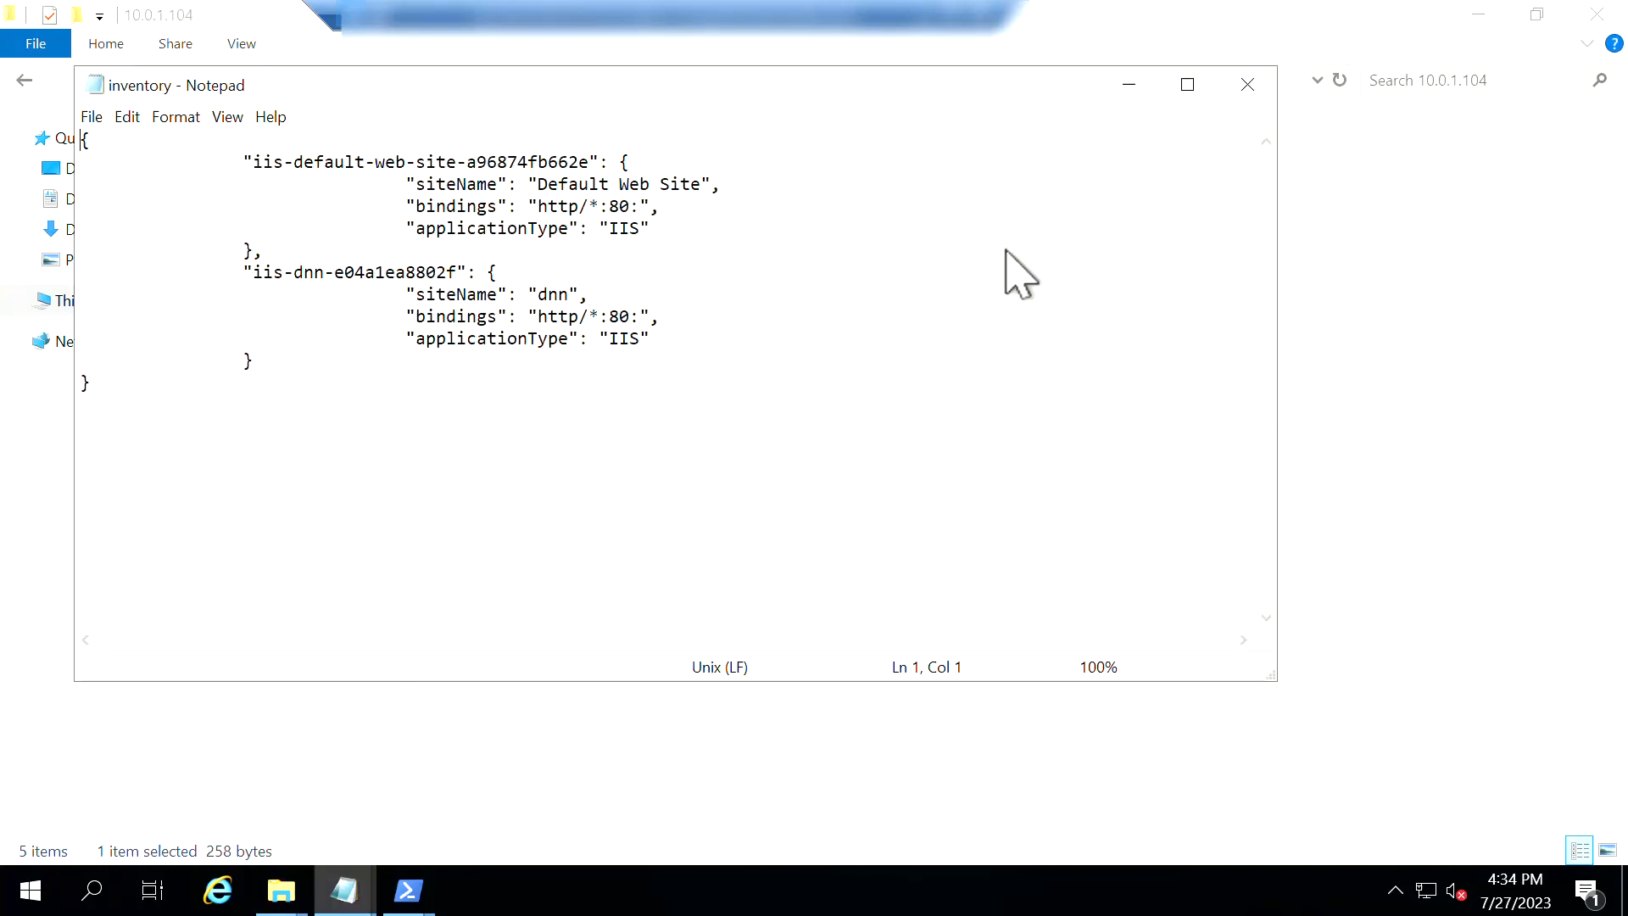
mouse_move(403, 322)
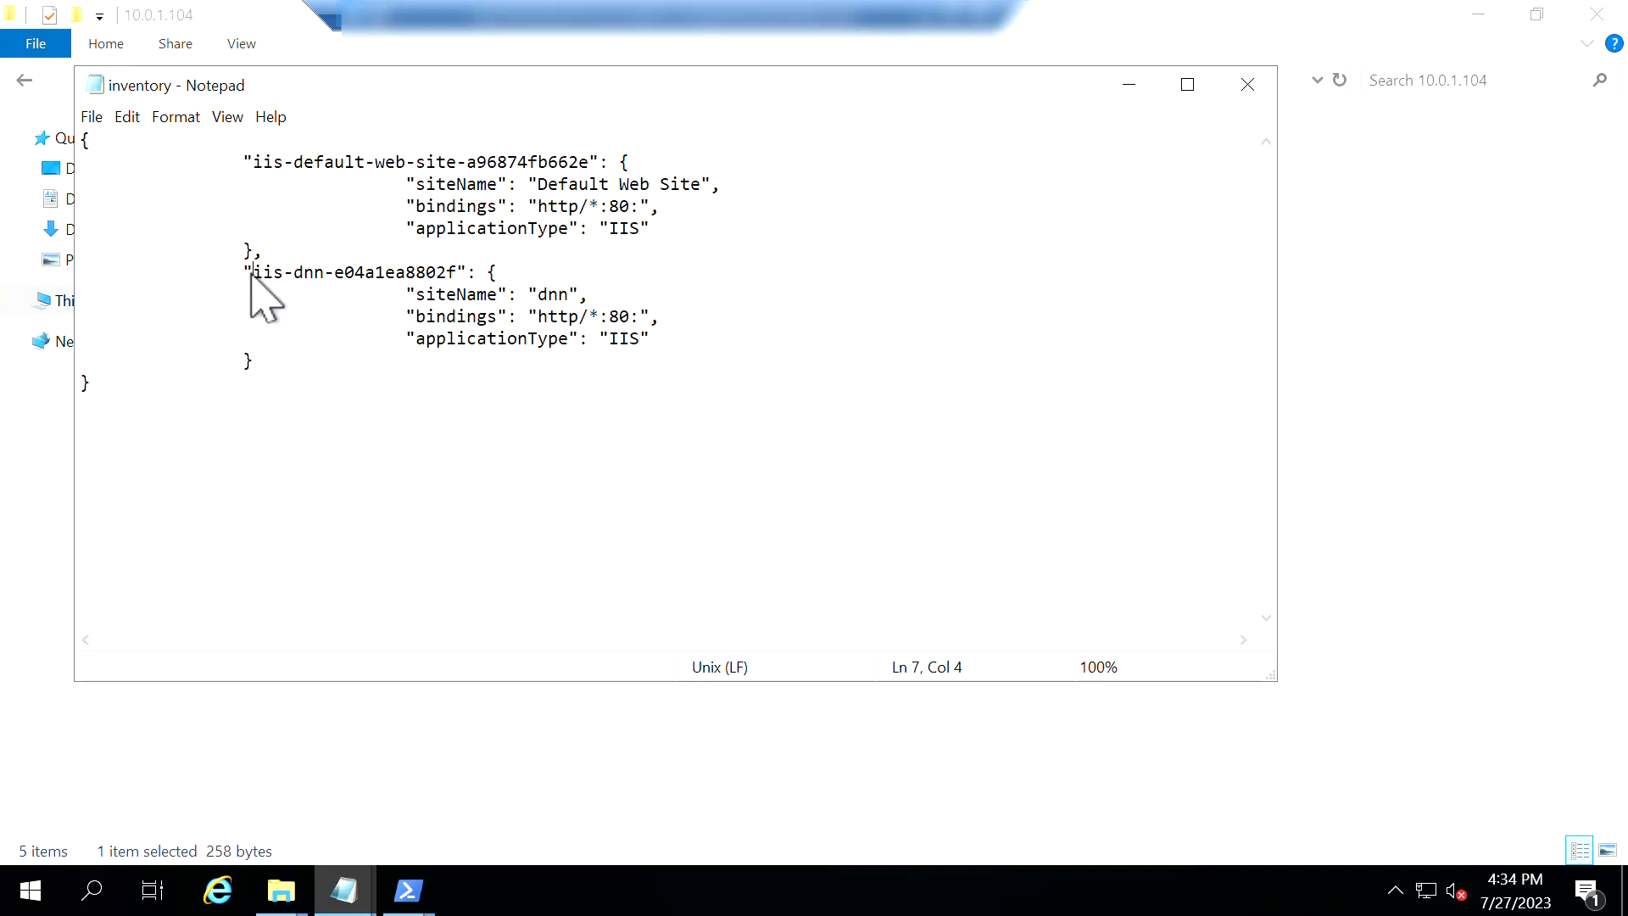
double_click(357, 272)
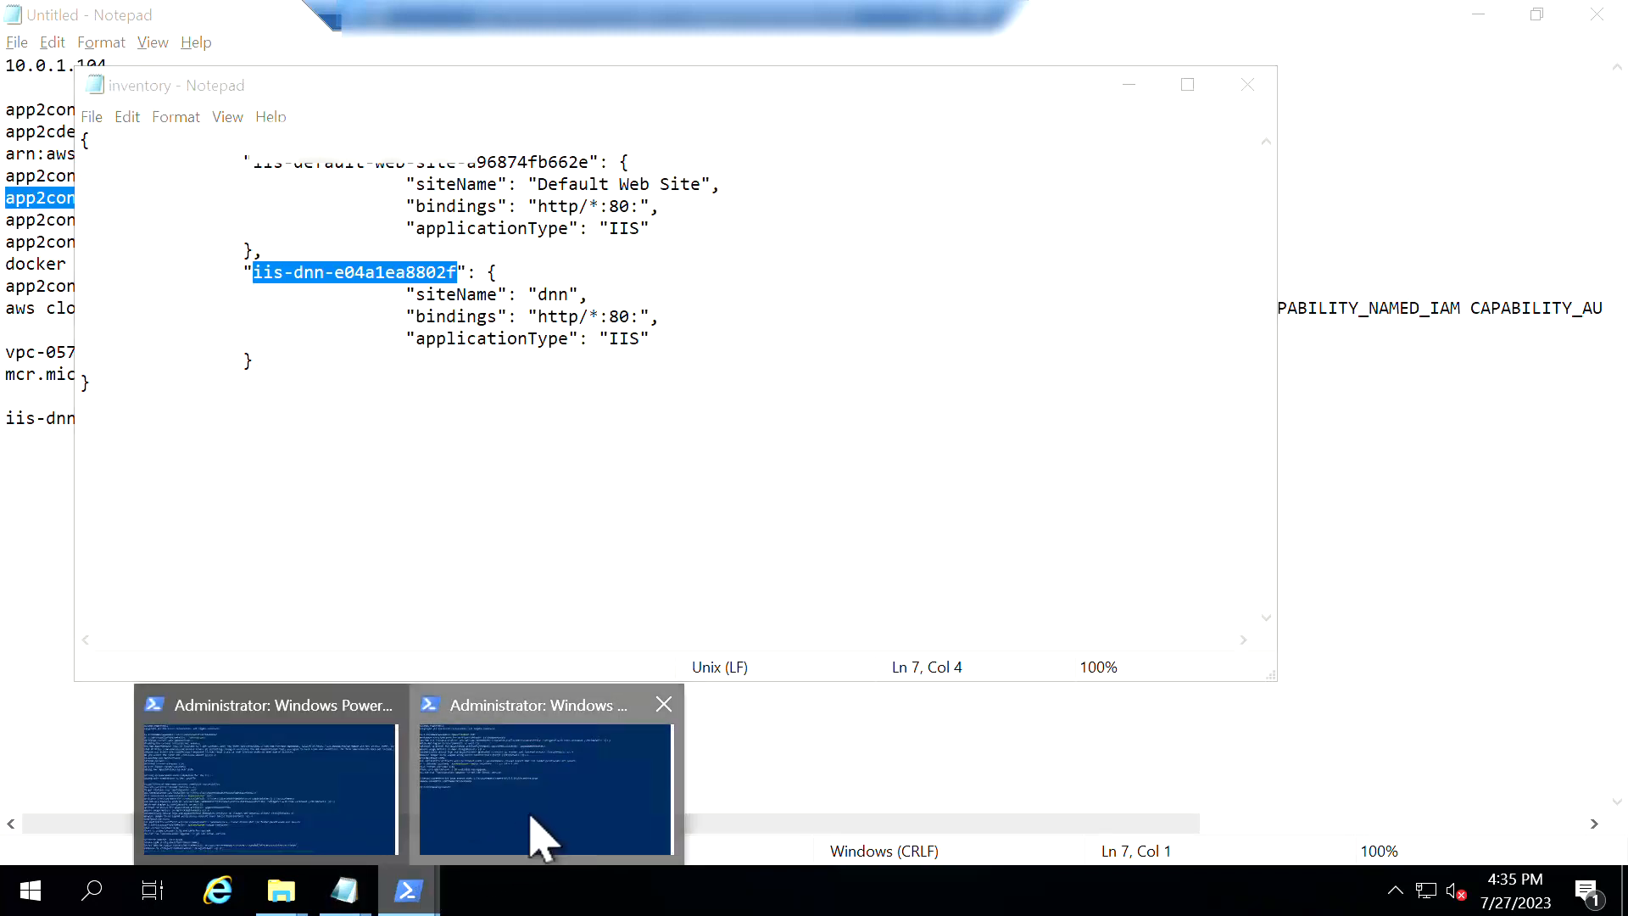
Run app2container remote analyze for application iis-dnn-e04a1ea8802f
click(267, 773)
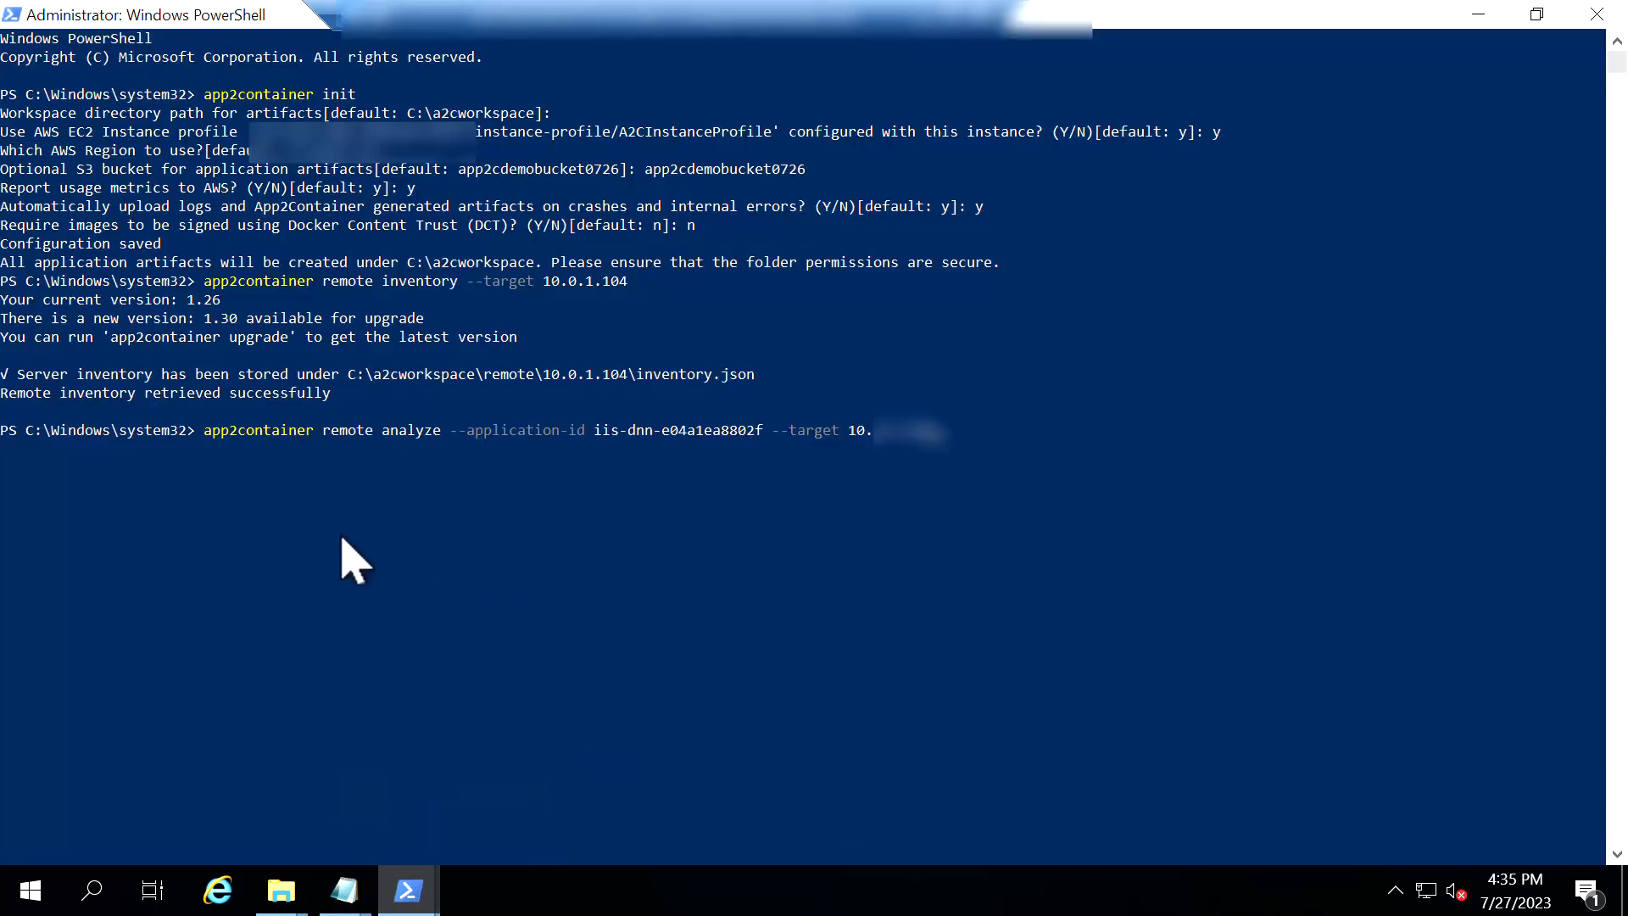
mouse_move(385, 566)
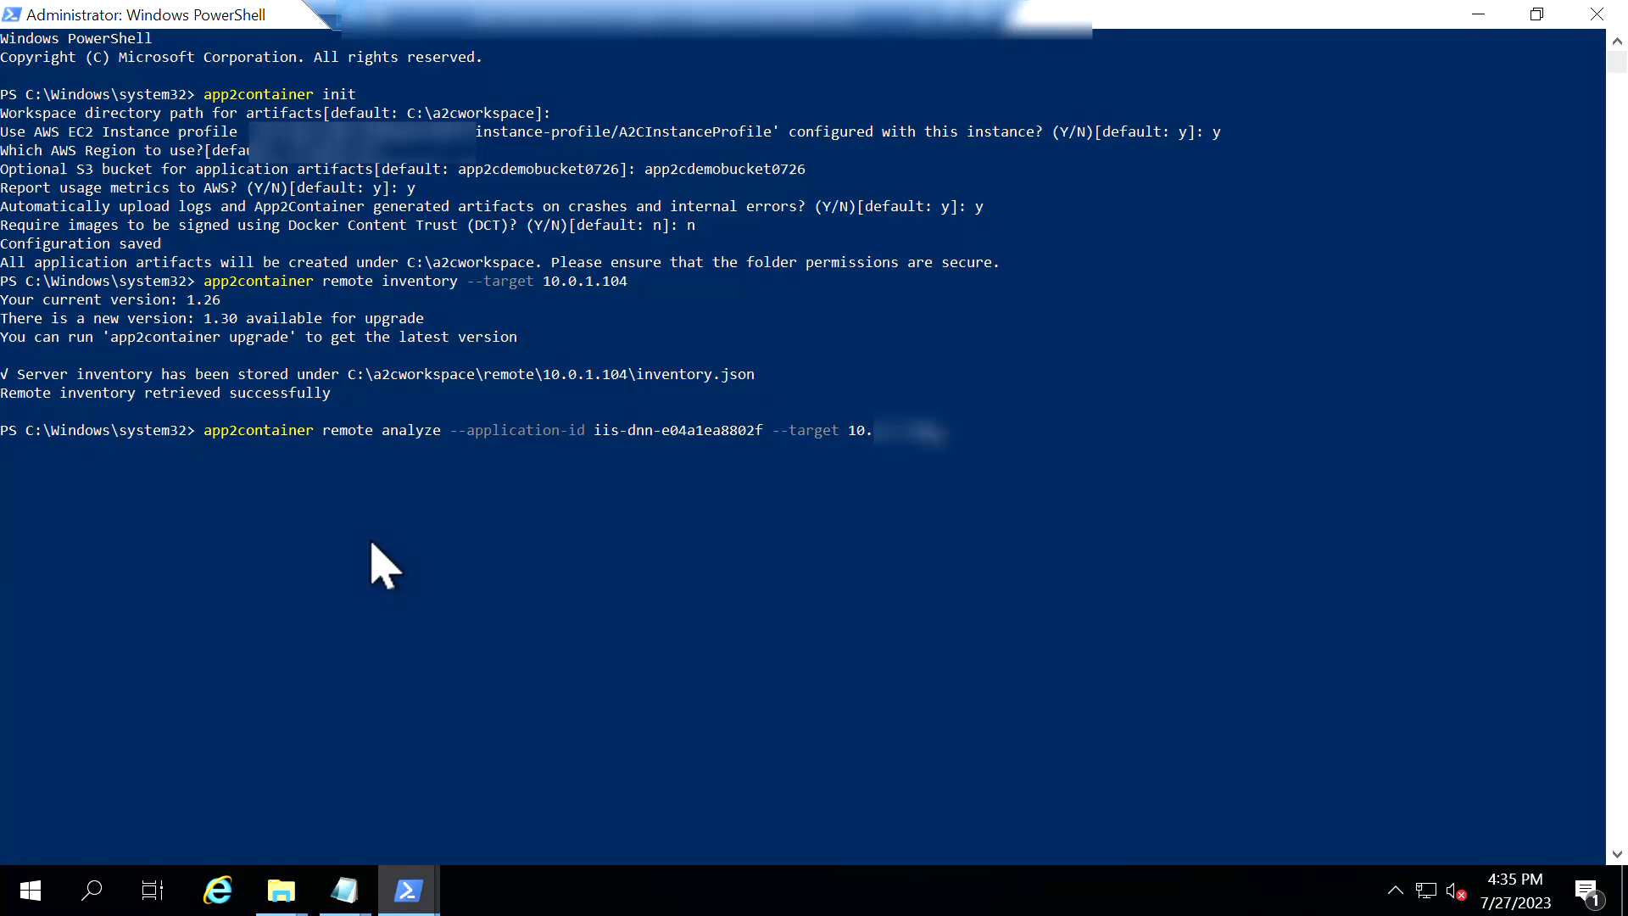
key(Return)
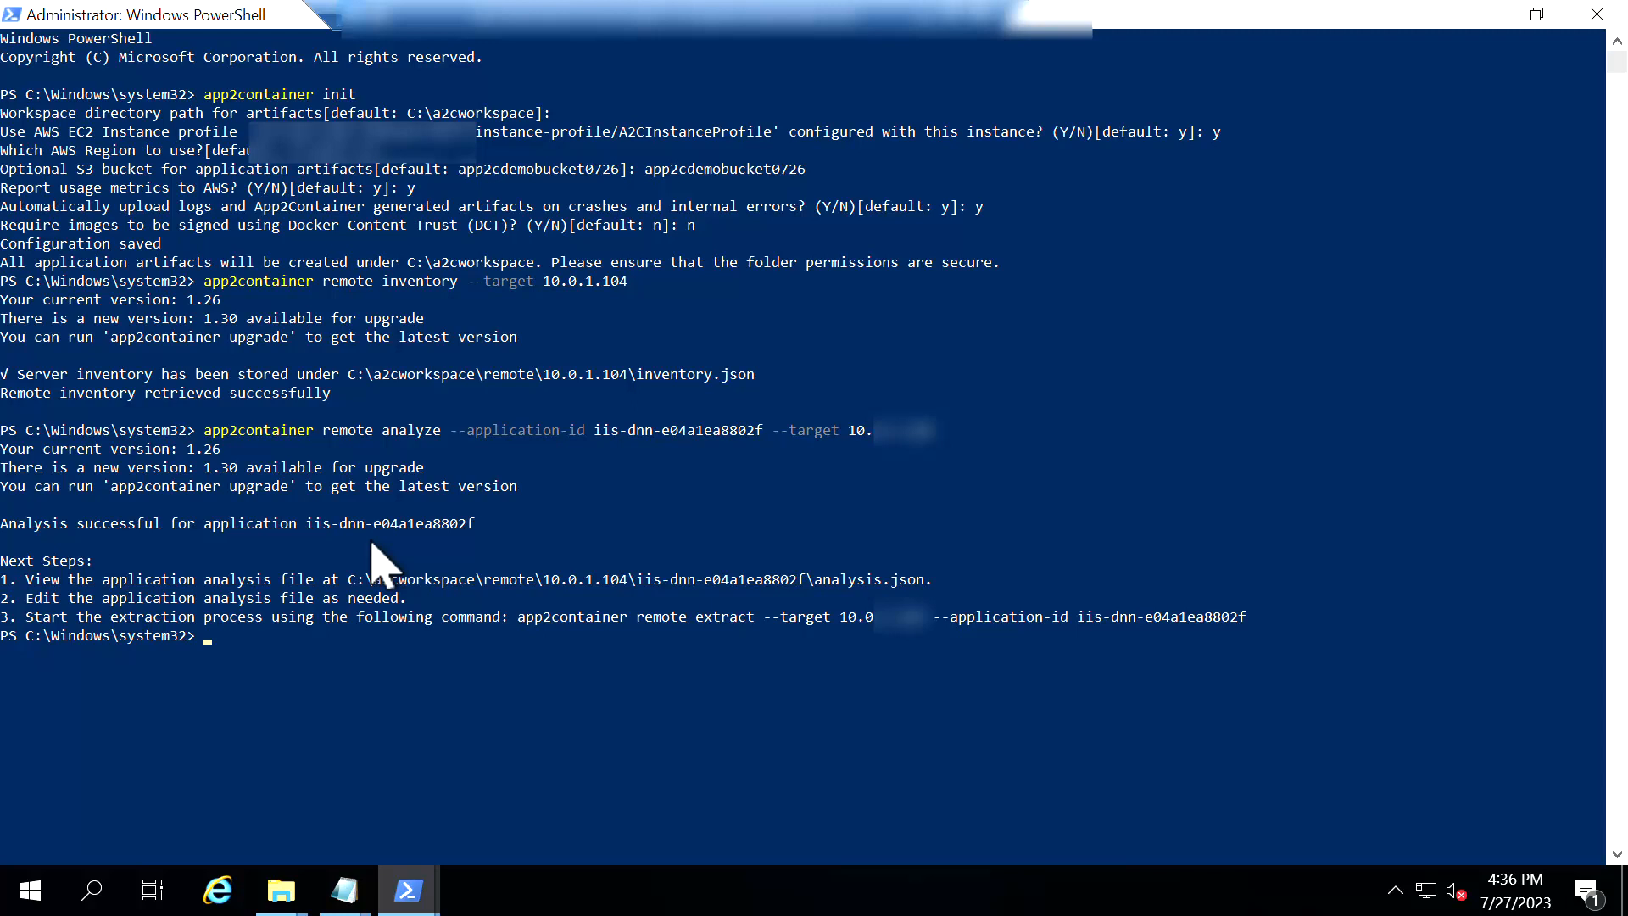
mouse_move(779, 618)
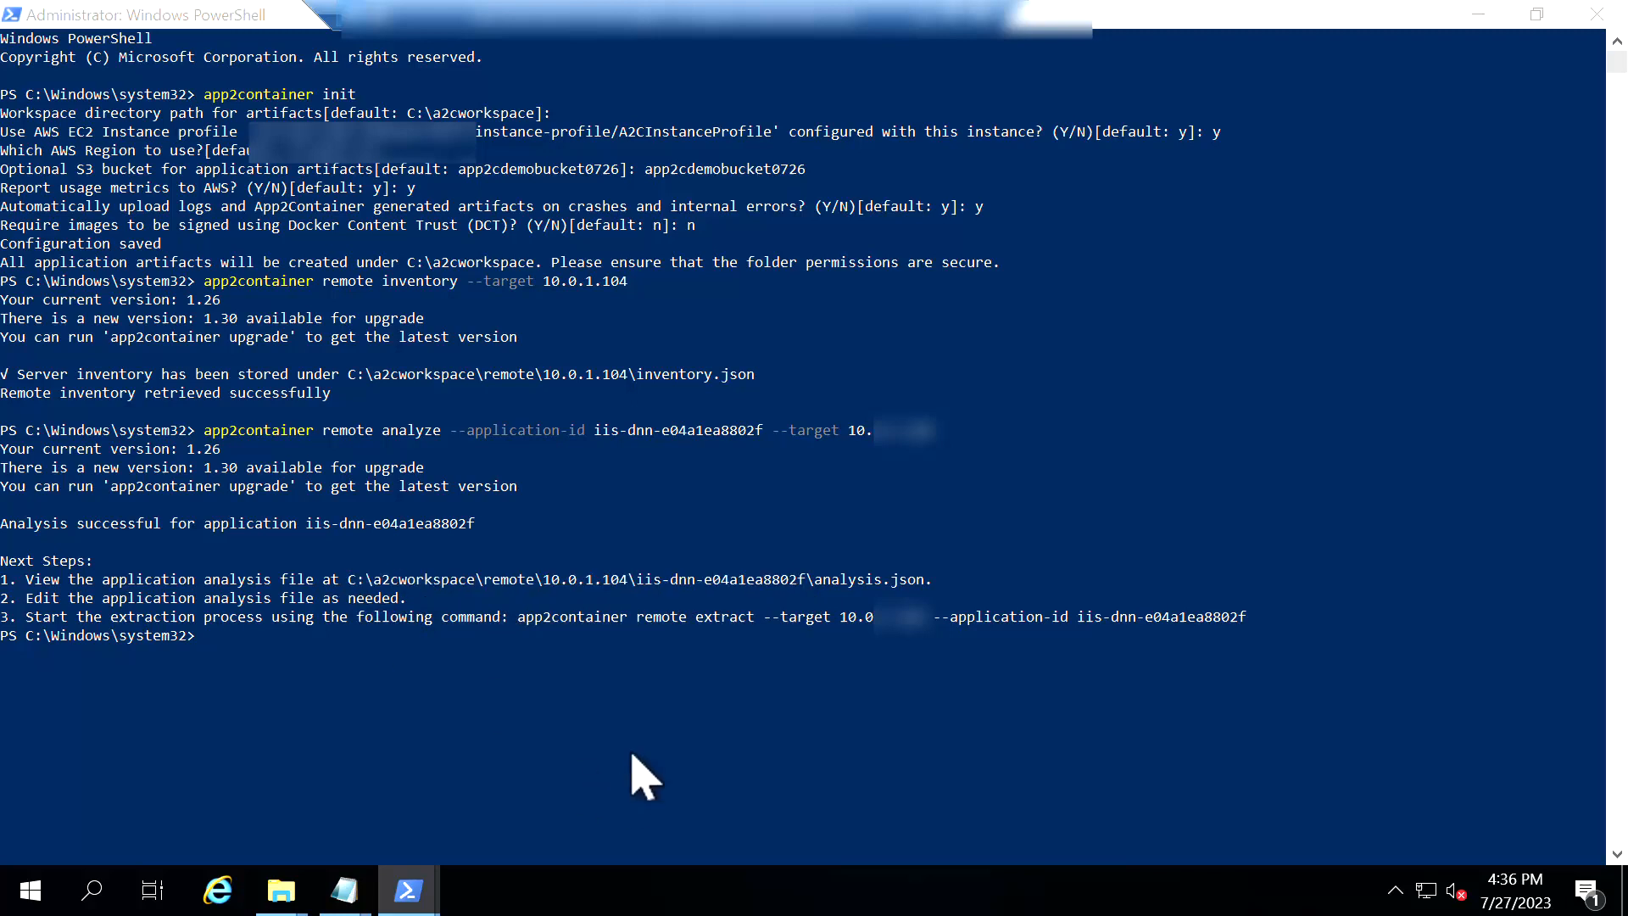
Open analysis.json maximized and inspect containerParameters such as applicationPort 80
click(279, 890)
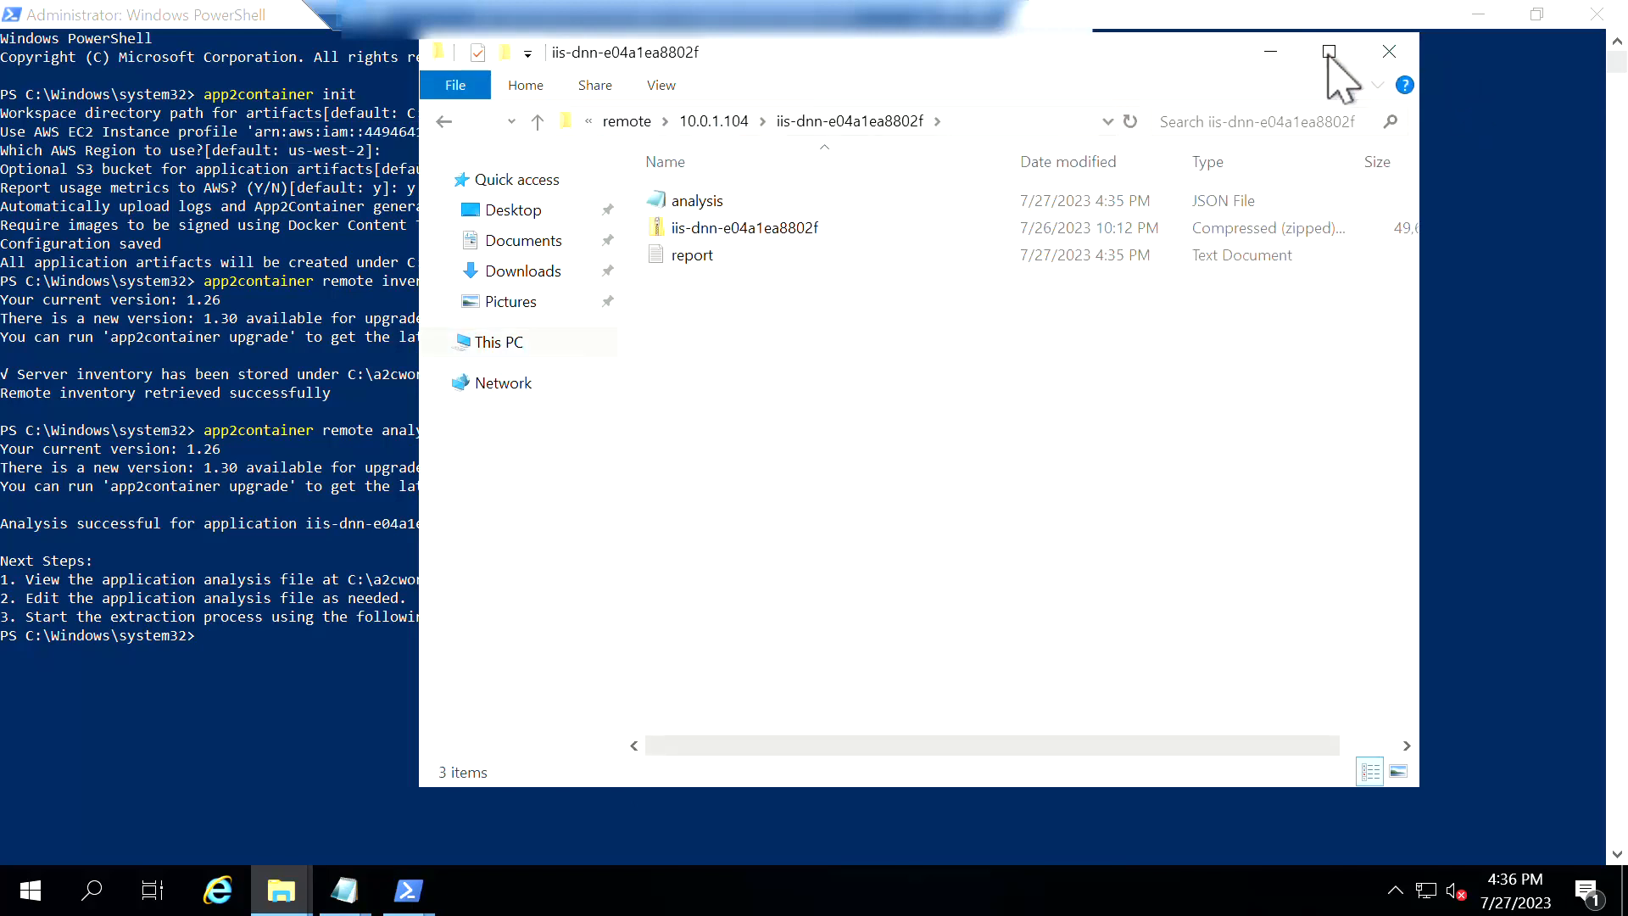
click(1329, 51)
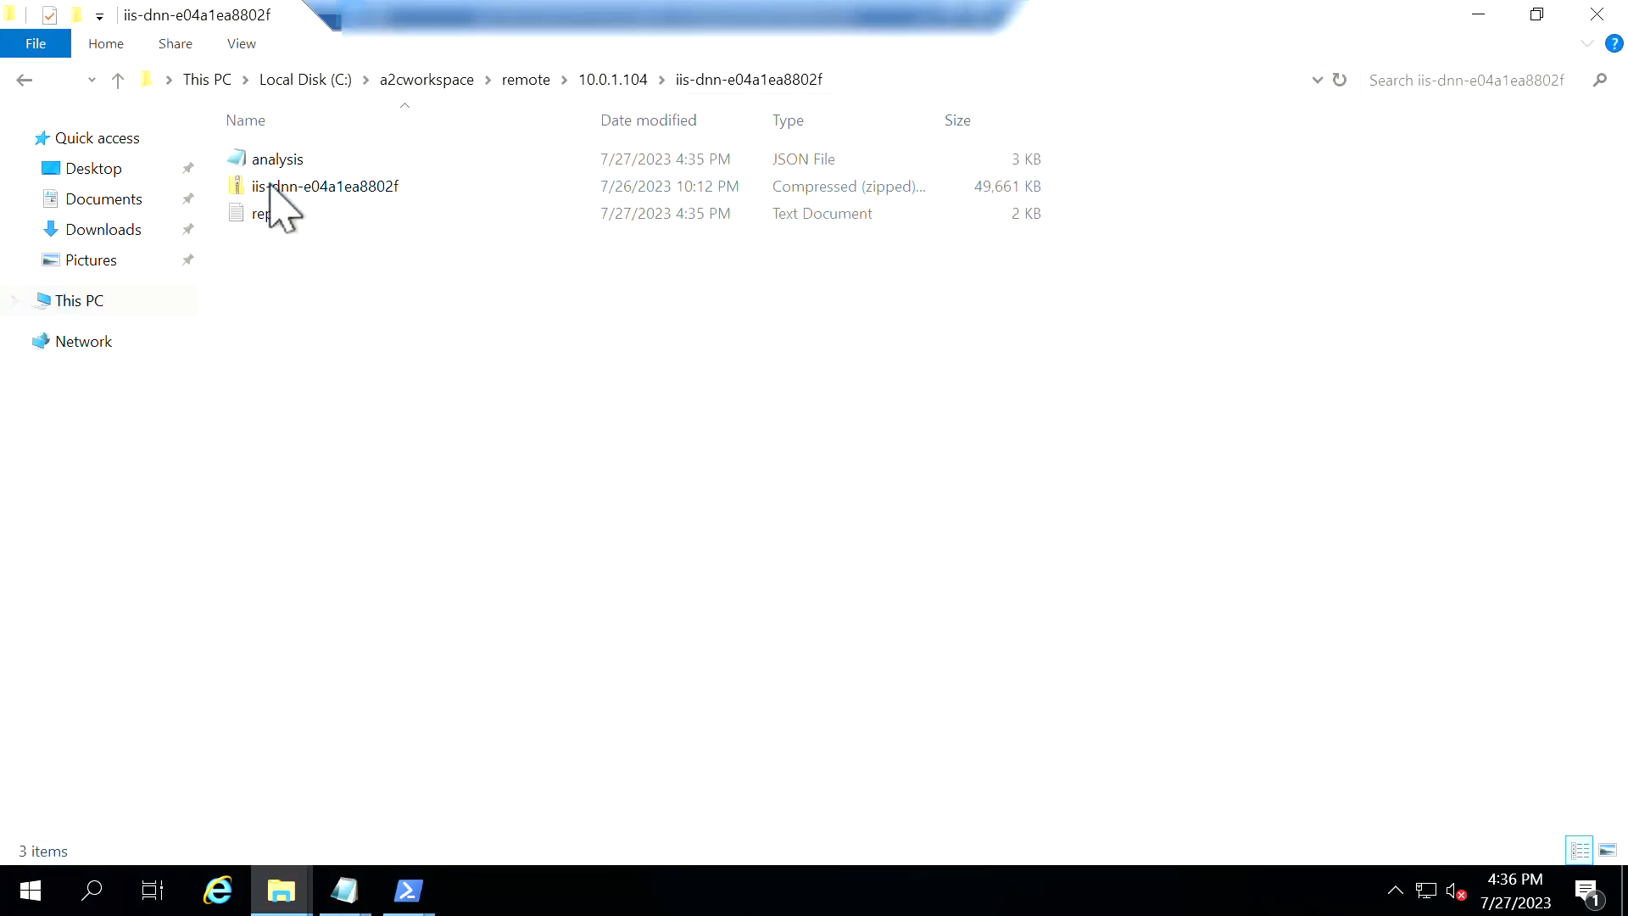
double_click(277, 159)
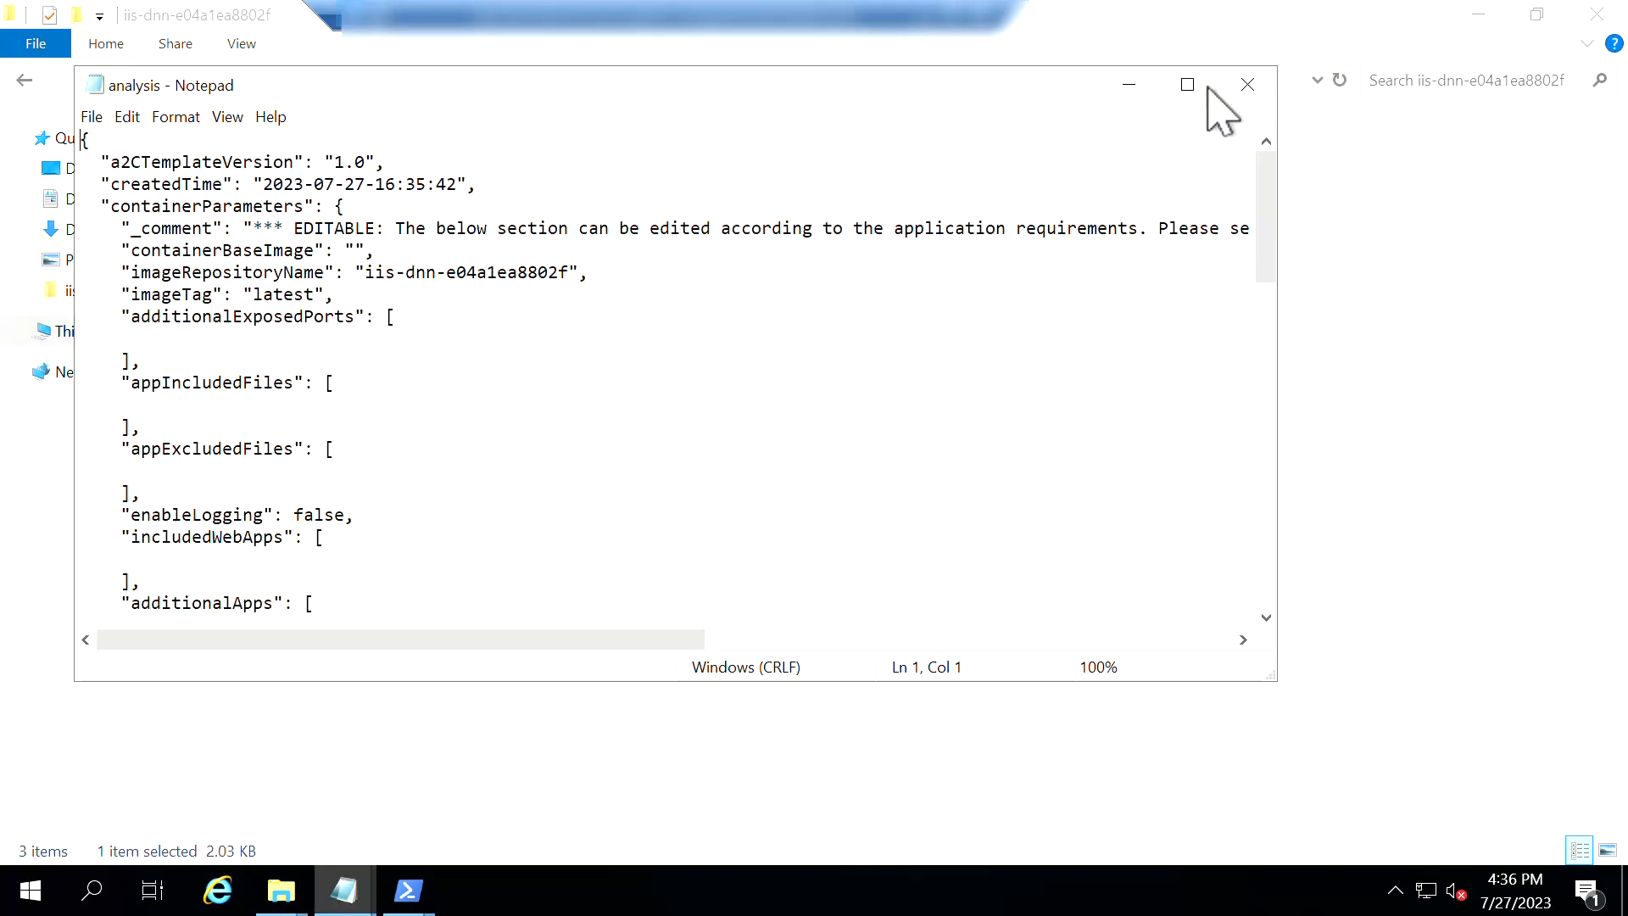
click(1184, 84)
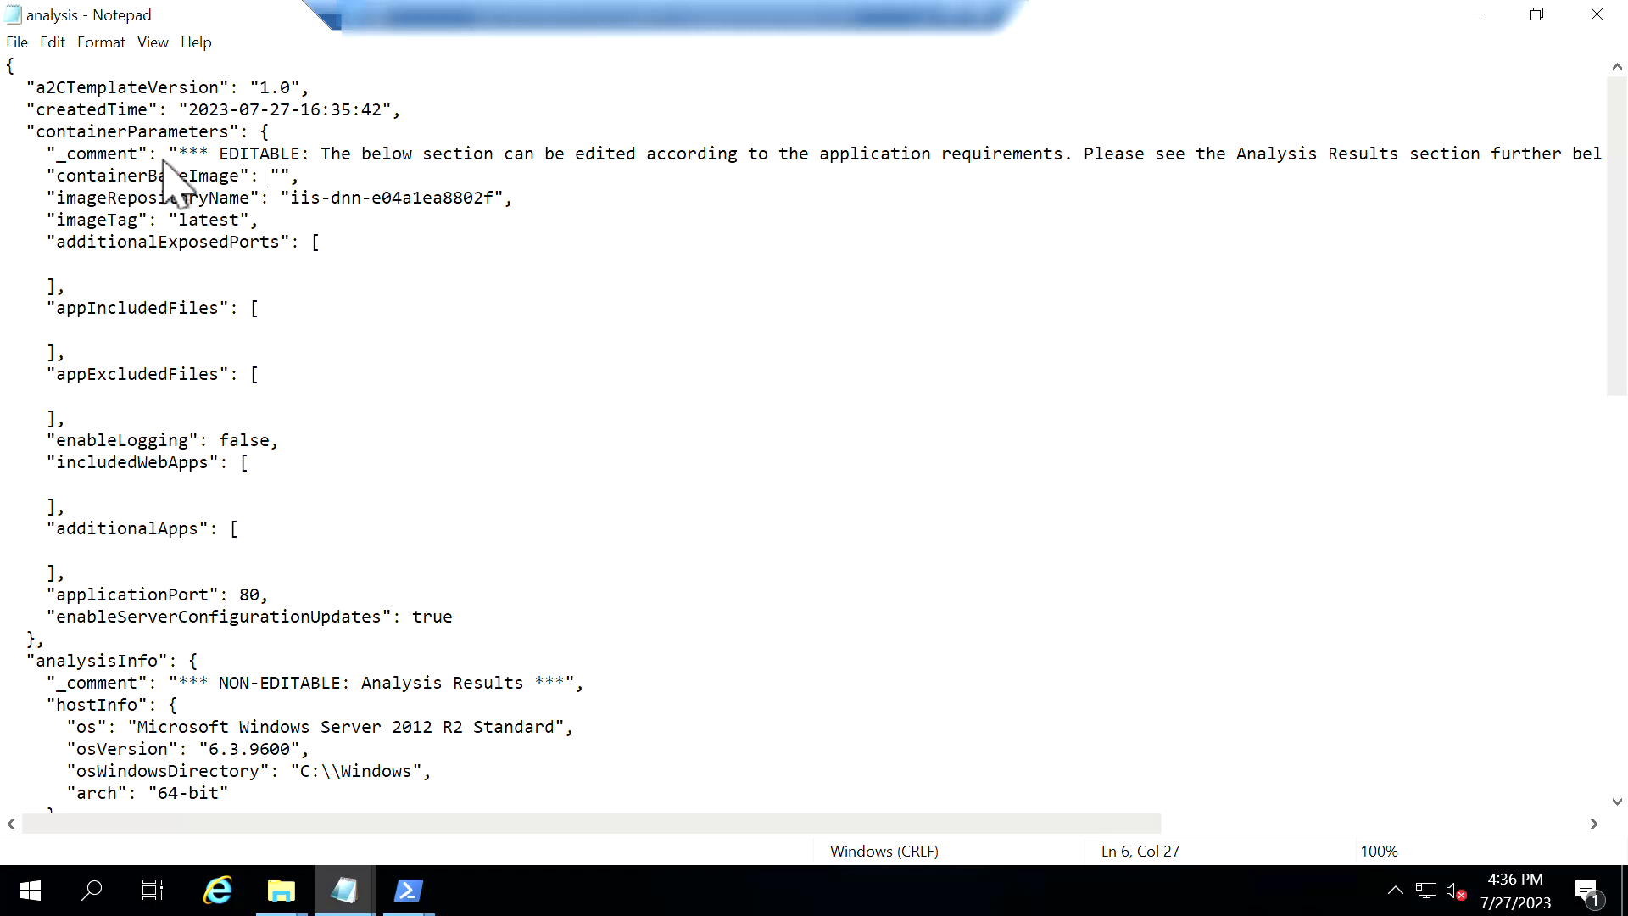
mouse_move(268, 773)
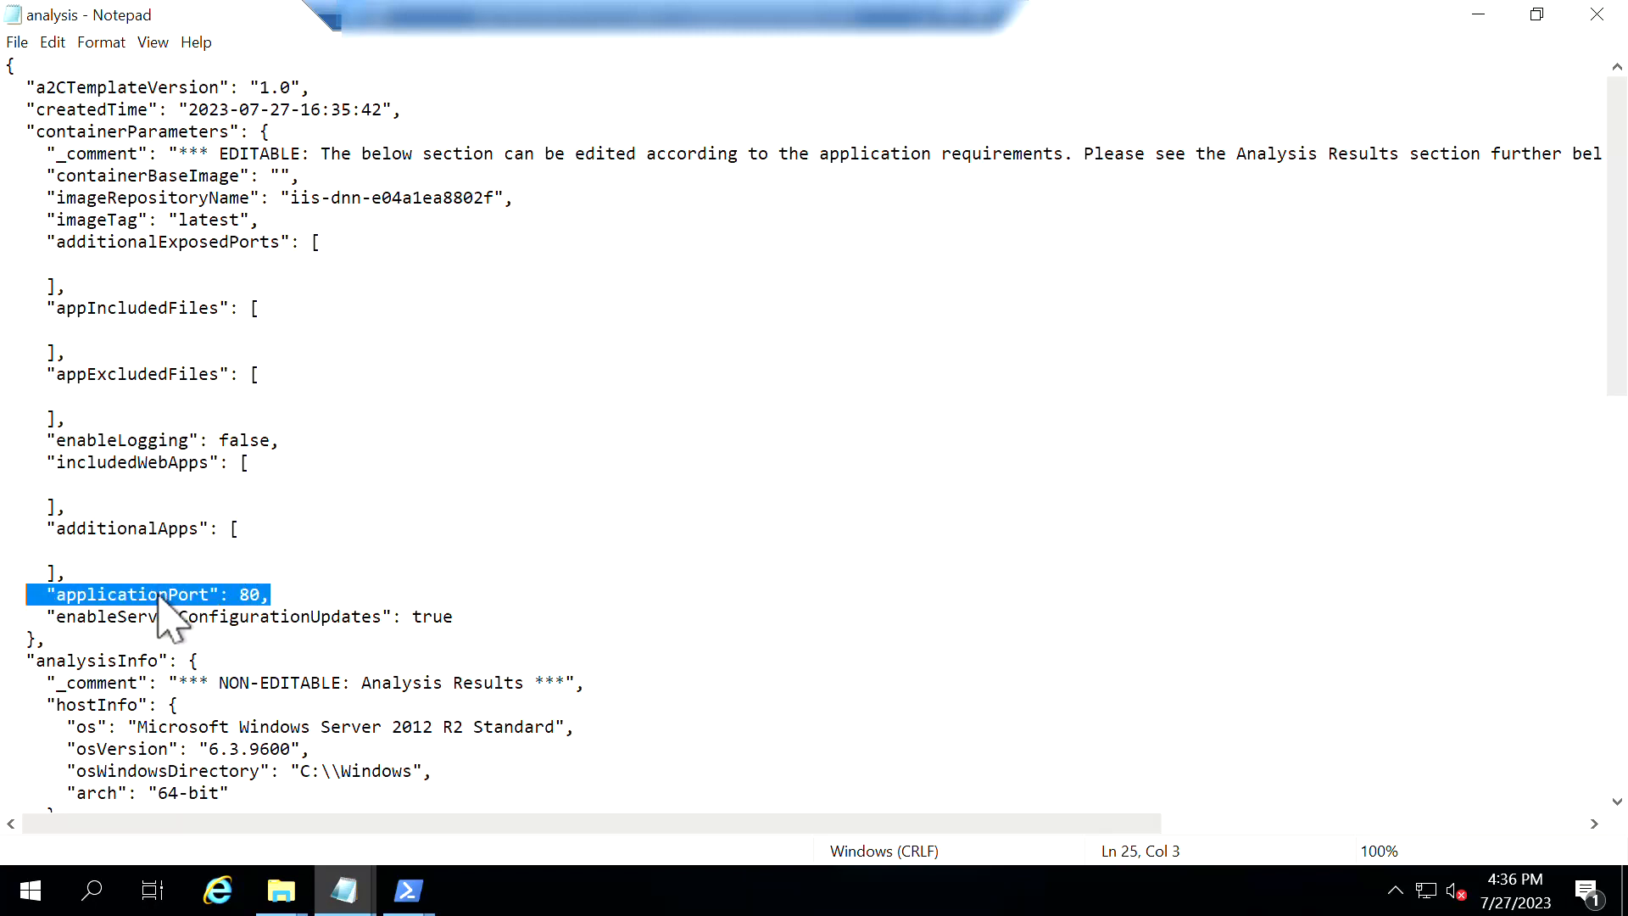
mouse_move(457, 634)
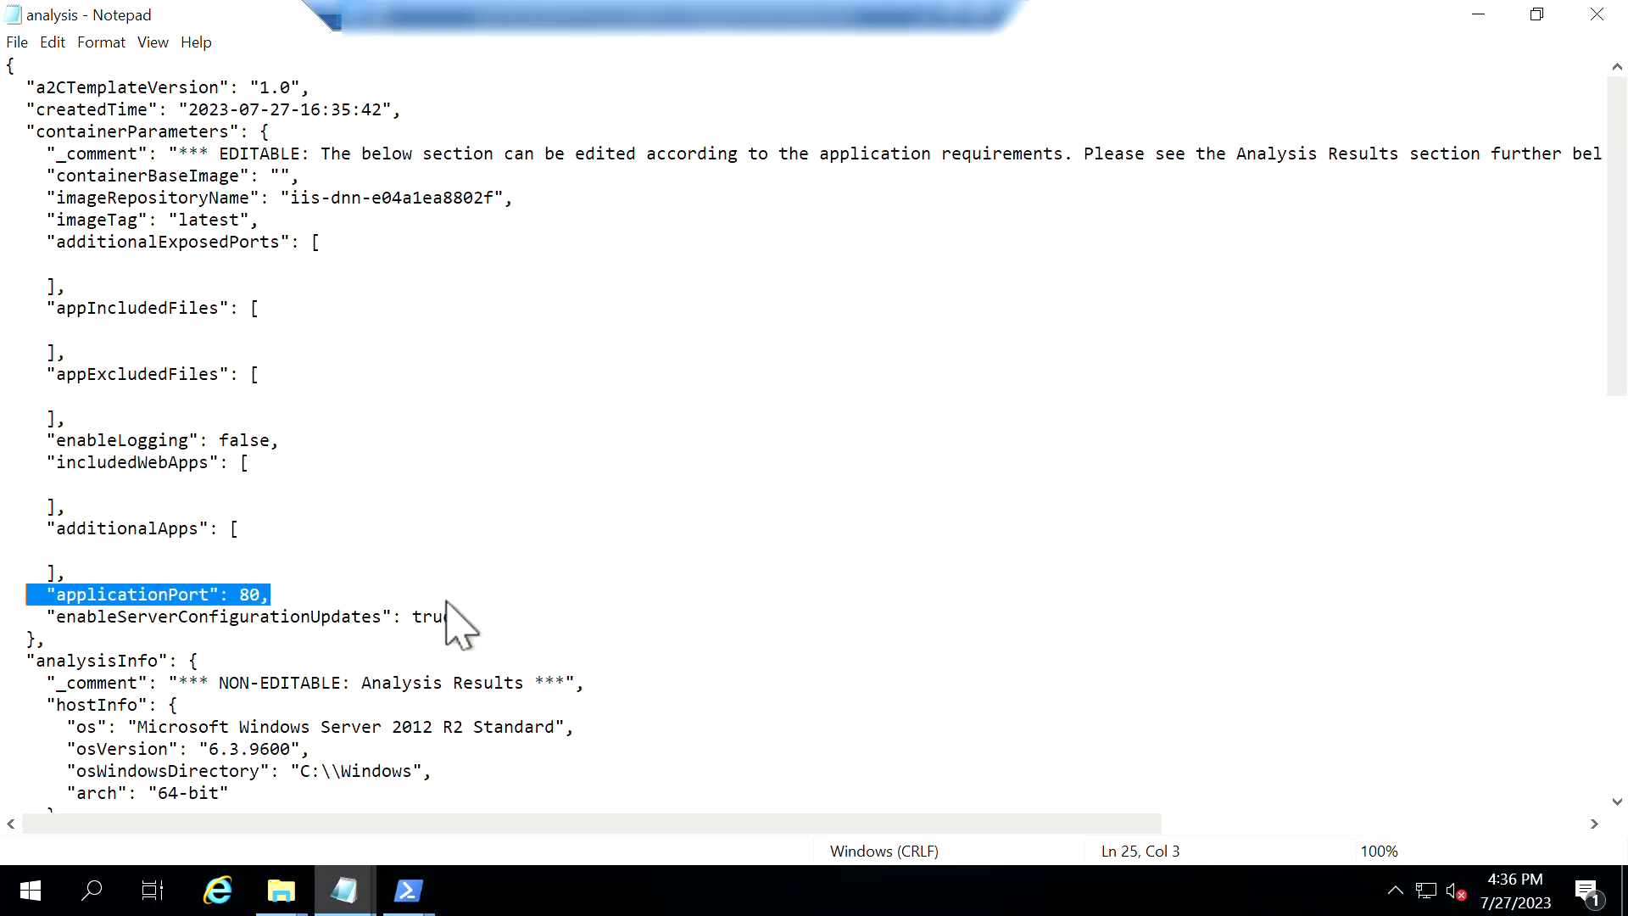
click(288, 175)
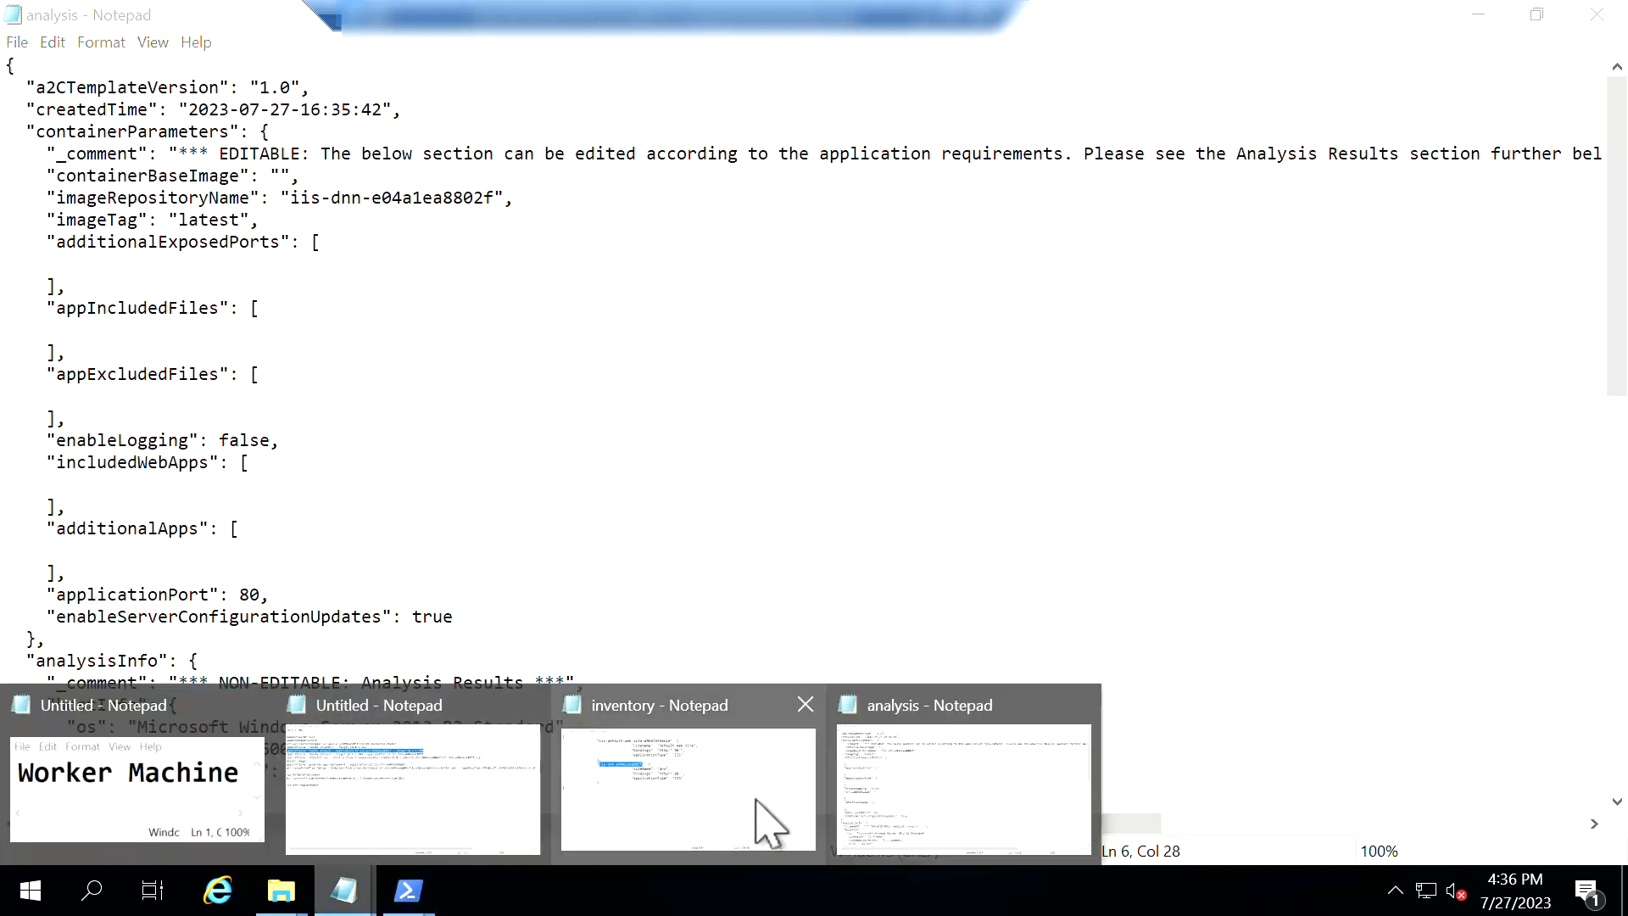
mouse_move(613, 462)
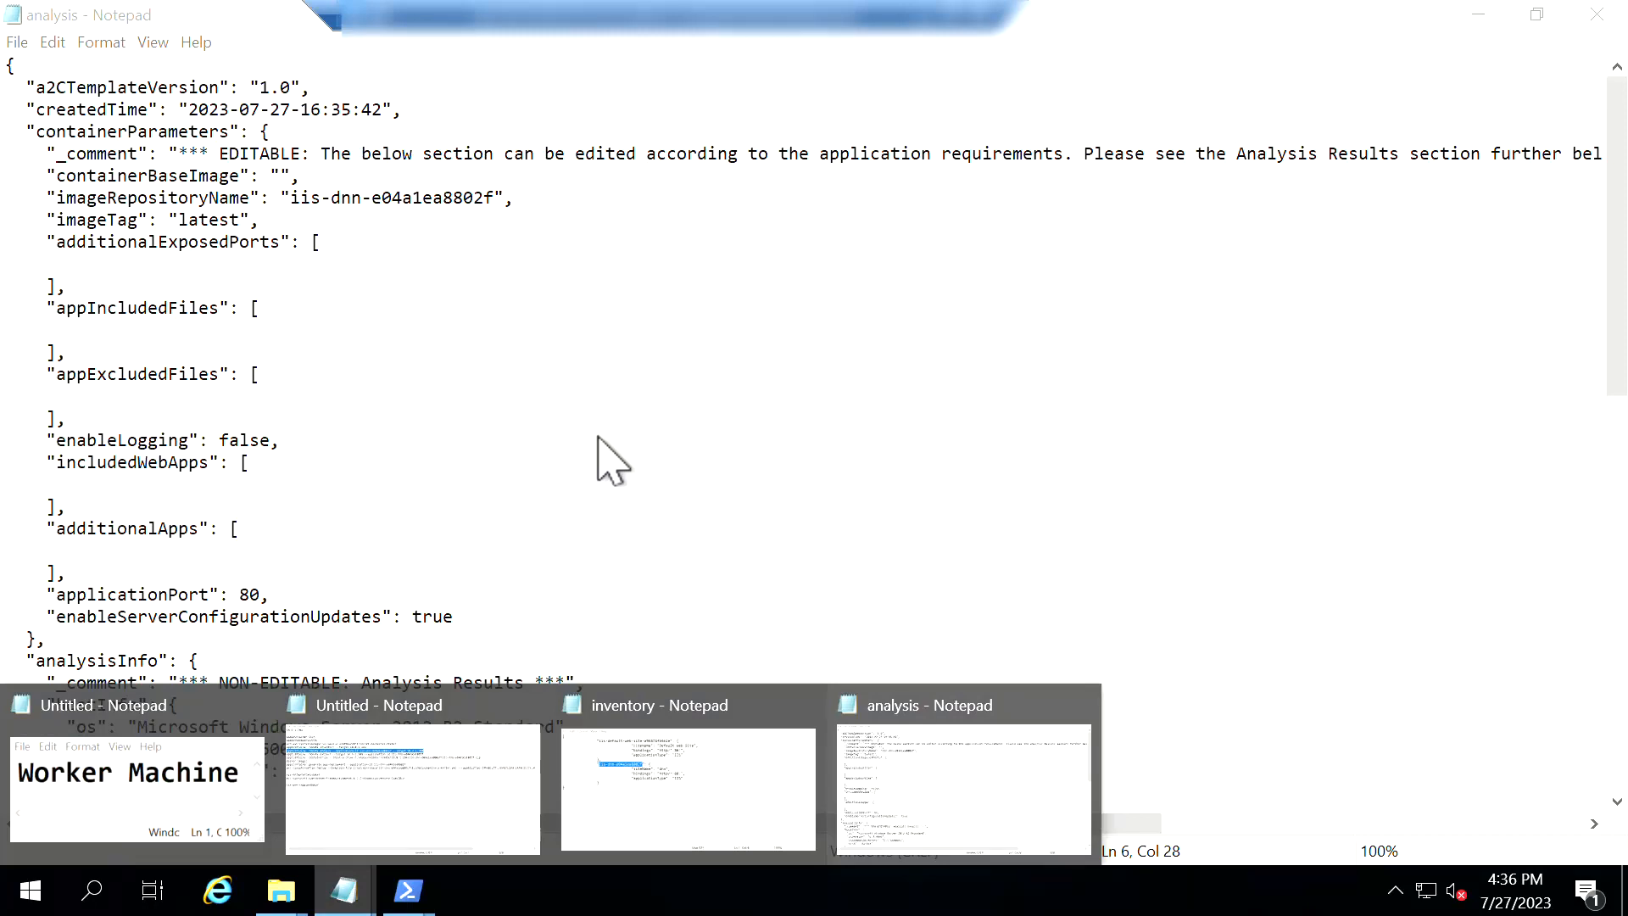
Set containerBaseImage to mcr.microsoft.com/dotnet/framework/aspnet:4.7.2-windowsservercore-ltsc2019 and save
click(411, 789)
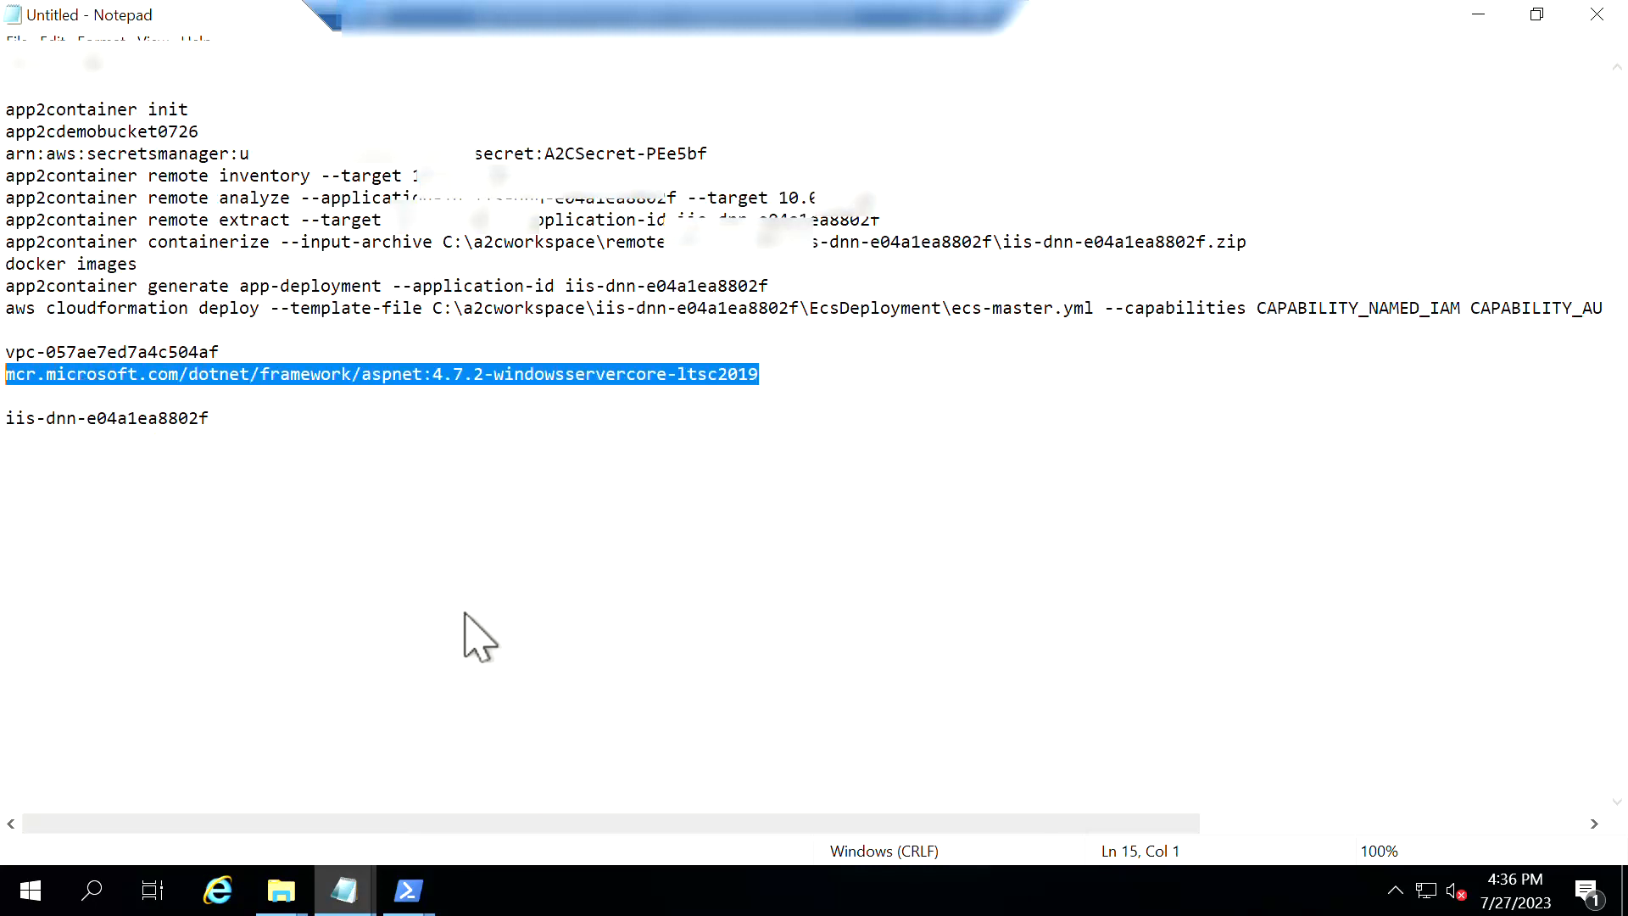
click(16, 42)
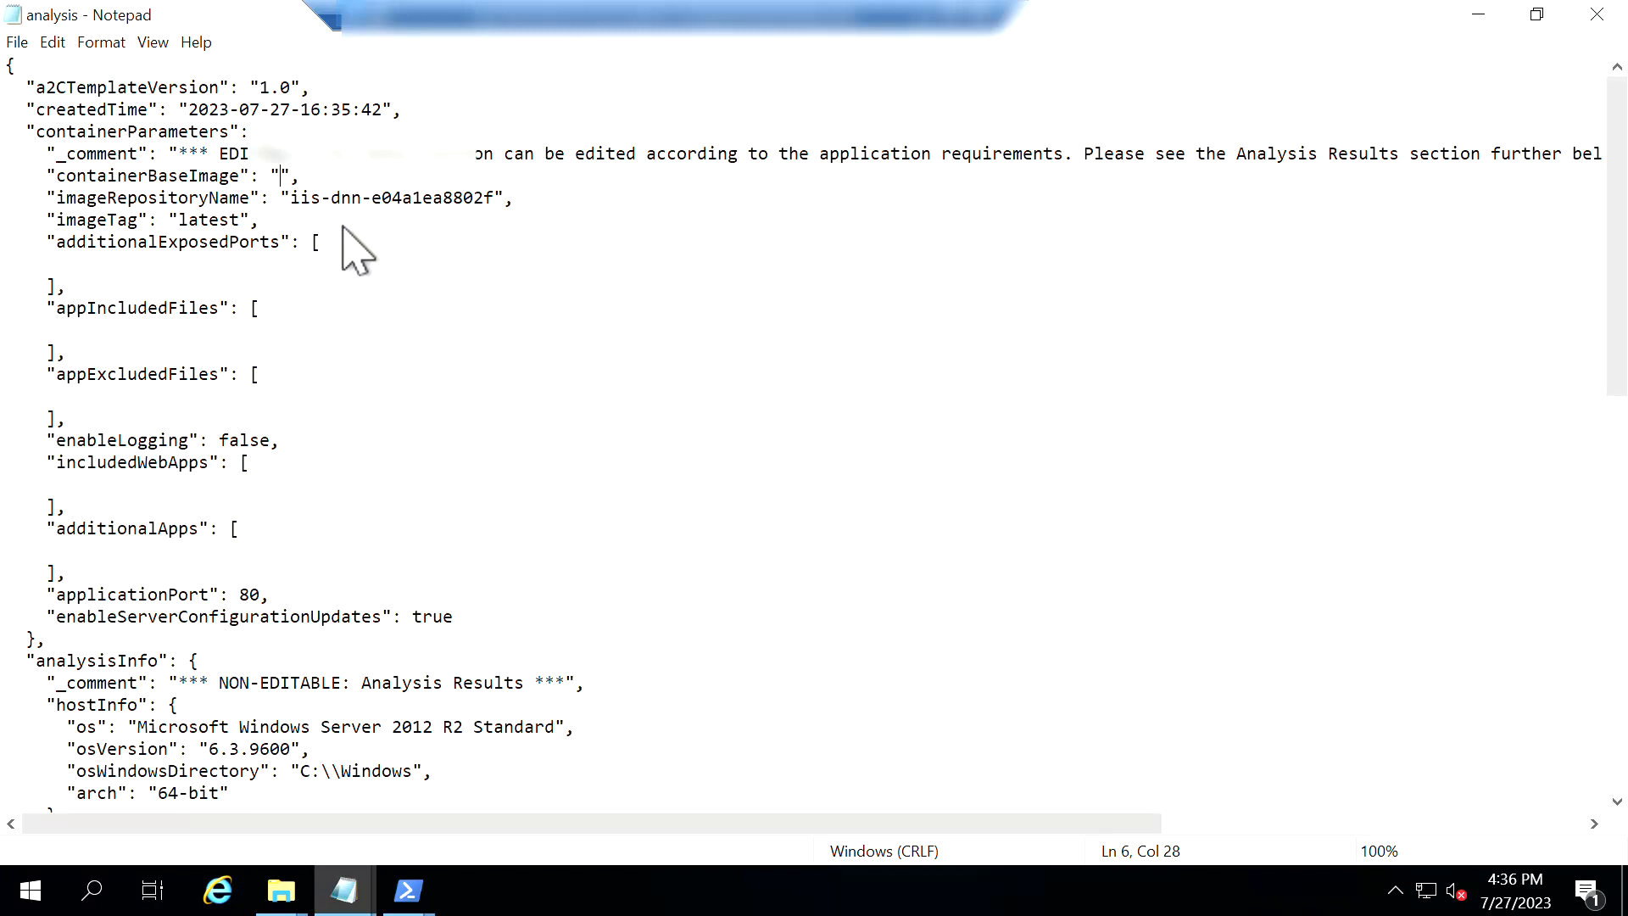
text(mcr.microsoft.com/dotnet/framework/aspnet:4.7.2-windowsservercore-ltsc2019)
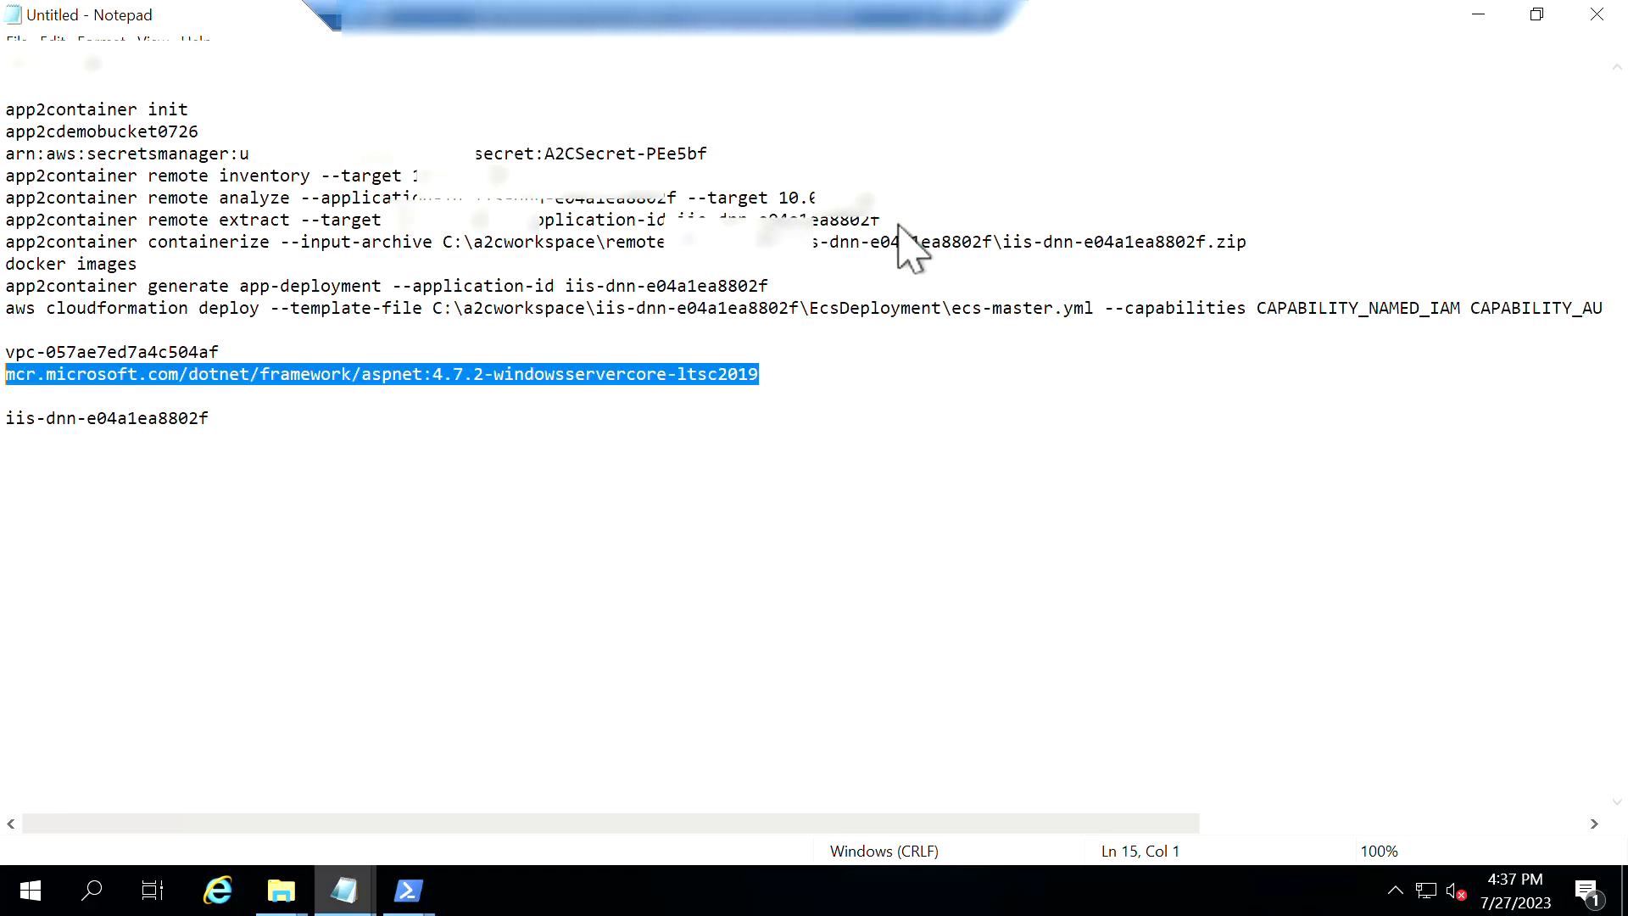
click(13, 219)
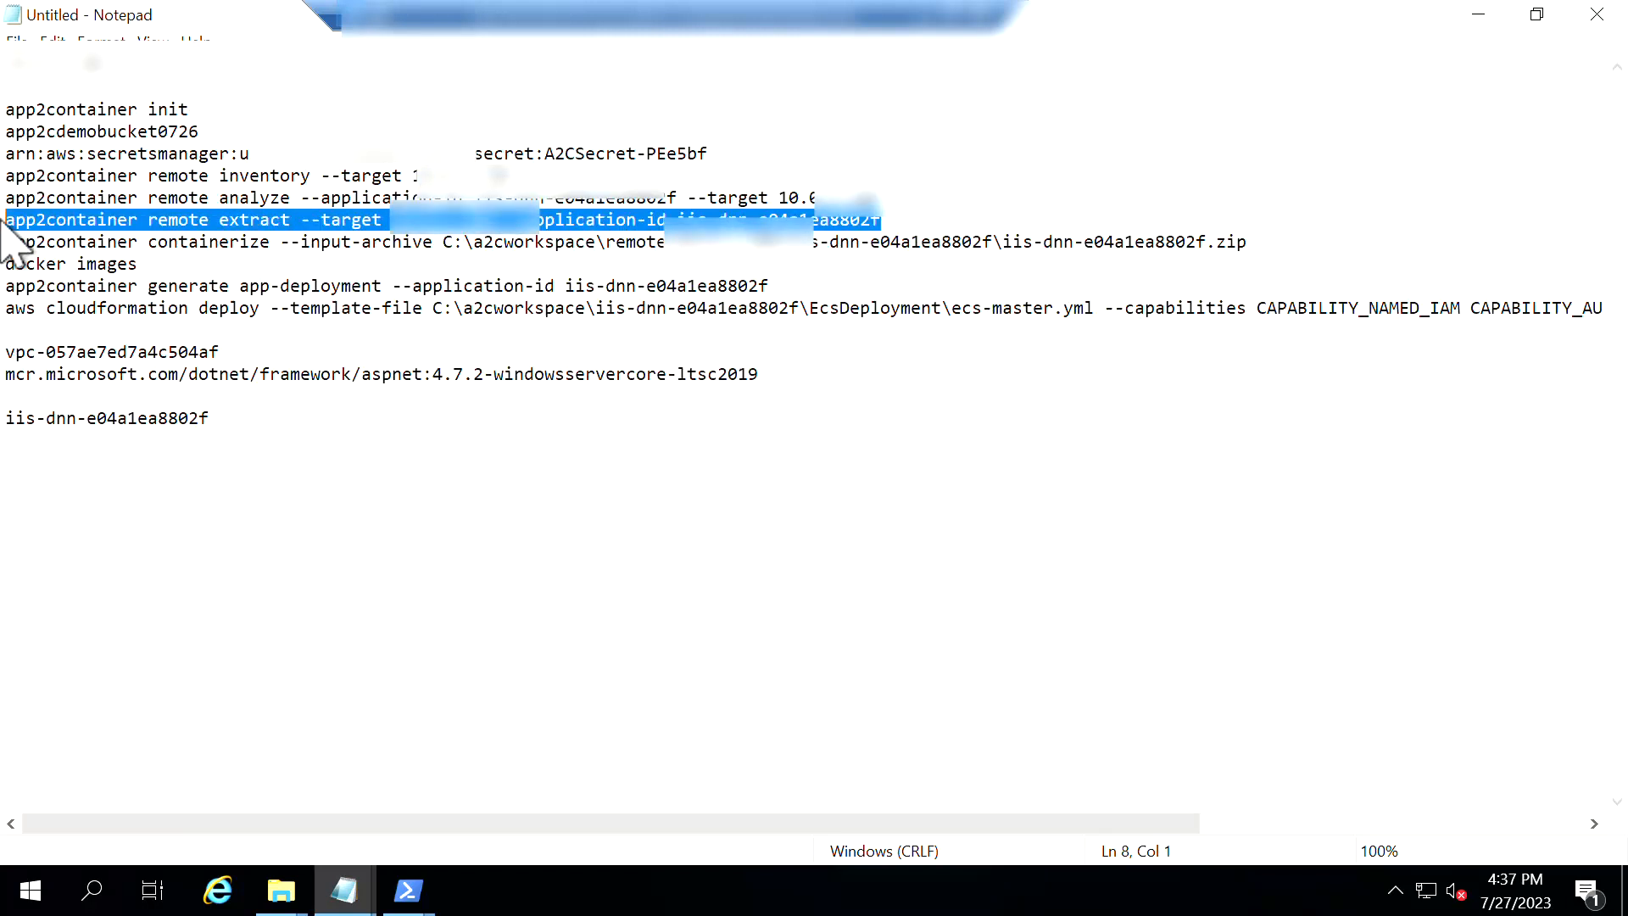
click(279, 889)
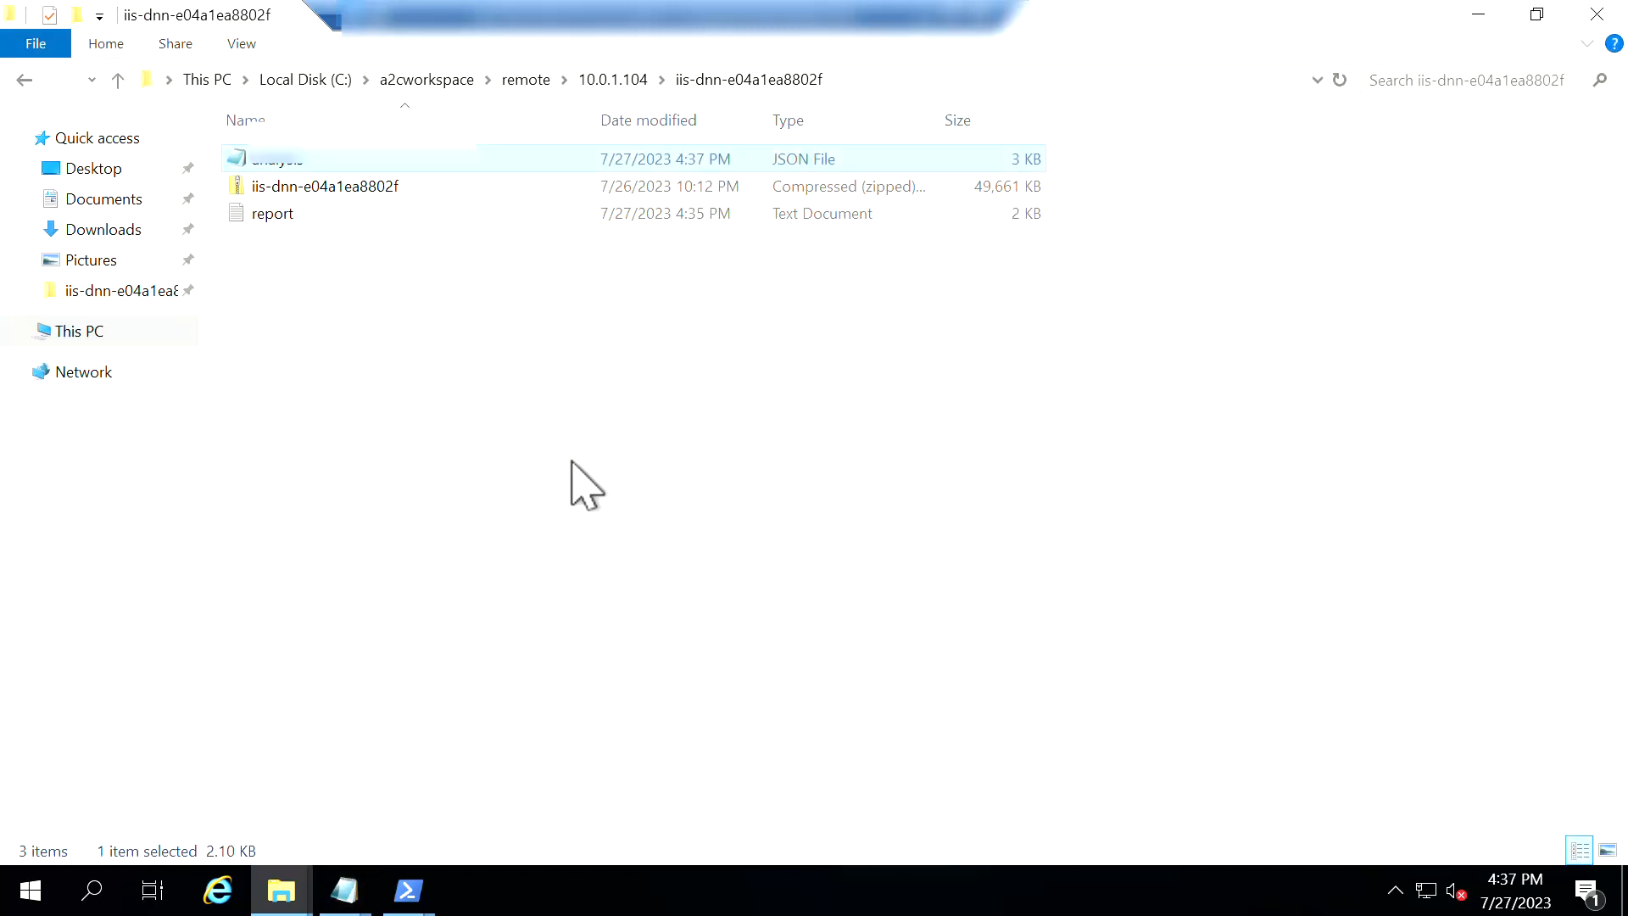
mouse_move(407, 891)
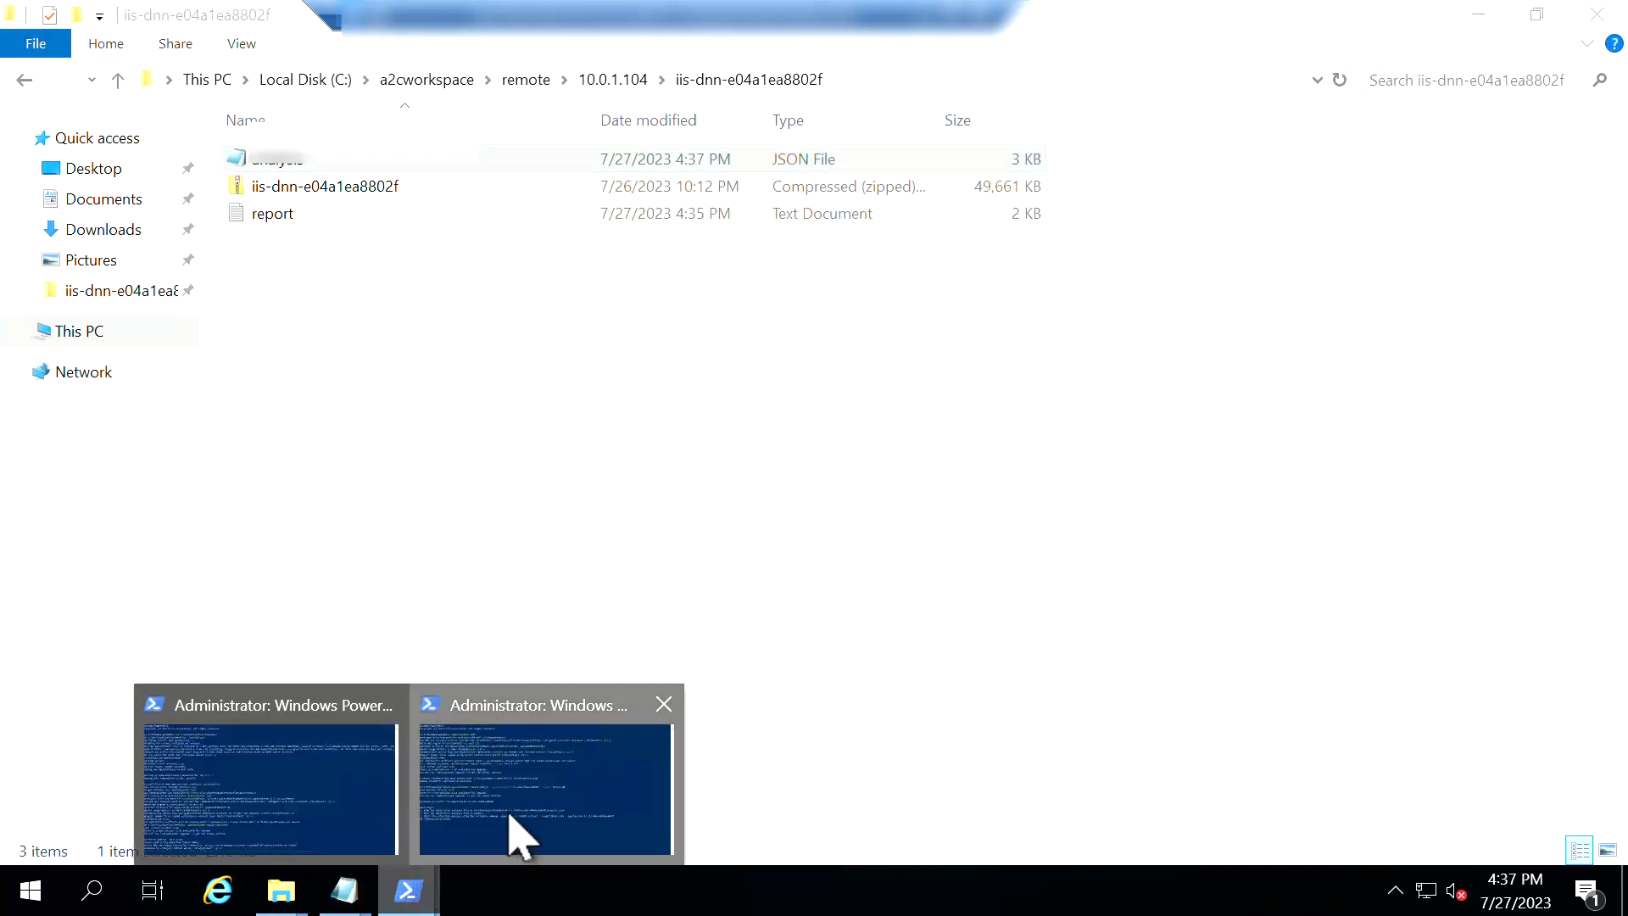
Extract application iis-dnn-e04a1ea8802f from remote server 10.0.1.104
click(268, 784)
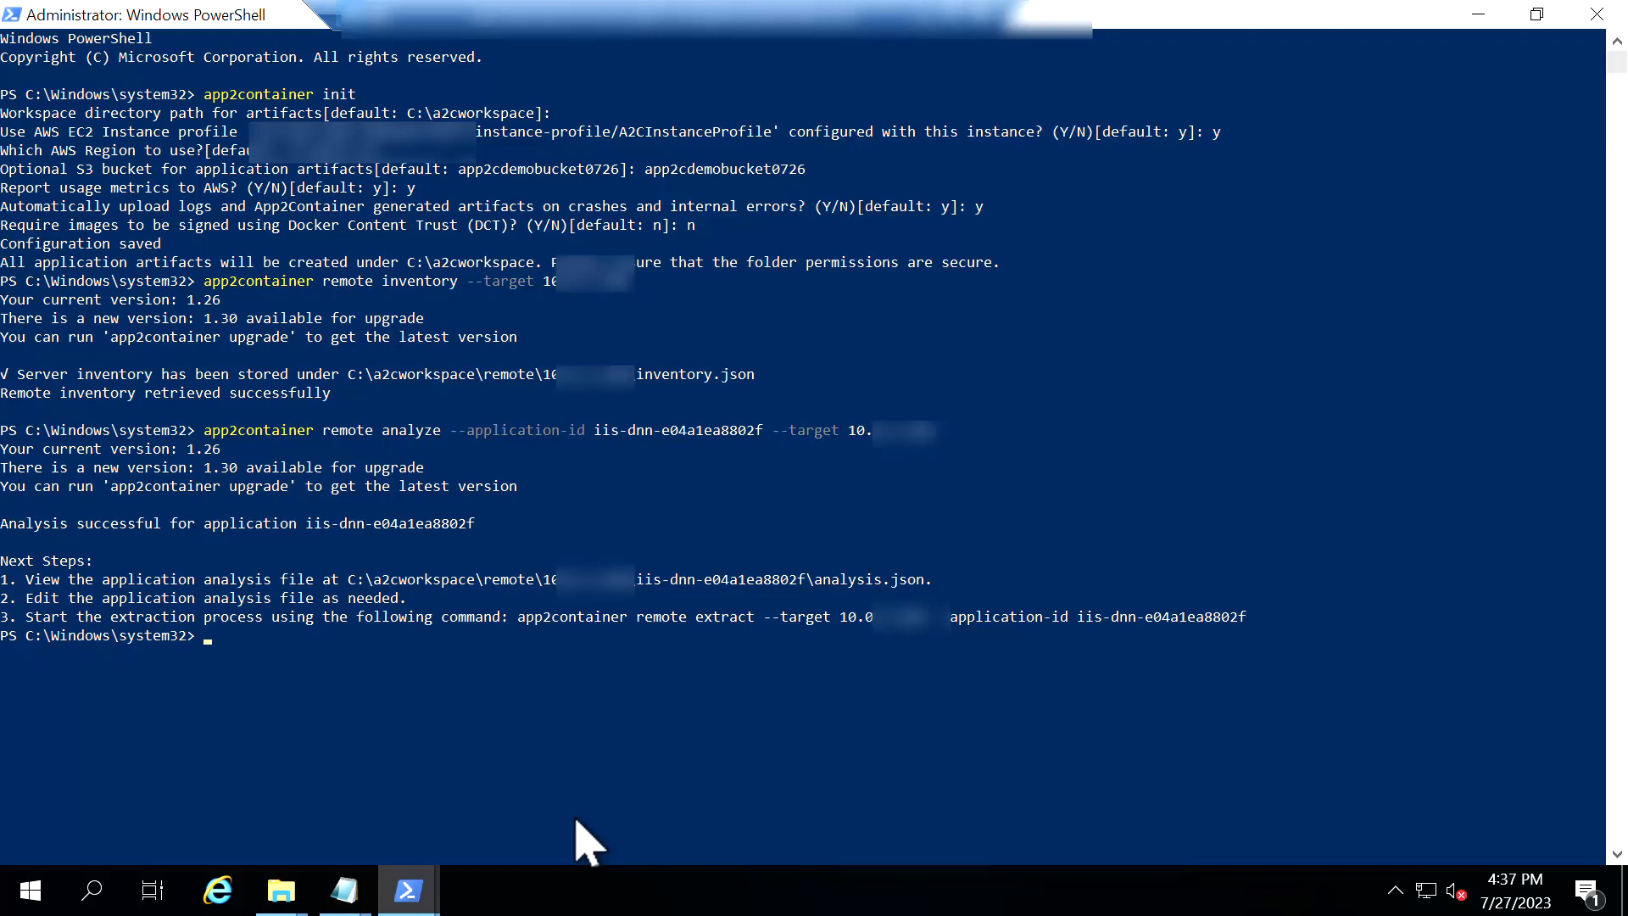
text(app2container remote extract --target 10.0.1.104 --application-id iis-dnn-e04a1ea8802f)
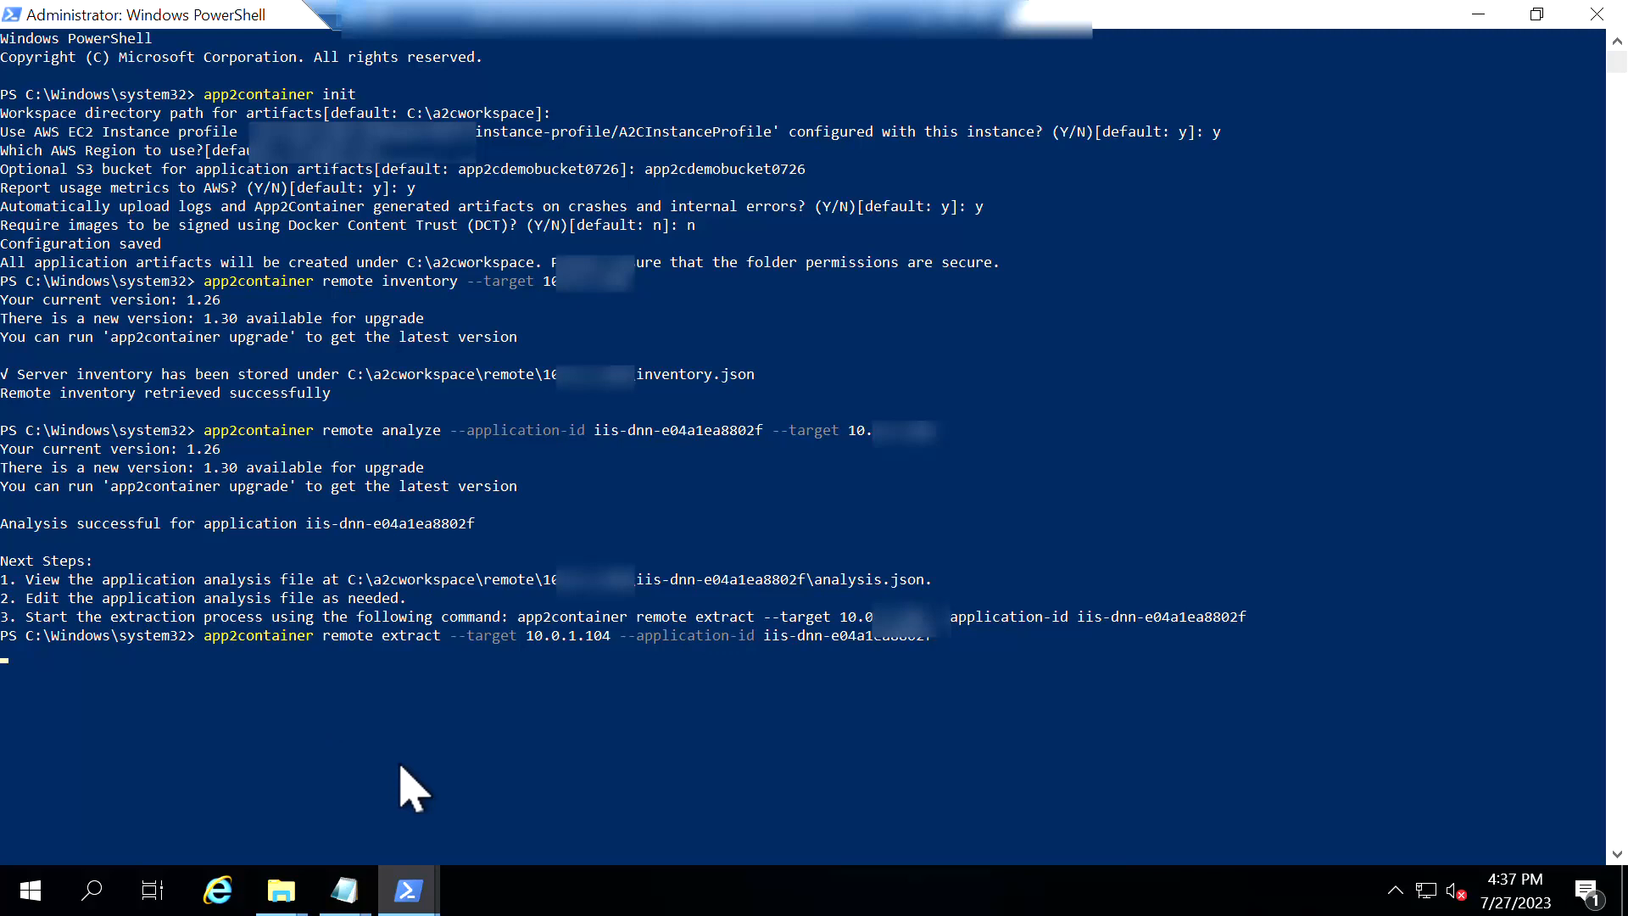
key(Return)
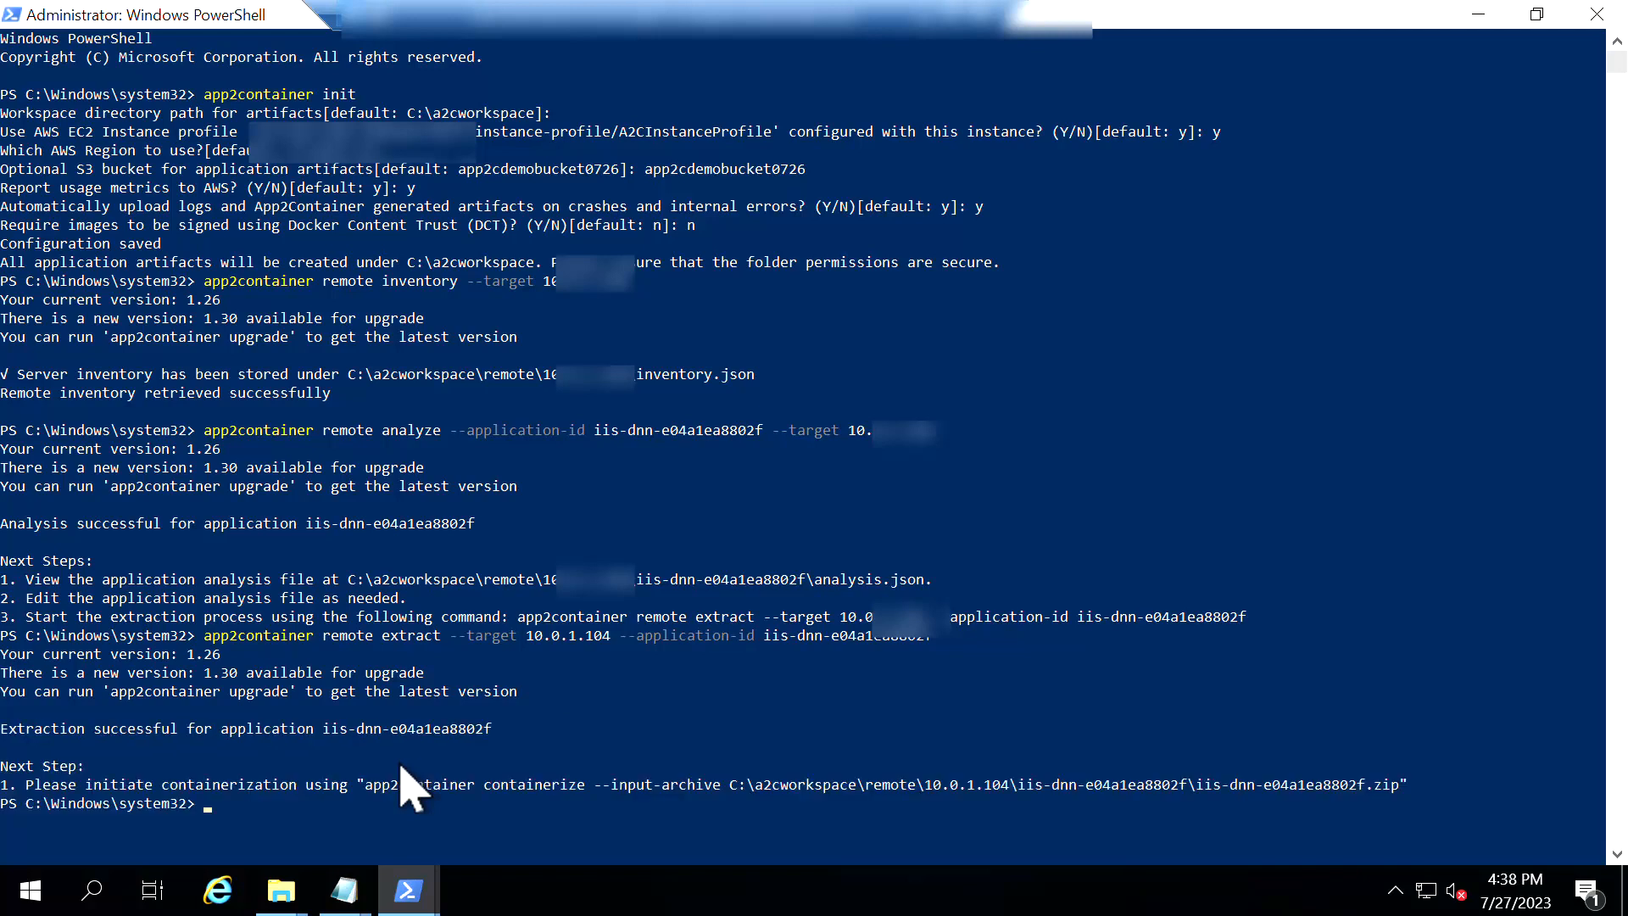
mouse_move(421, 841)
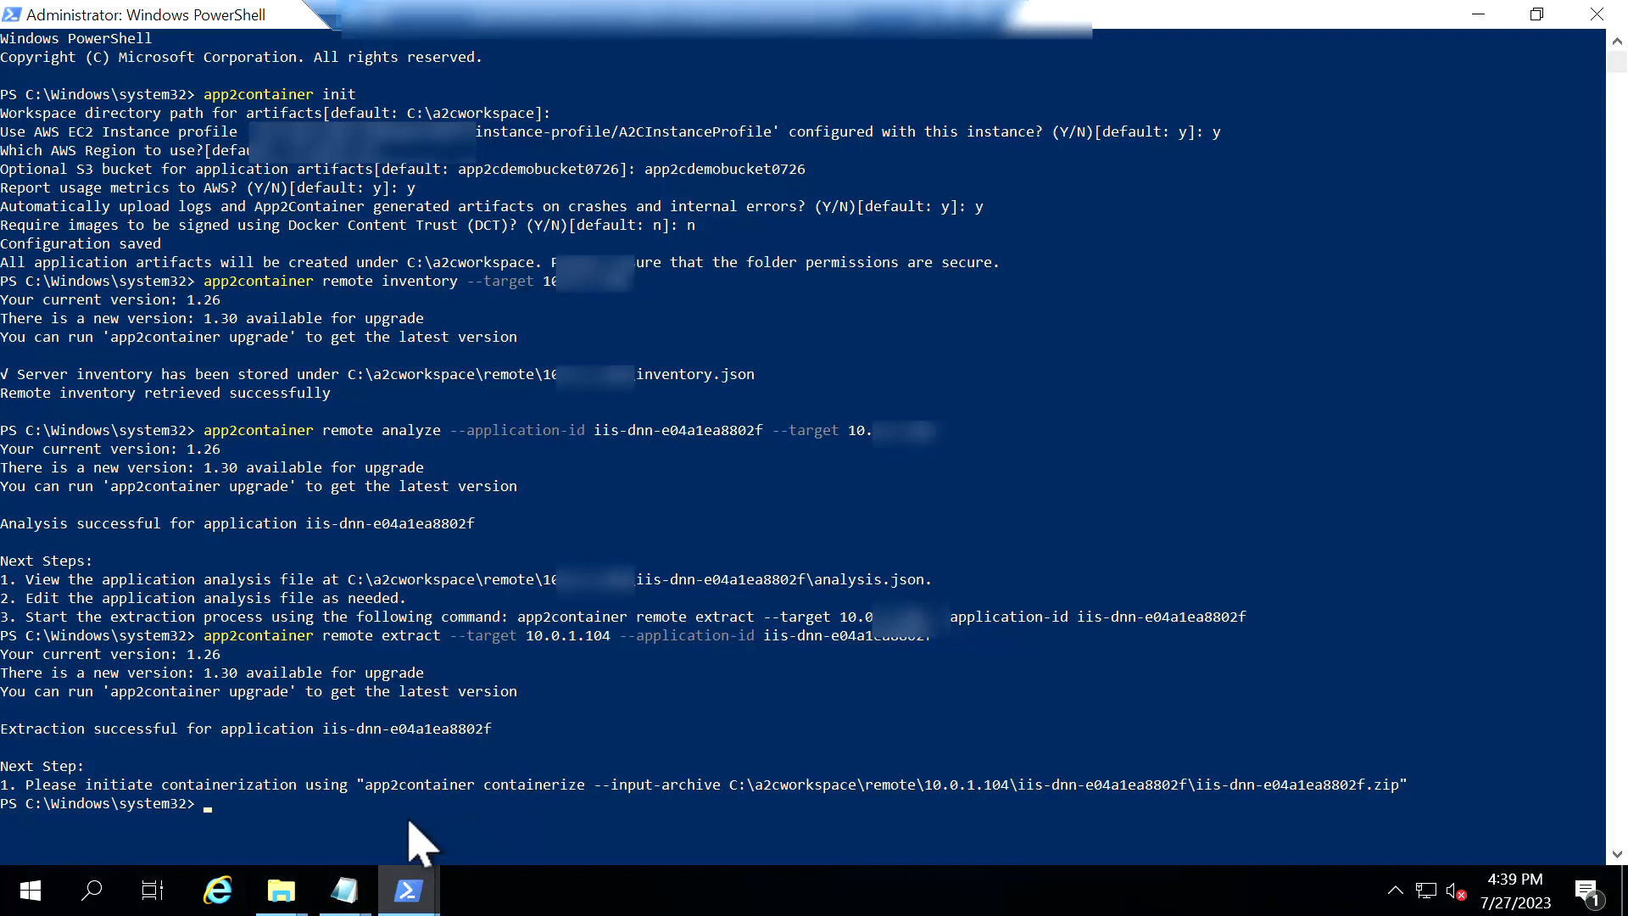
mouse_move(1407, 815)
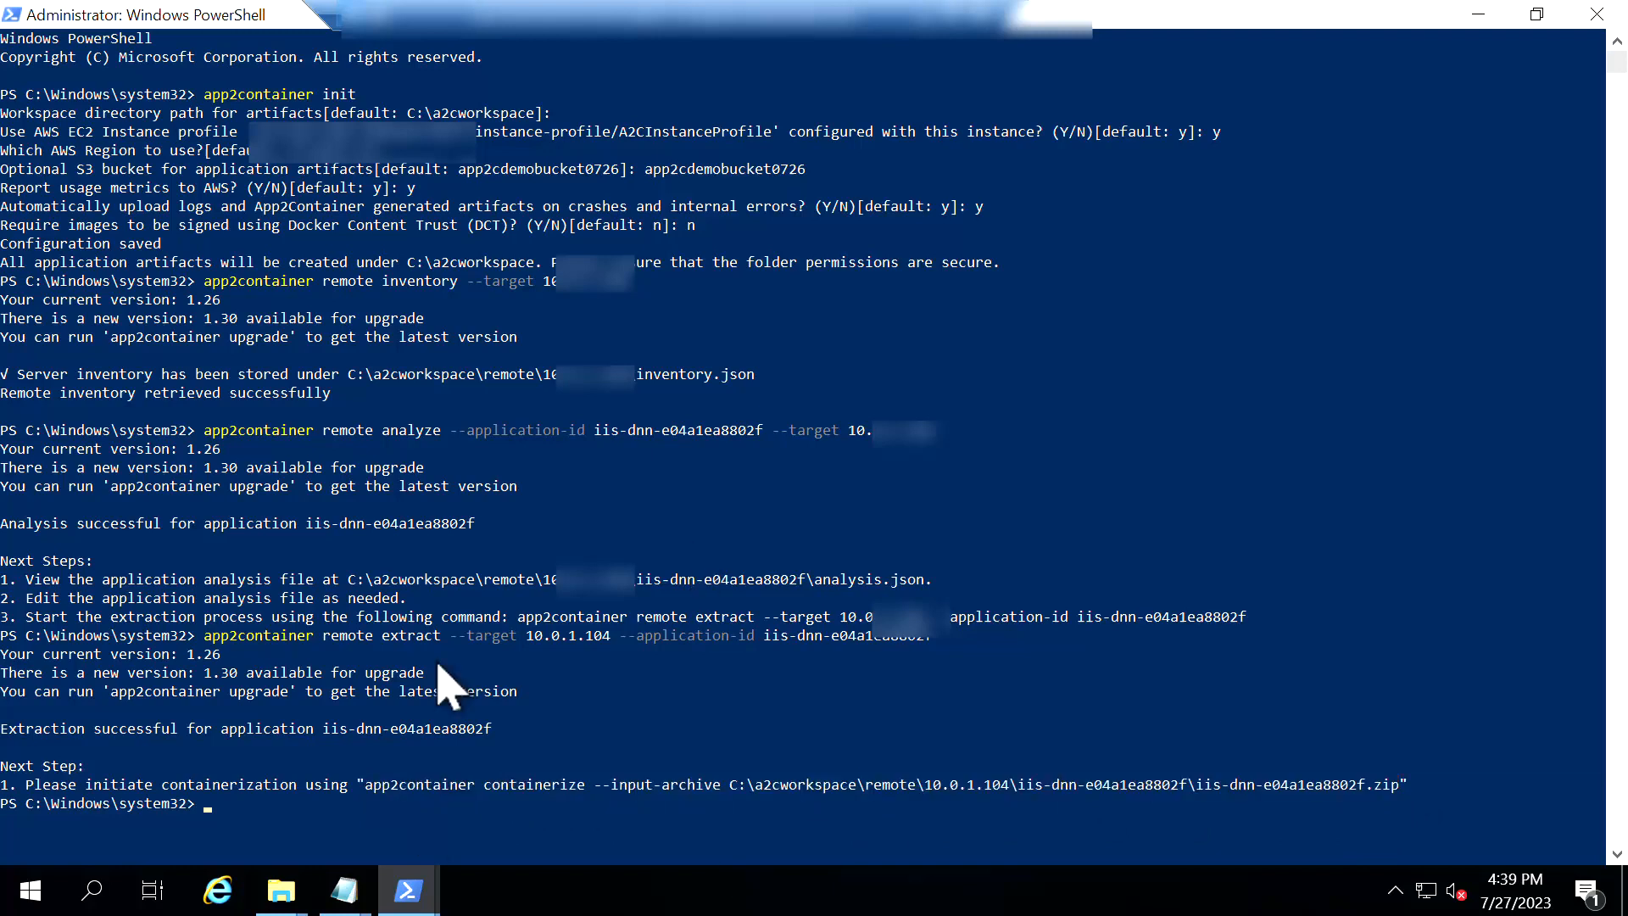
Containerize the iis-dnn-e04a1ea8802f.zip archive from C:\a2cworkspace\remote\10.0.1.104
text(app2container containerize --input-archive C:\a2cworkspace\remote\10.0.1.104\iis-dnn-e04a1ea8802f\iis-dnn-e04a1ea8802f.zip)
text(docker images)
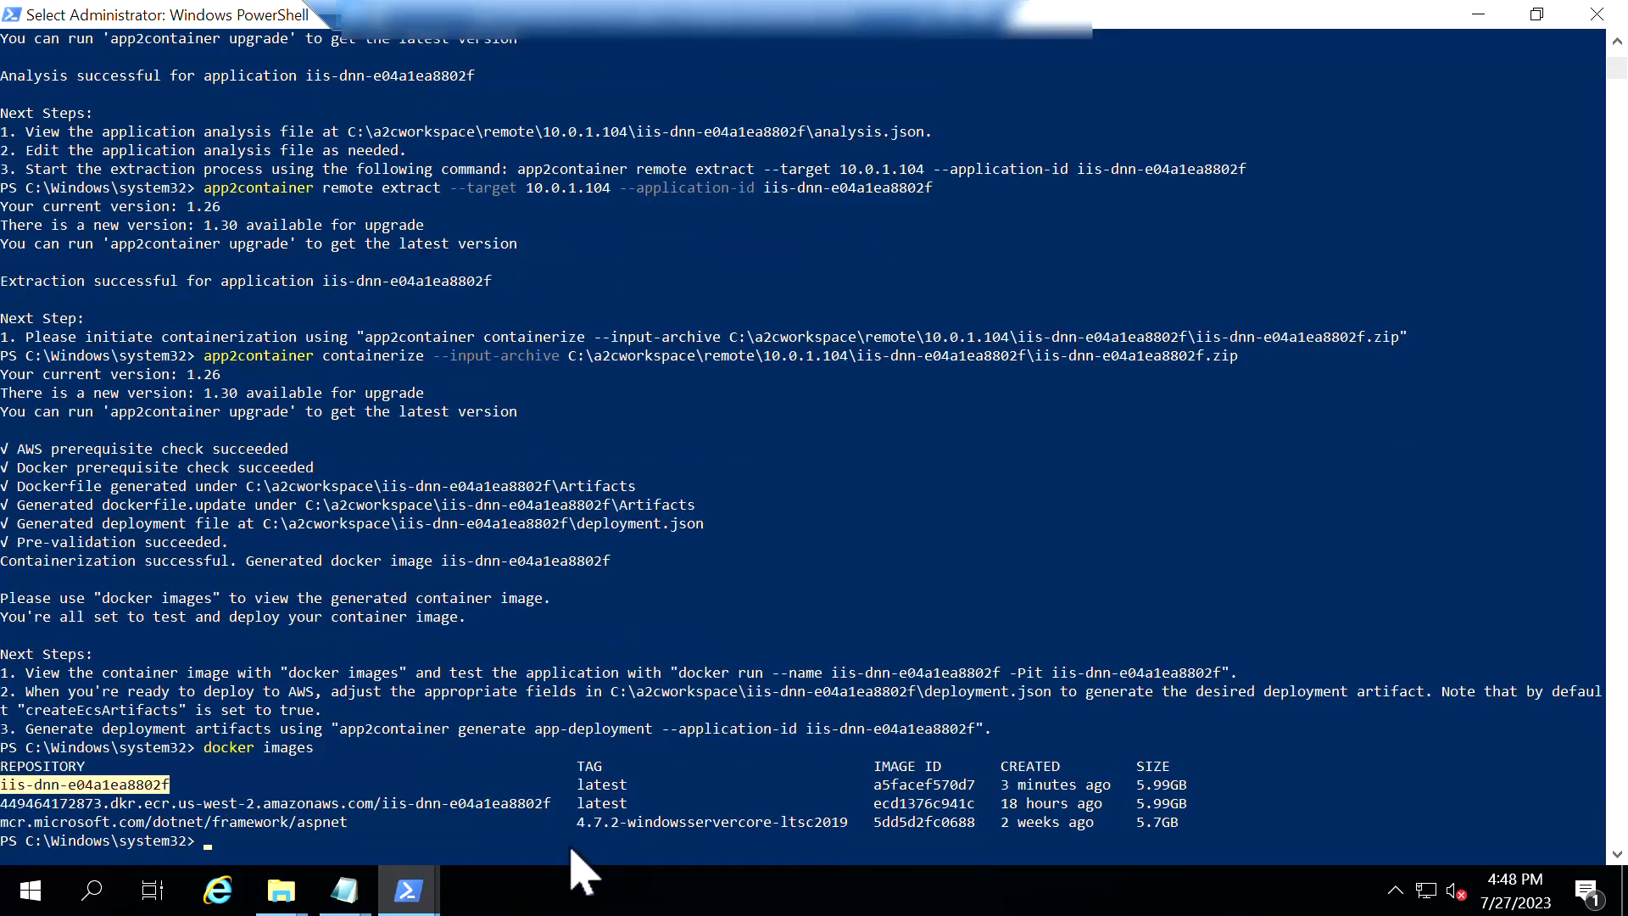
mouse_move(540, 758)
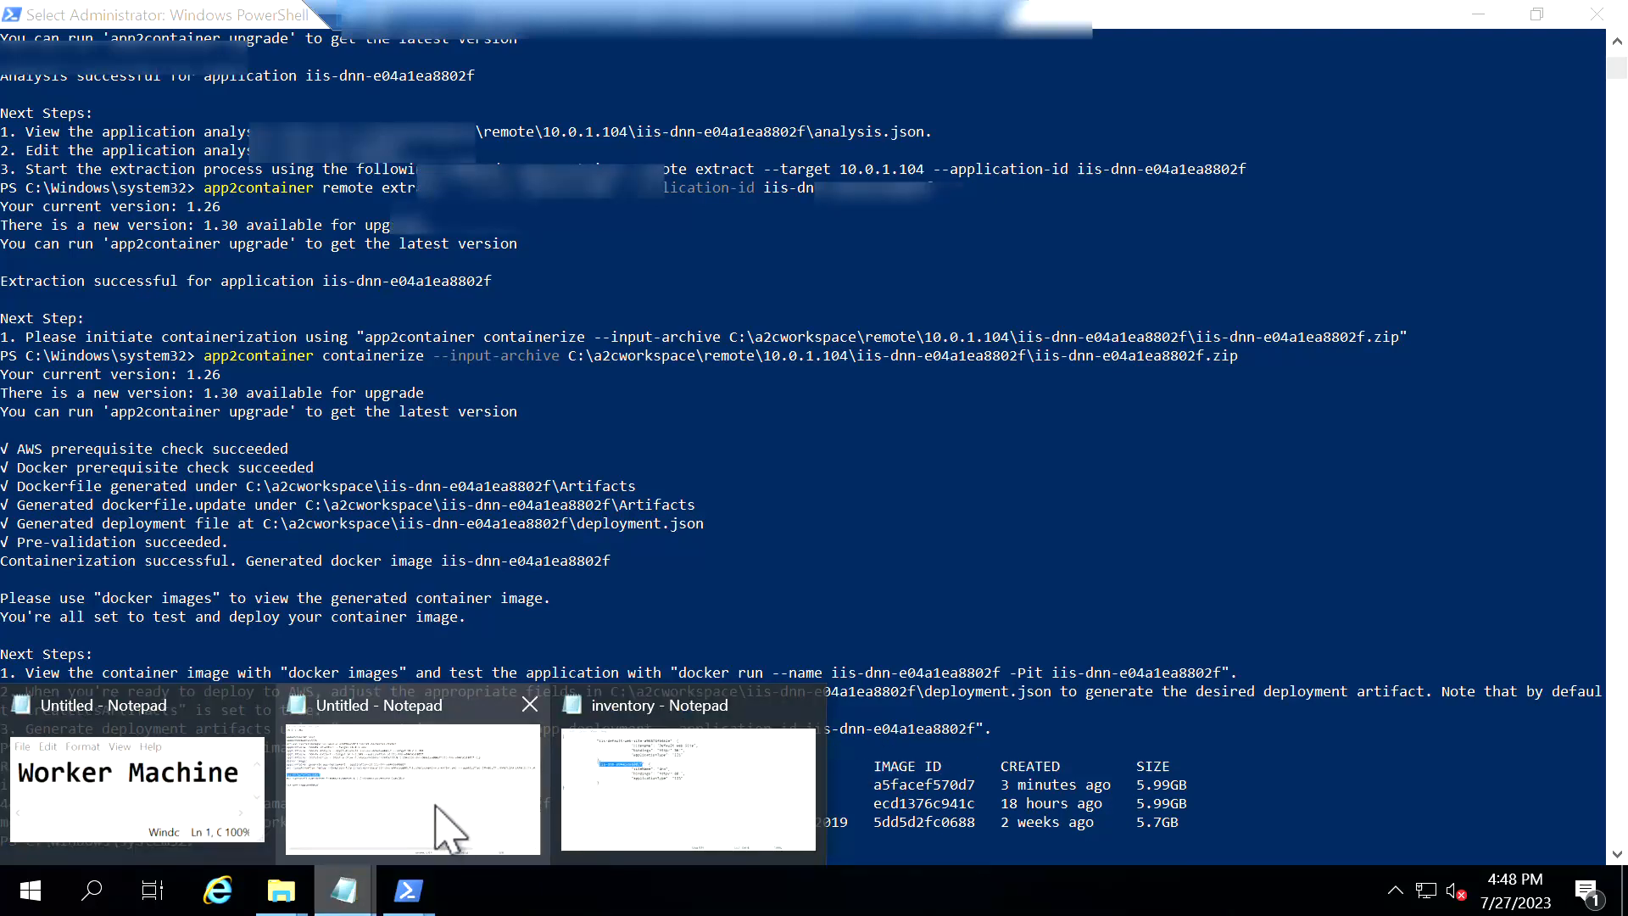
Run the prepared app2container generate app-deployment command for iis-dnn-e04a1ea8802f
click(411, 790)
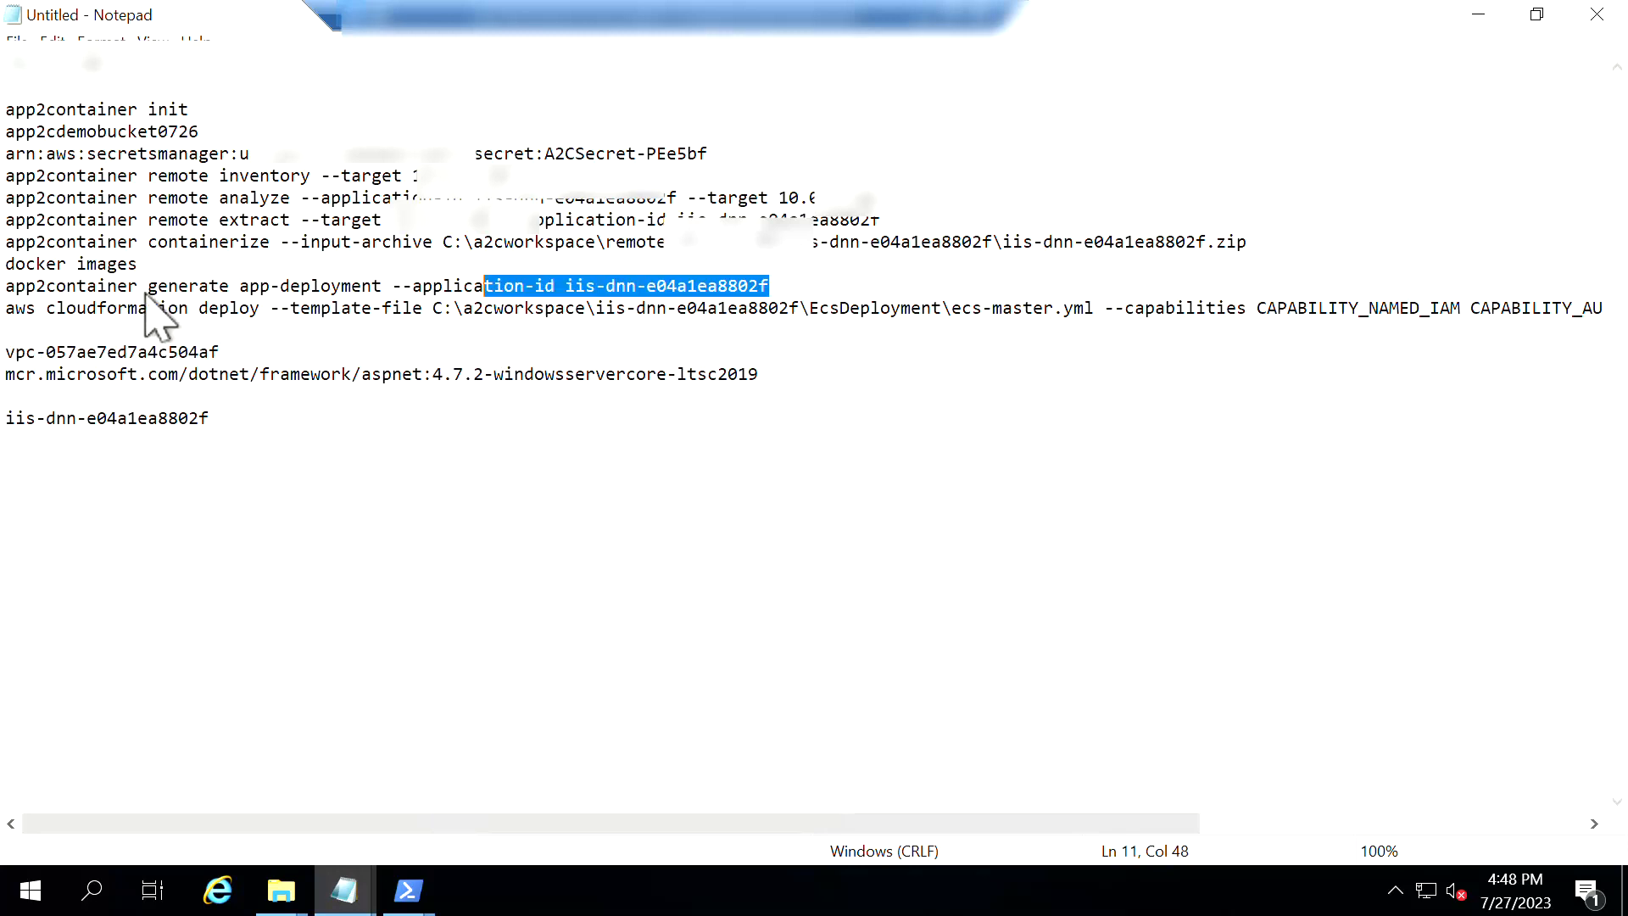
click(406, 889)
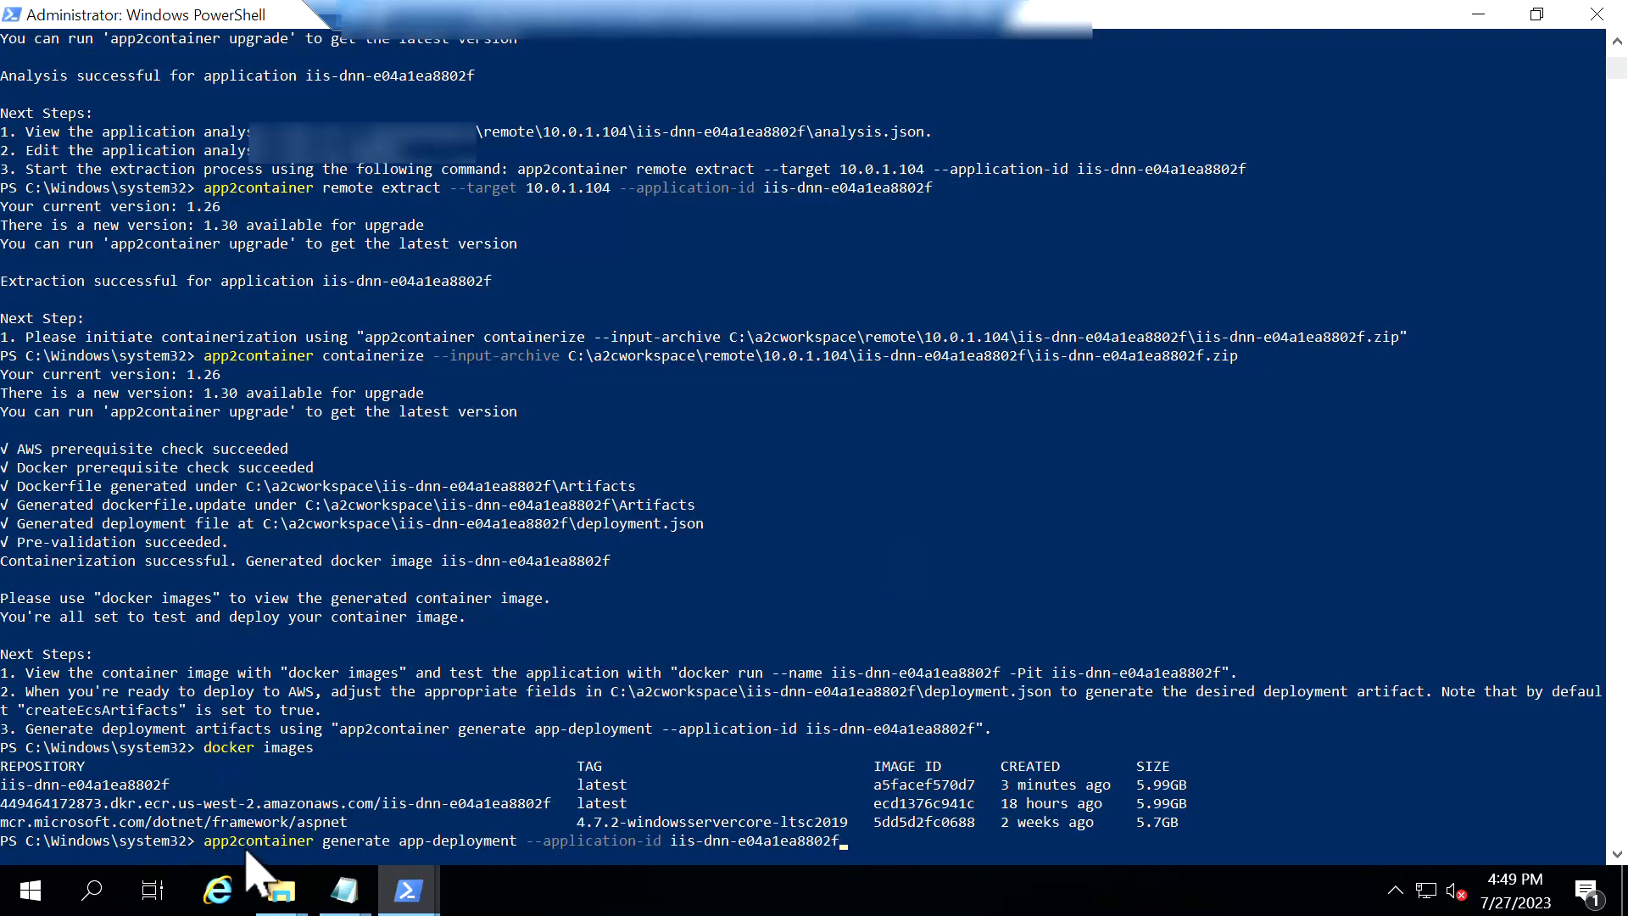
key(Return)
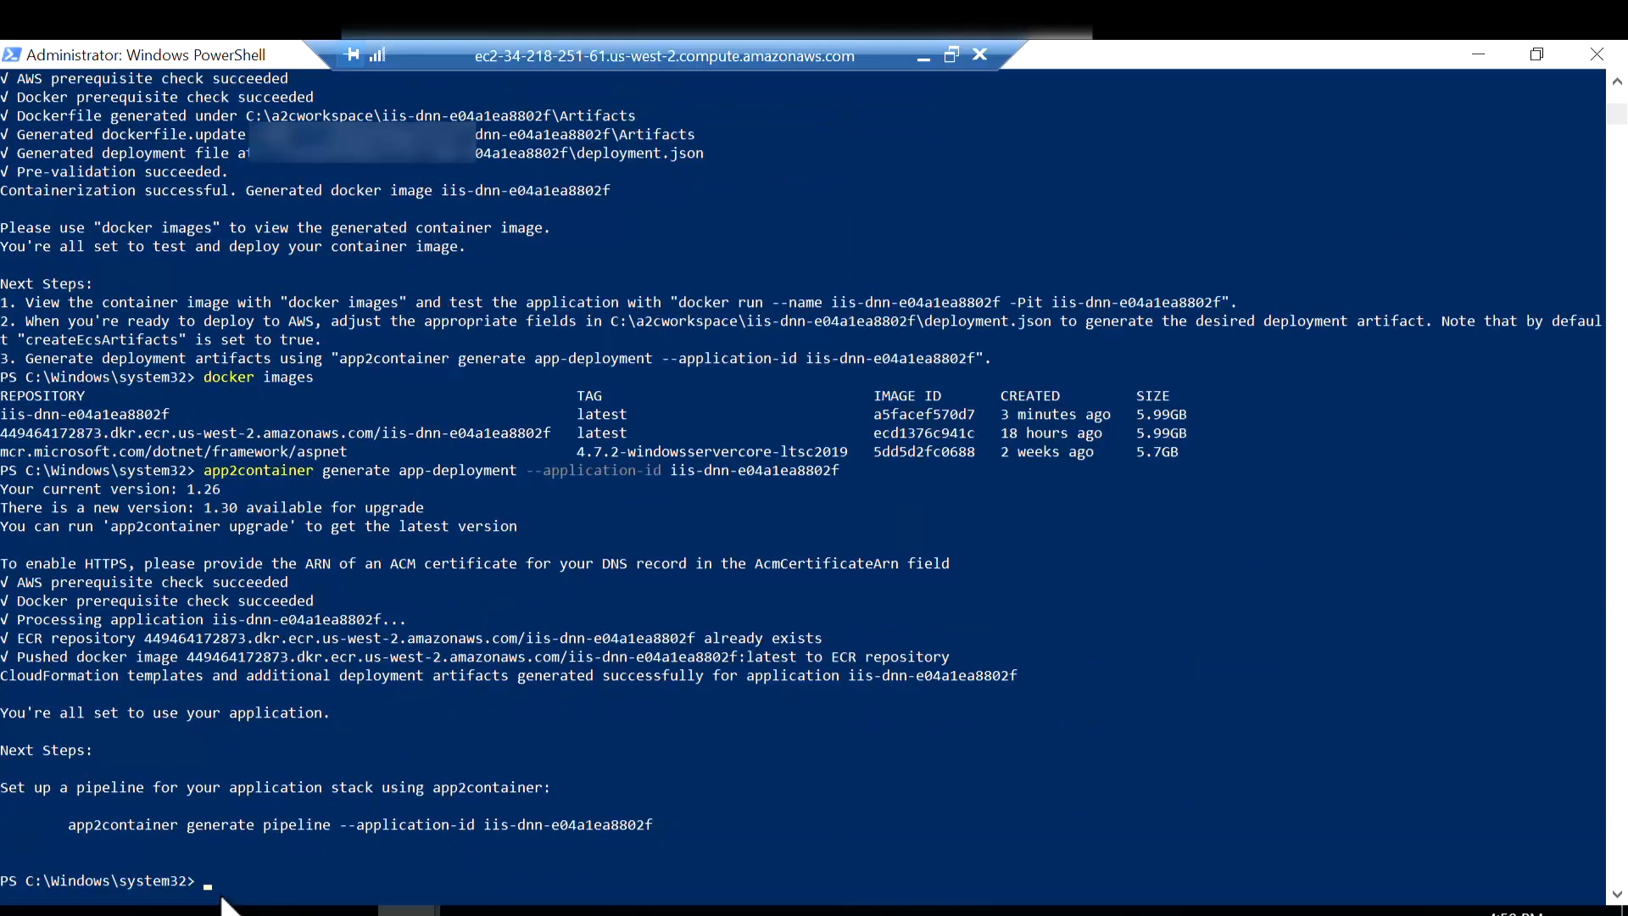